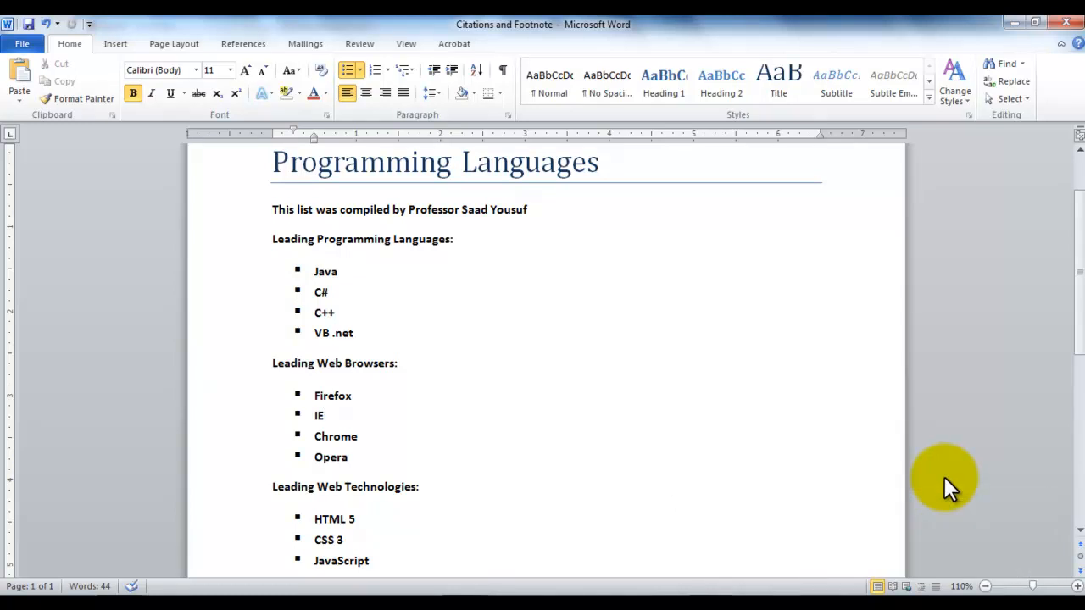
Step: Insert a footnote right after the compiler's name on the opening line
left_click(323, 415)
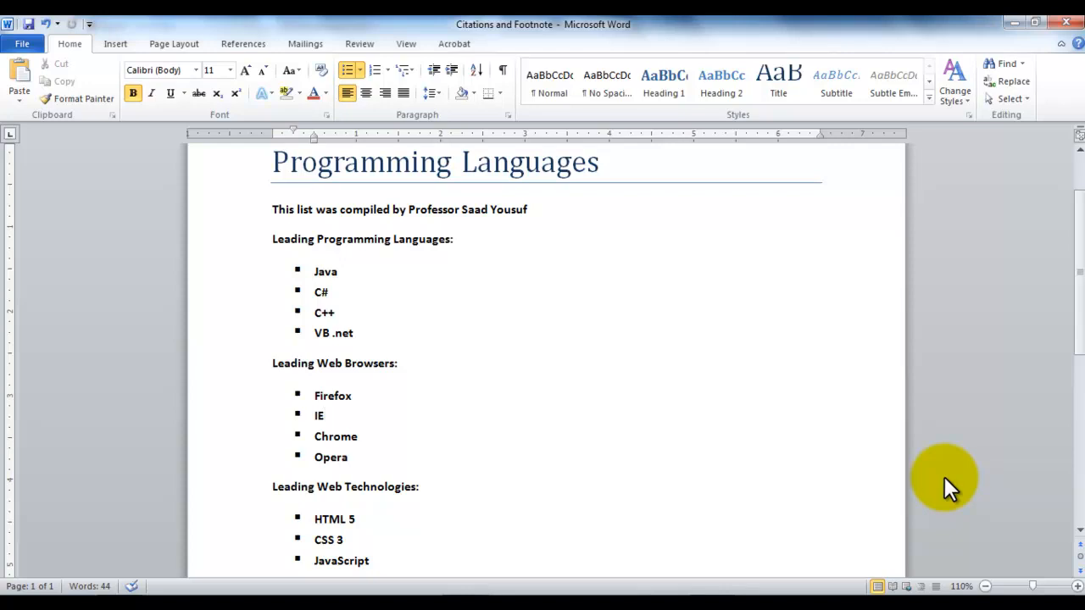
left_click(323, 416)
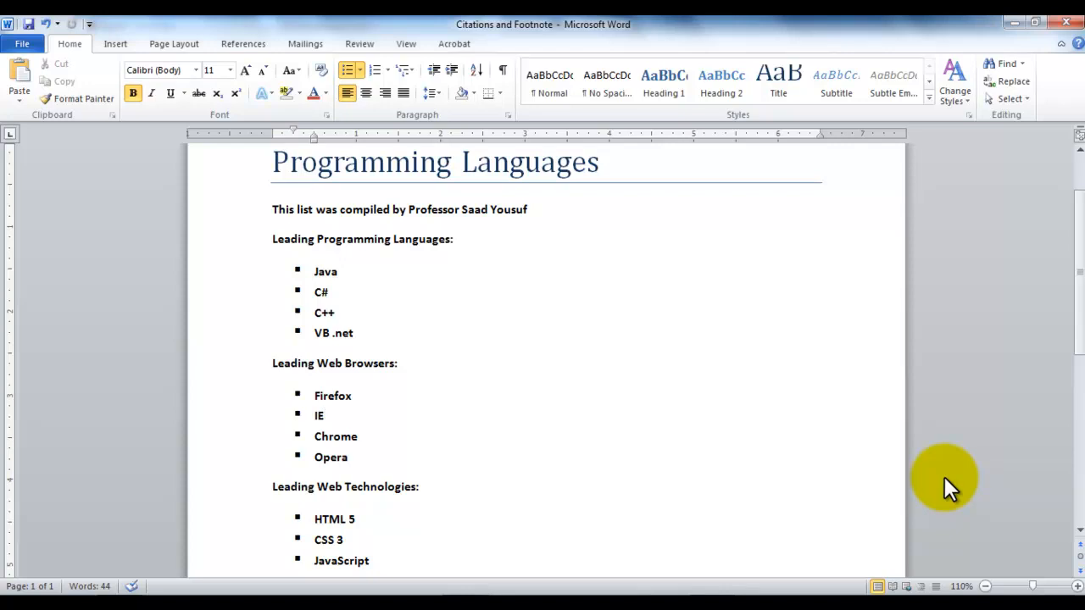
left_click(324, 415)
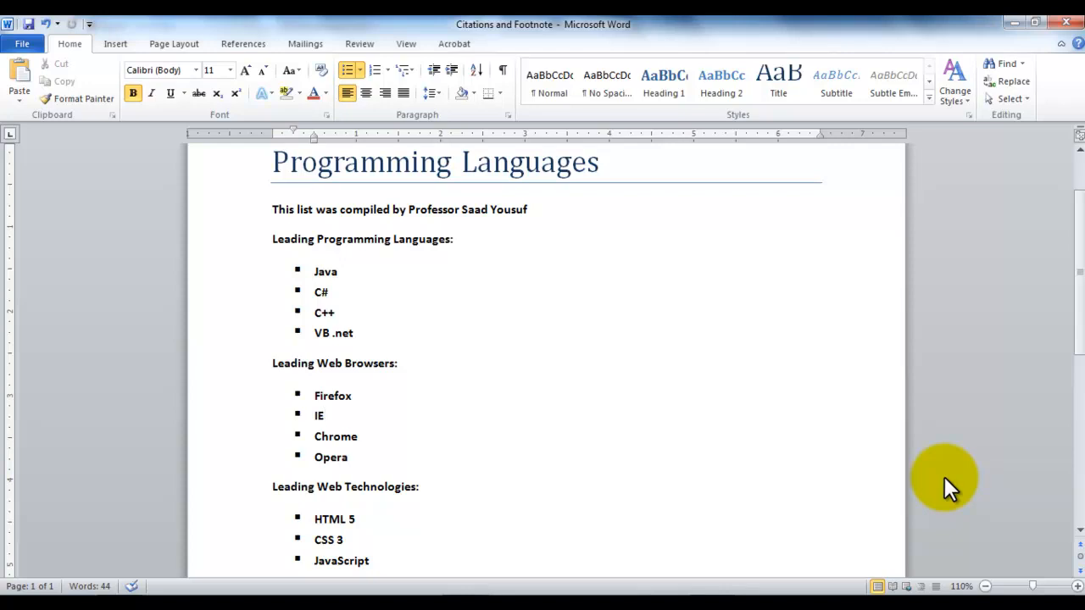
left_click(326, 415)
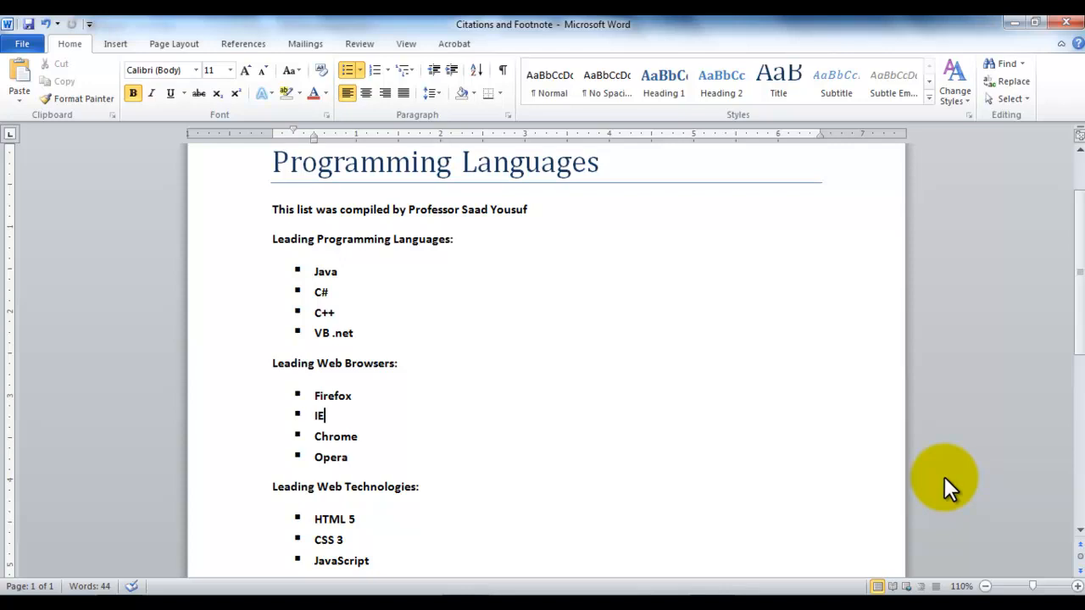
mouse_move(880, 354)
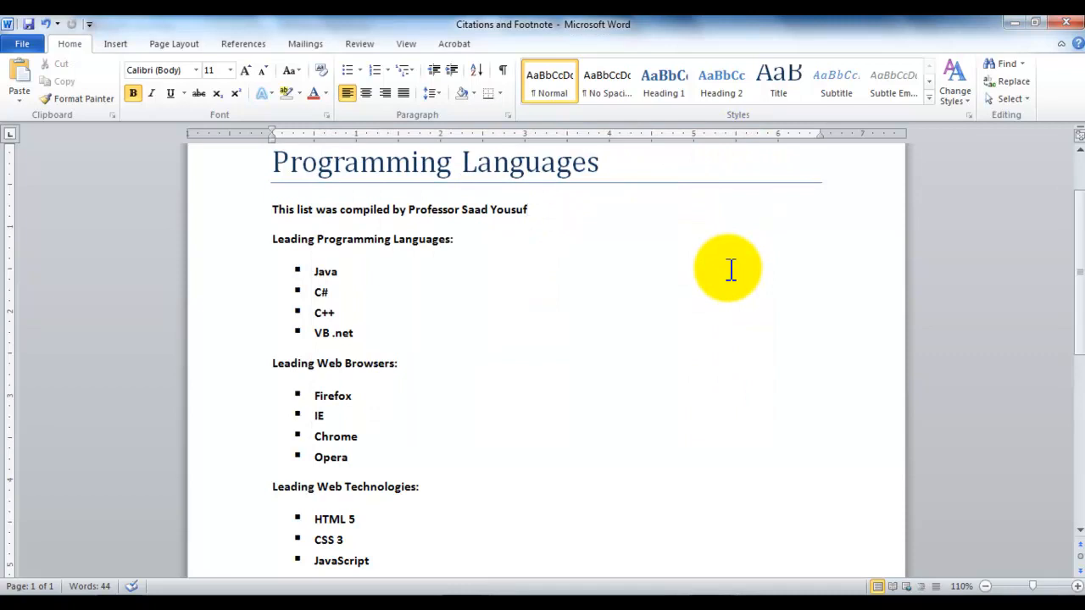
left_click(529, 209)
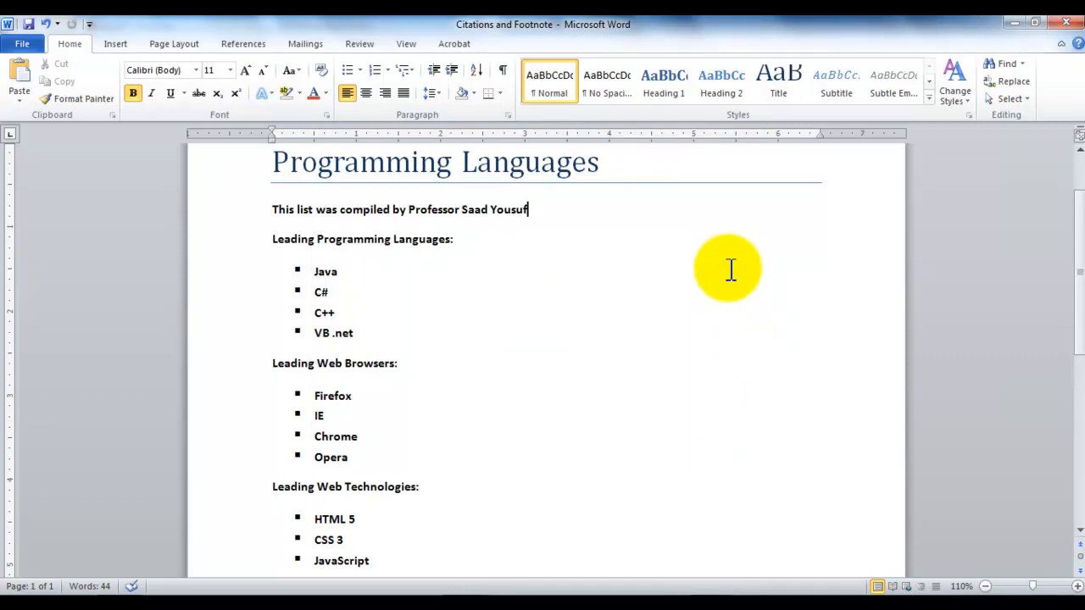
mouse_move(720, 264)
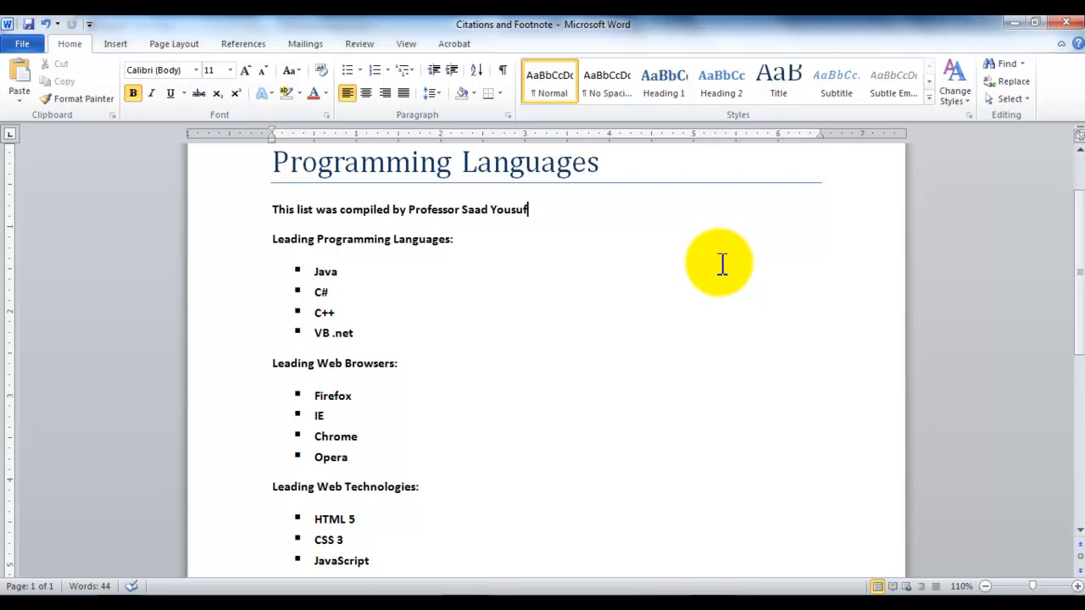
mouse_move(305, 44)
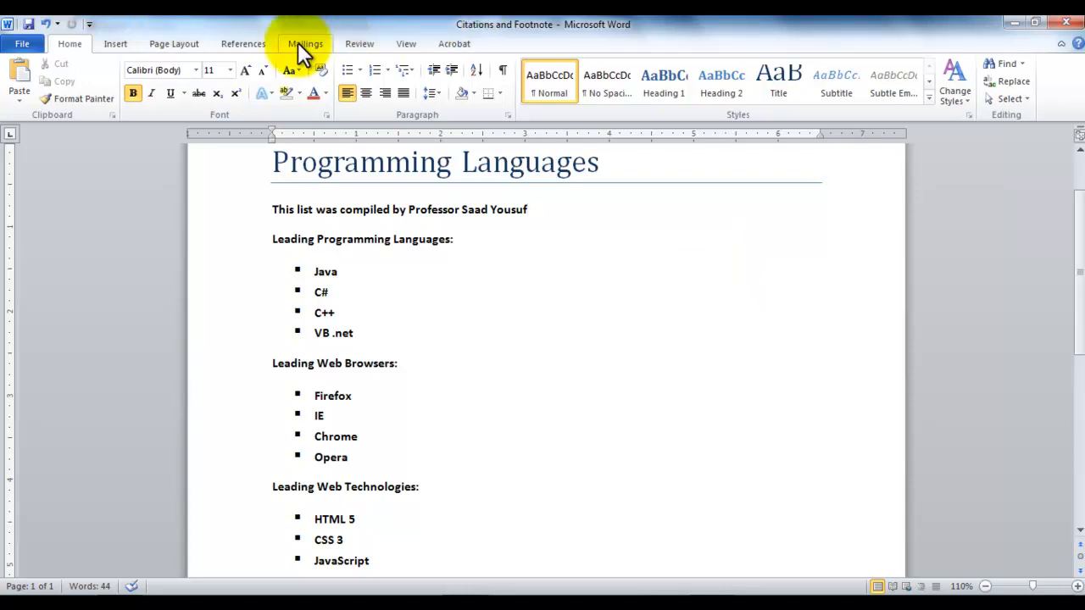
left_click(244, 43)
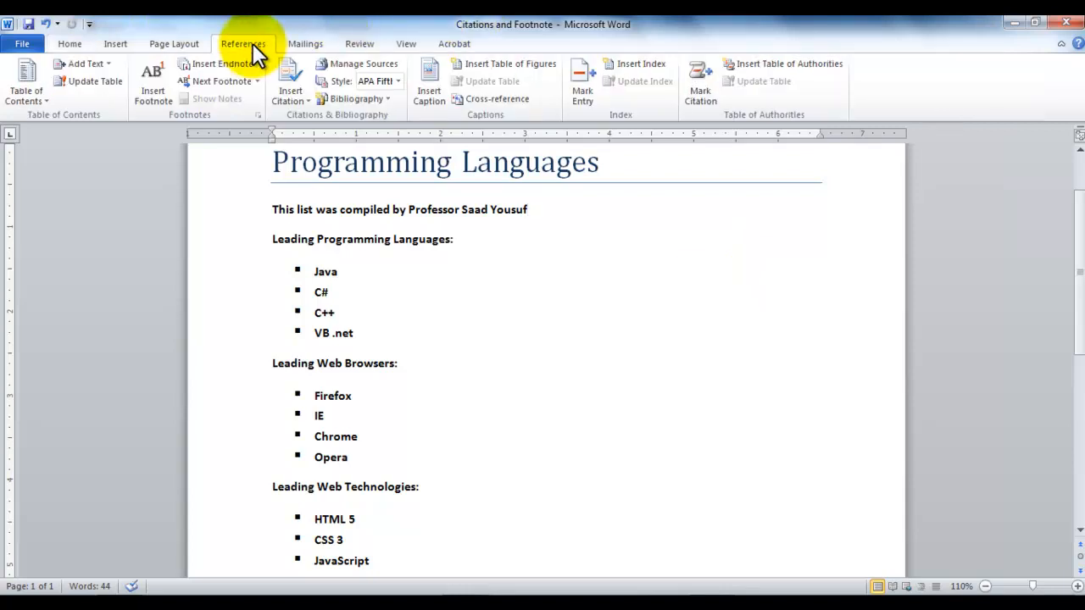
mouse_move(152, 81)
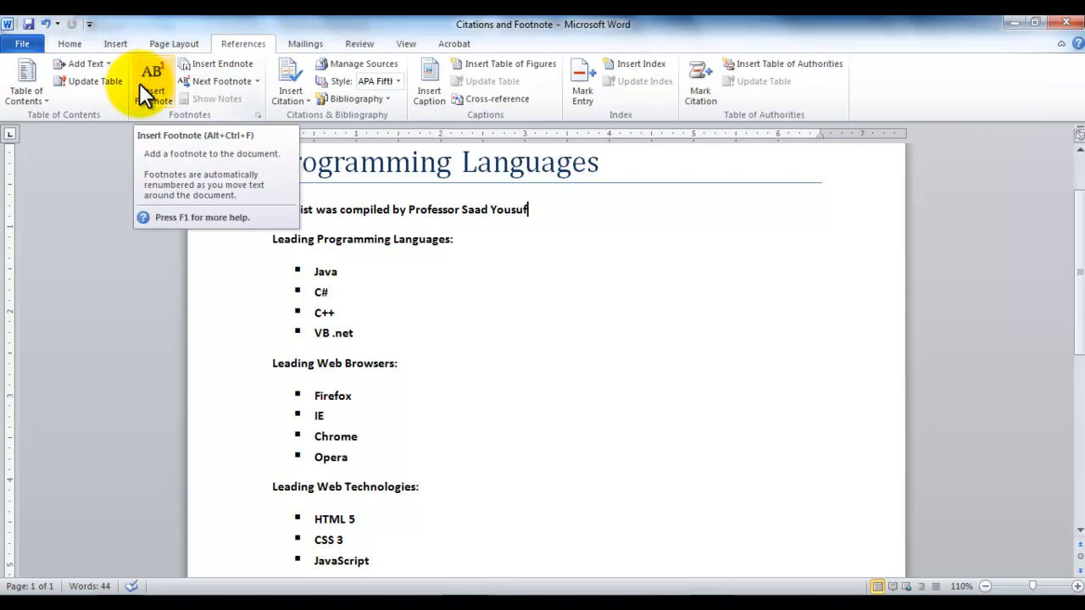
left_click(151, 80)
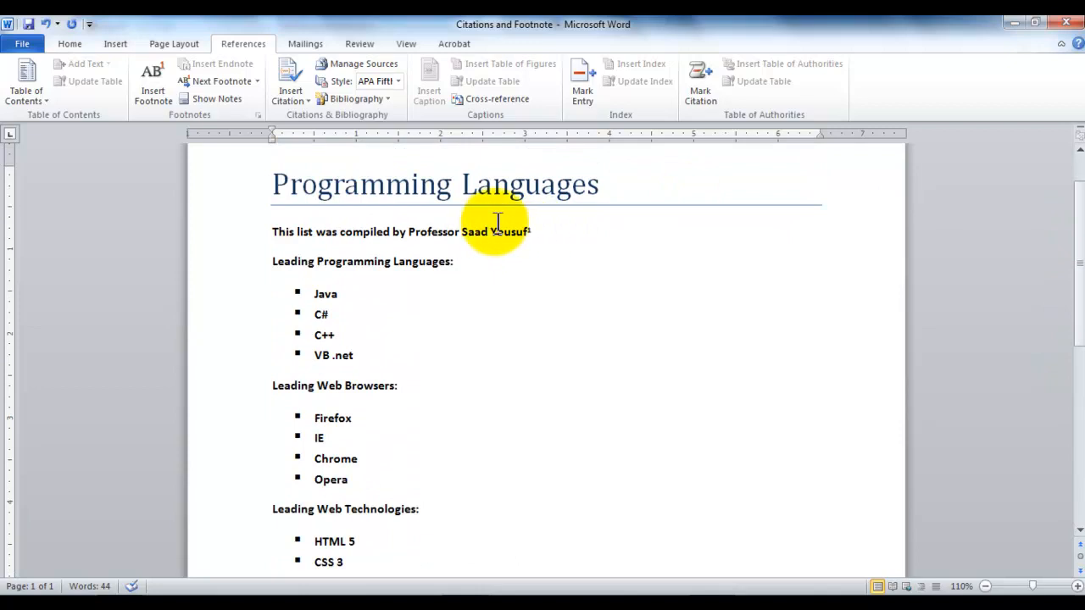
mouse_move(650, 236)
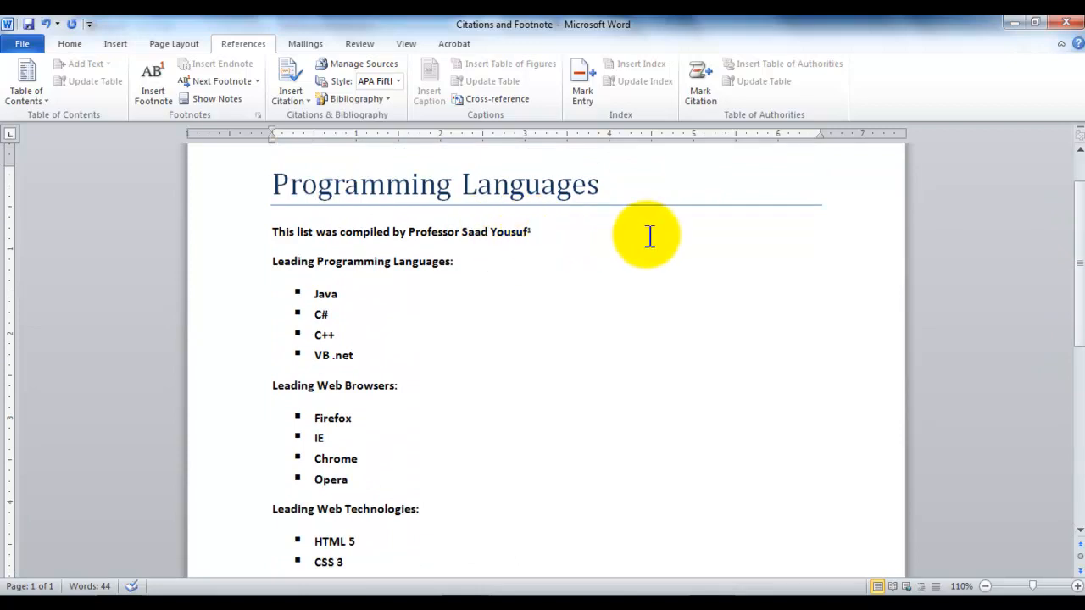
Step: Write the footnote text describing a Computer Science Faculty Member
scroll("down", 3)
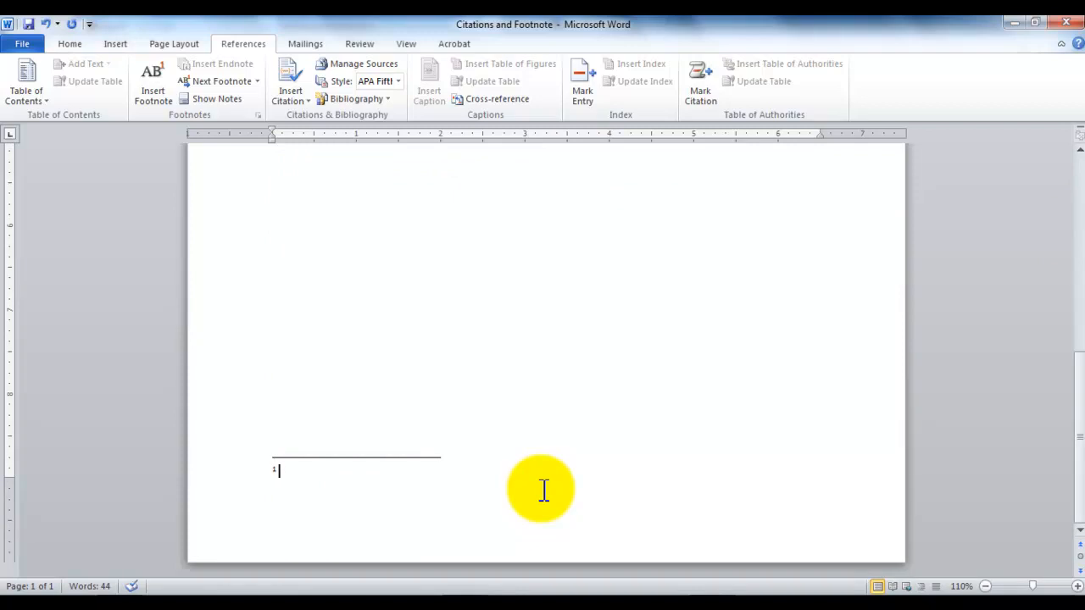
type("Computer S")
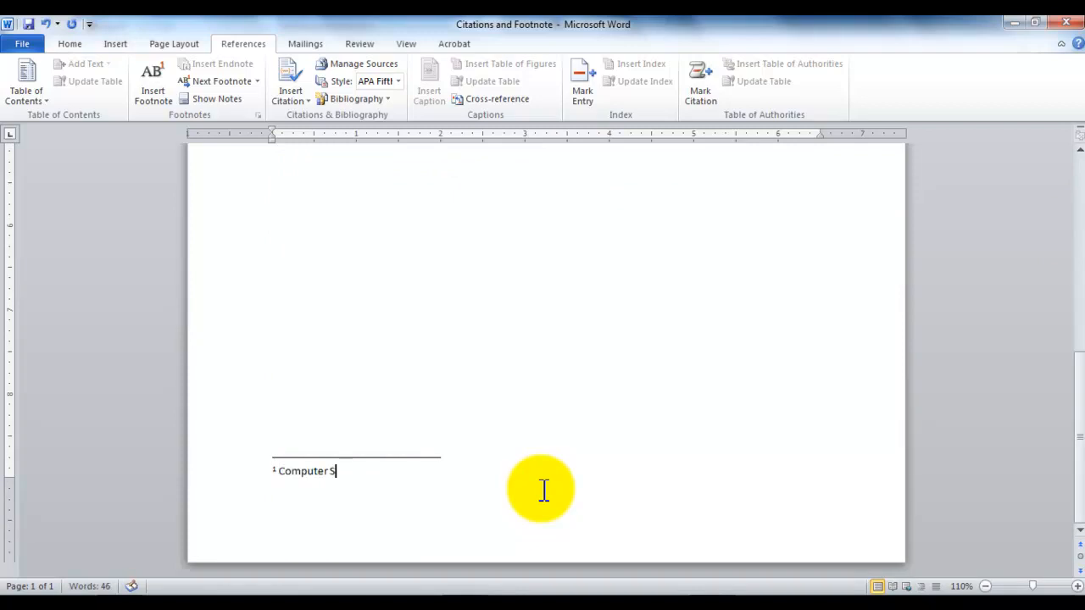
type("cience")
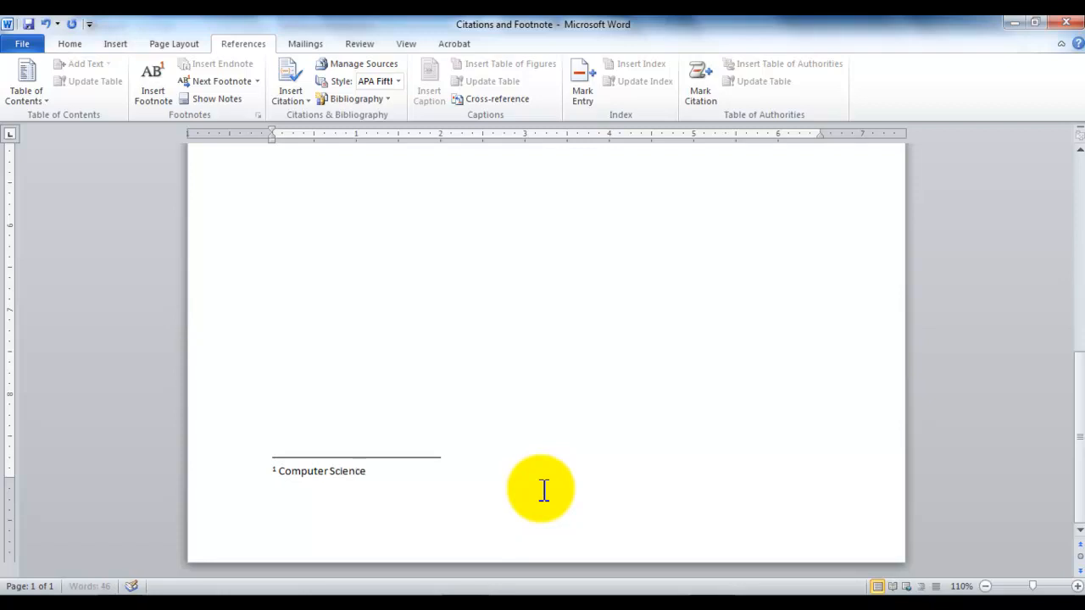
type("Faculty Member -")
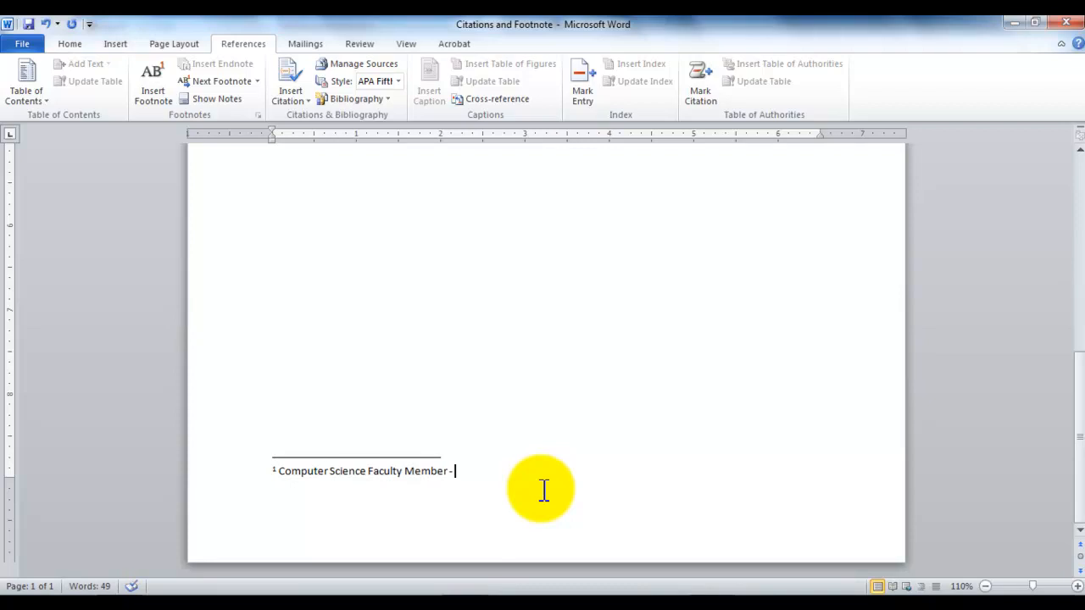
type("W")
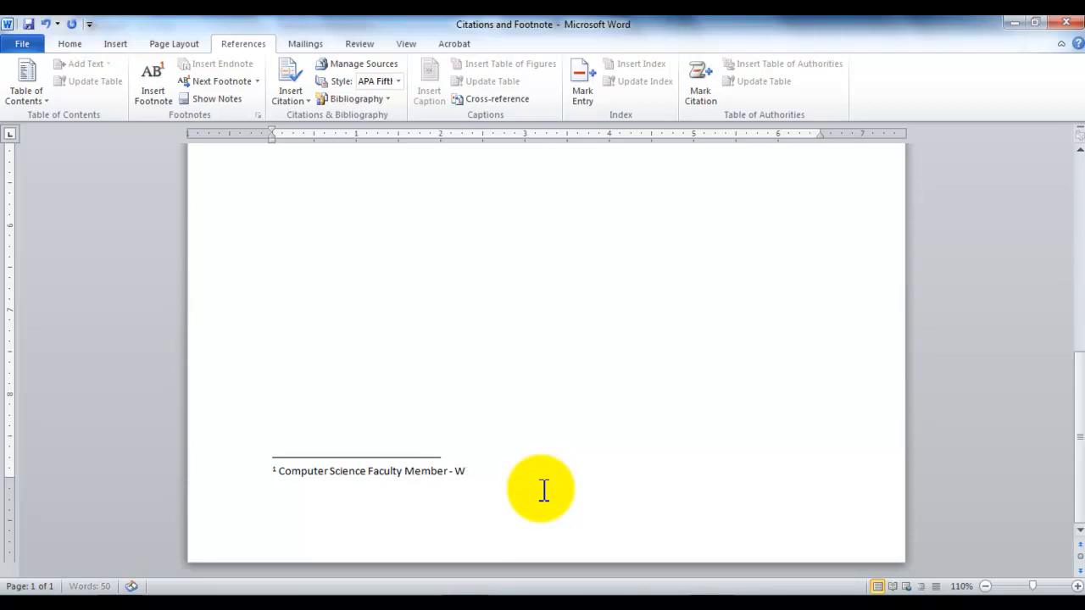
key("Backspace")
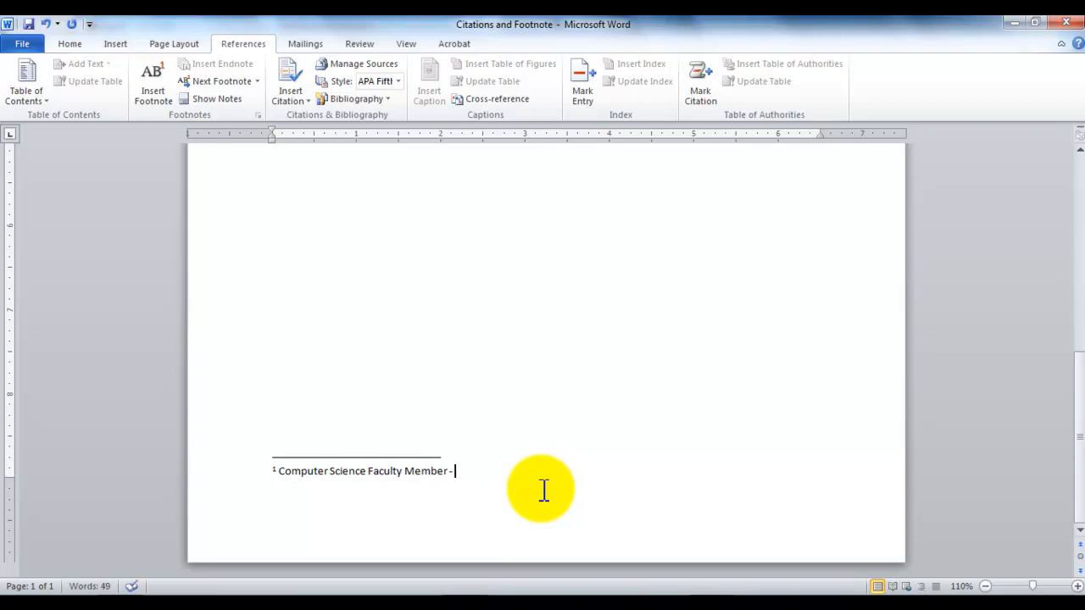
type("PA")
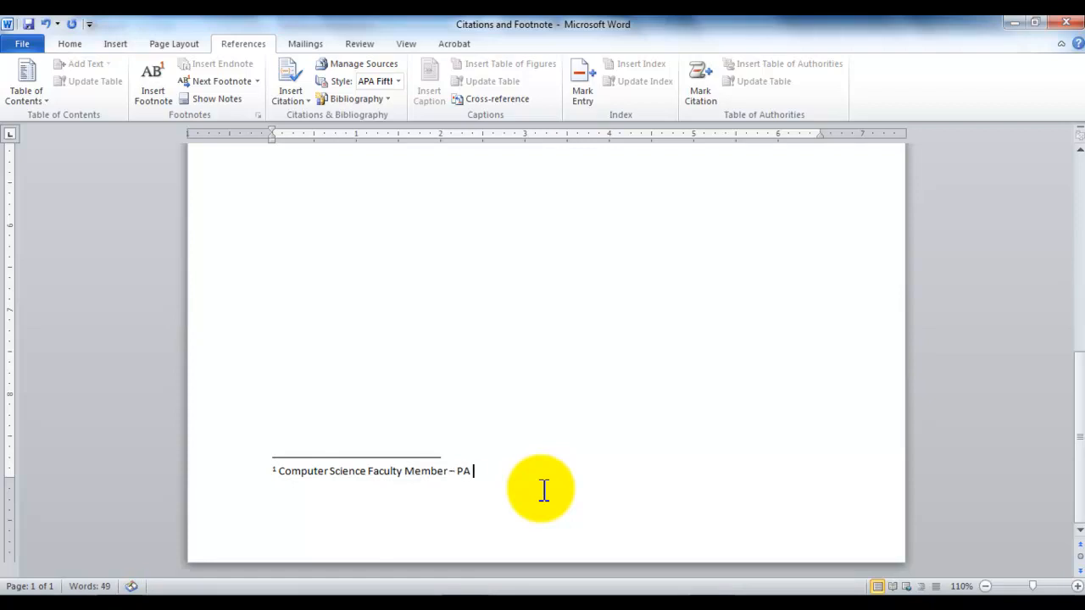
type("(Programme")
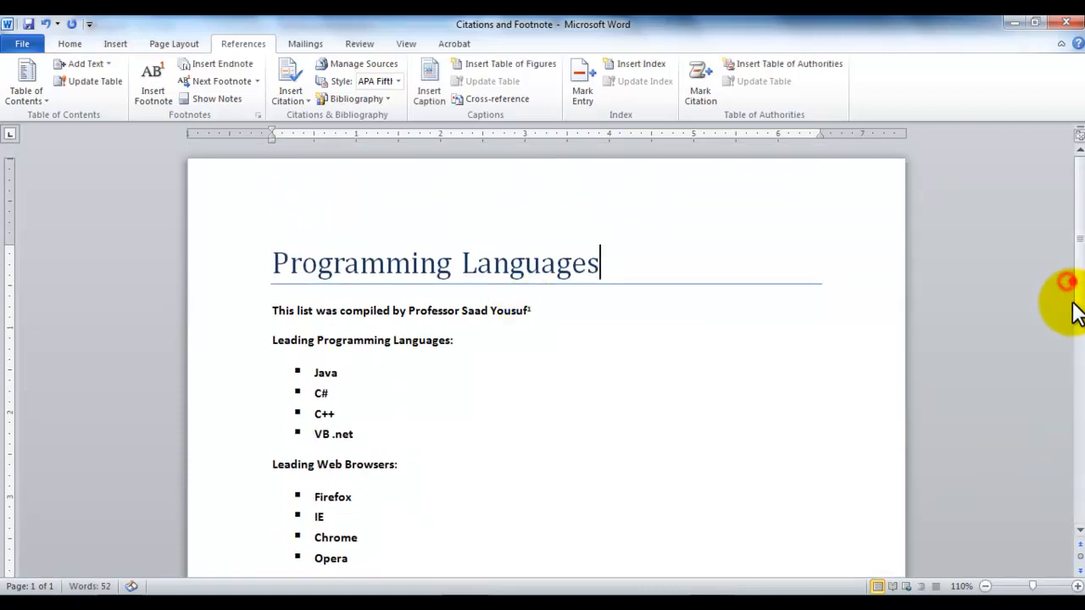
left_click(334, 414)
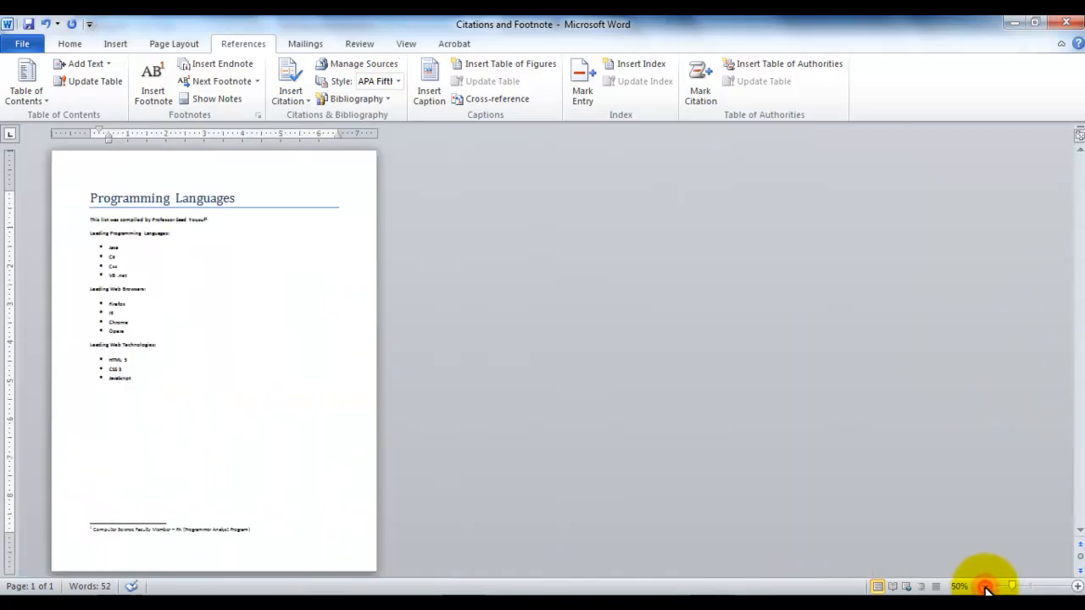
left_click(987, 586)
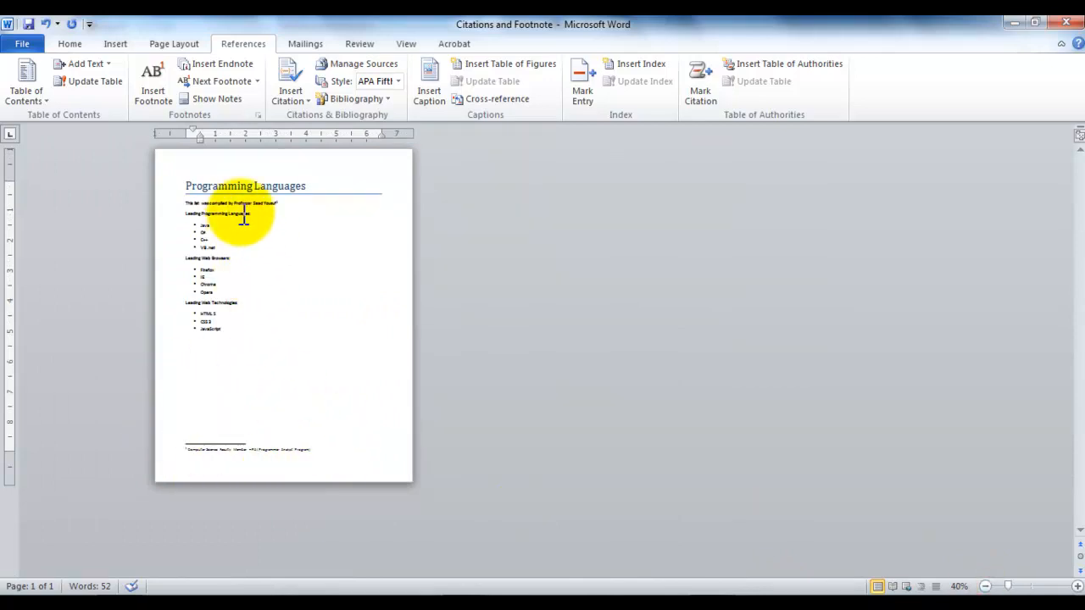
mouse_move(288, 216)
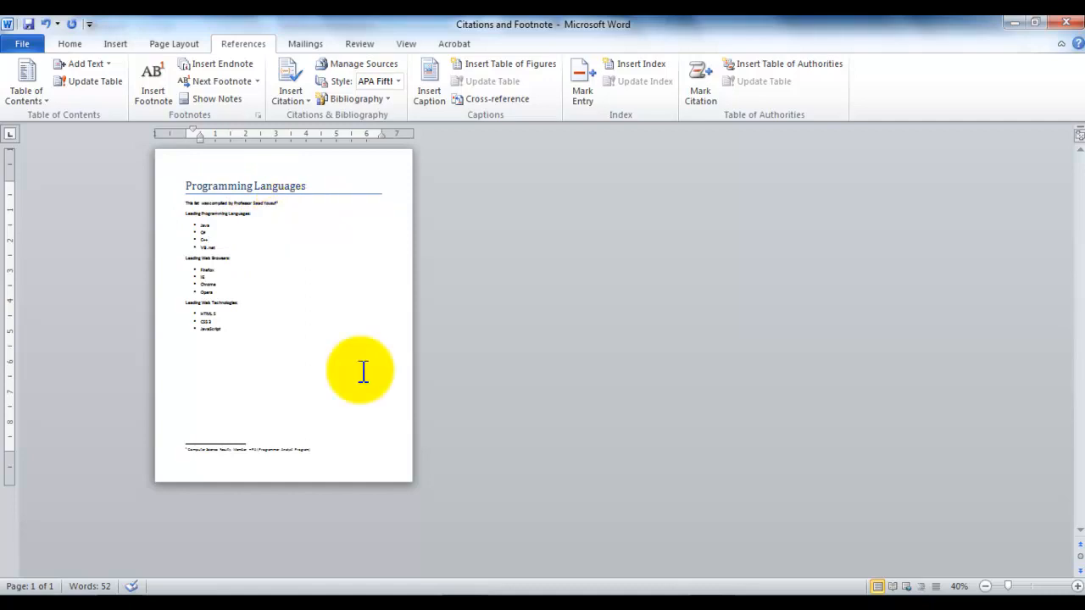
mouse_move(293, 457)
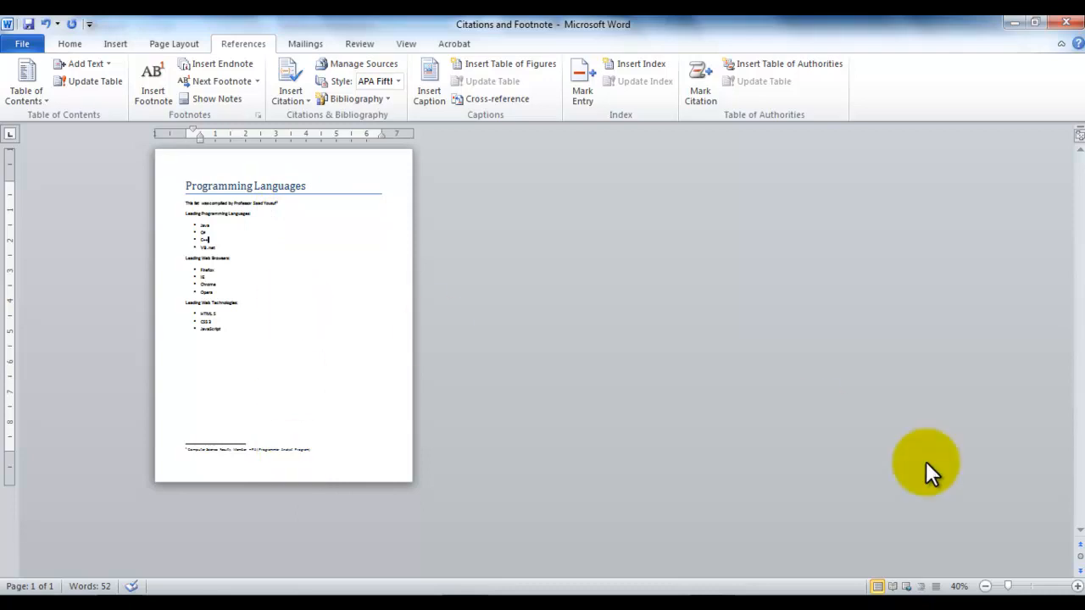
left_click(1077, 587)
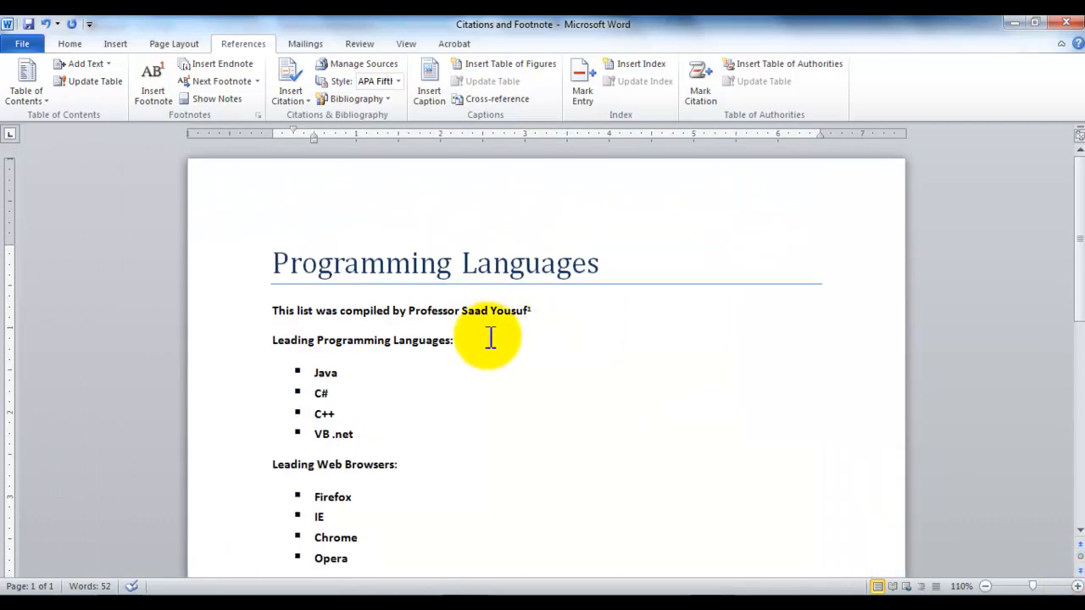
Step: Enter 'High Level Language' as the text of footnote 2
left_click(452, 340)
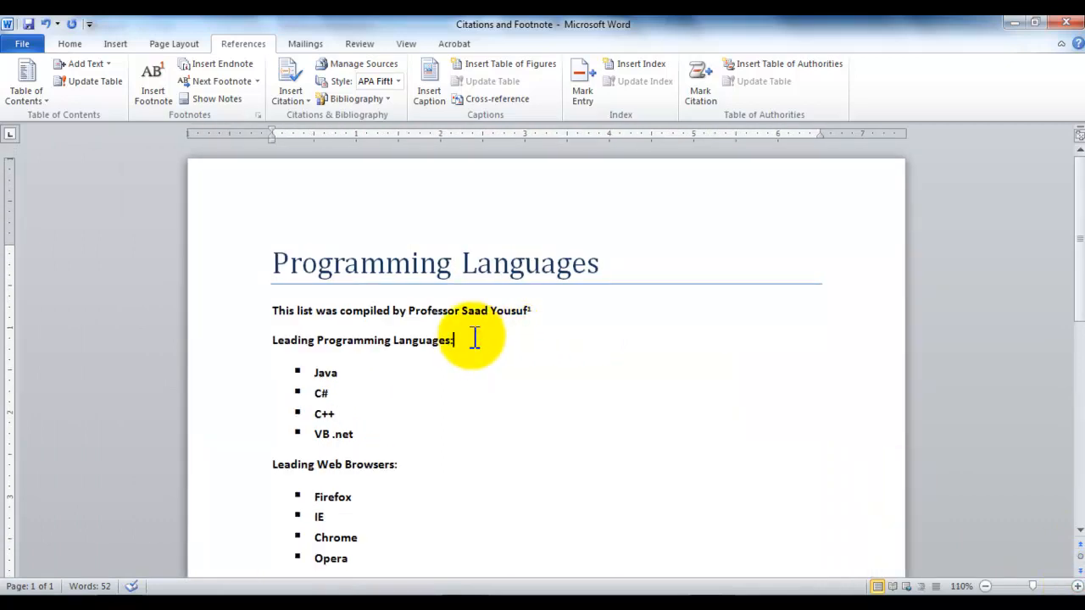
mouse_move(243, 122)
type("H")
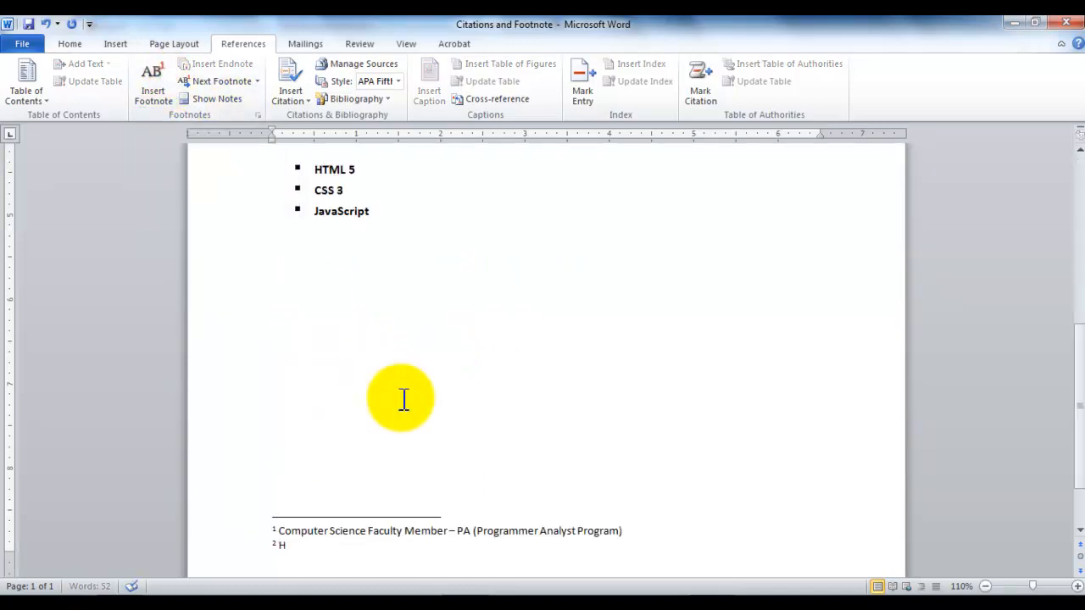
type("igh")
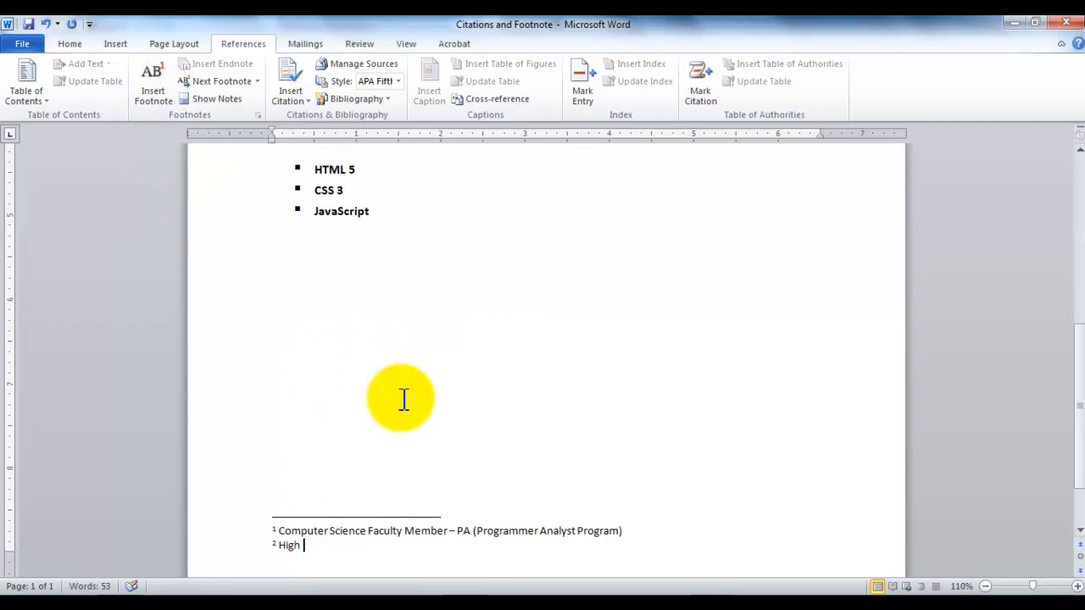
type("Level Language")
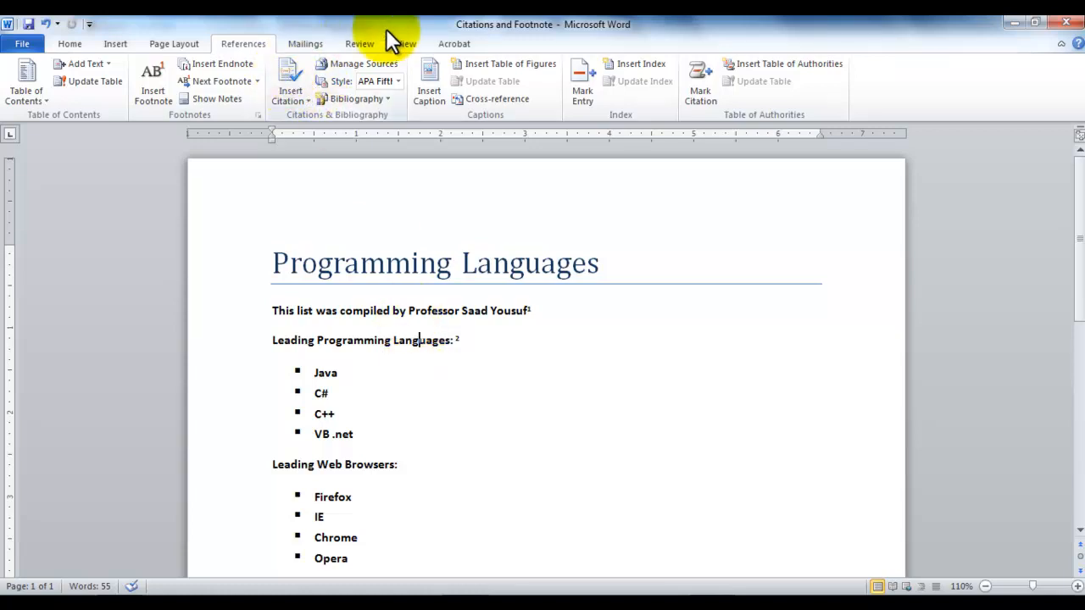
mouse_move(418, 194)
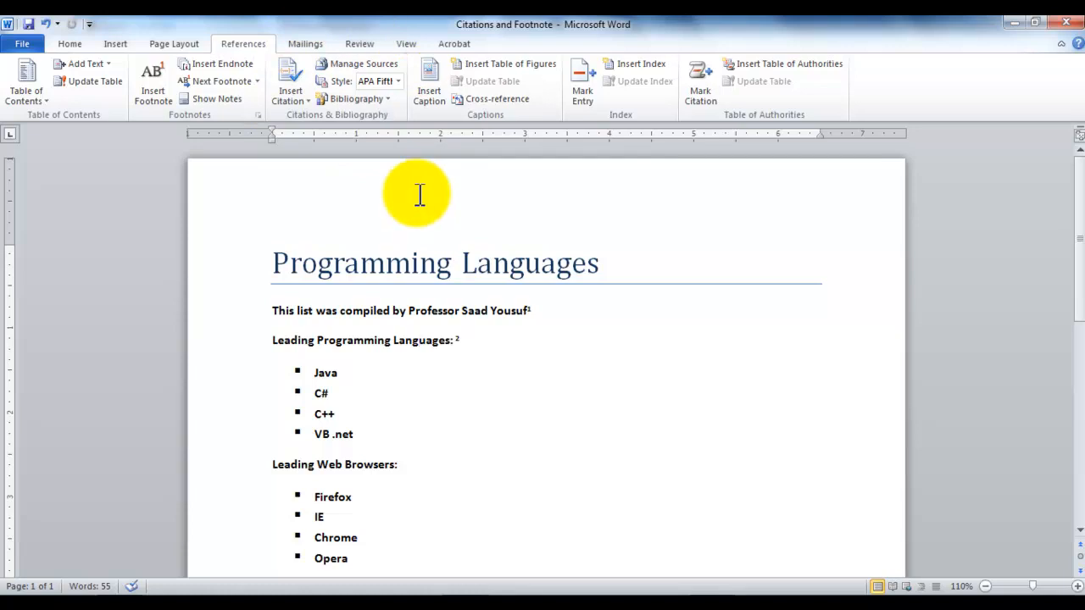
mouse_move(384, 389)
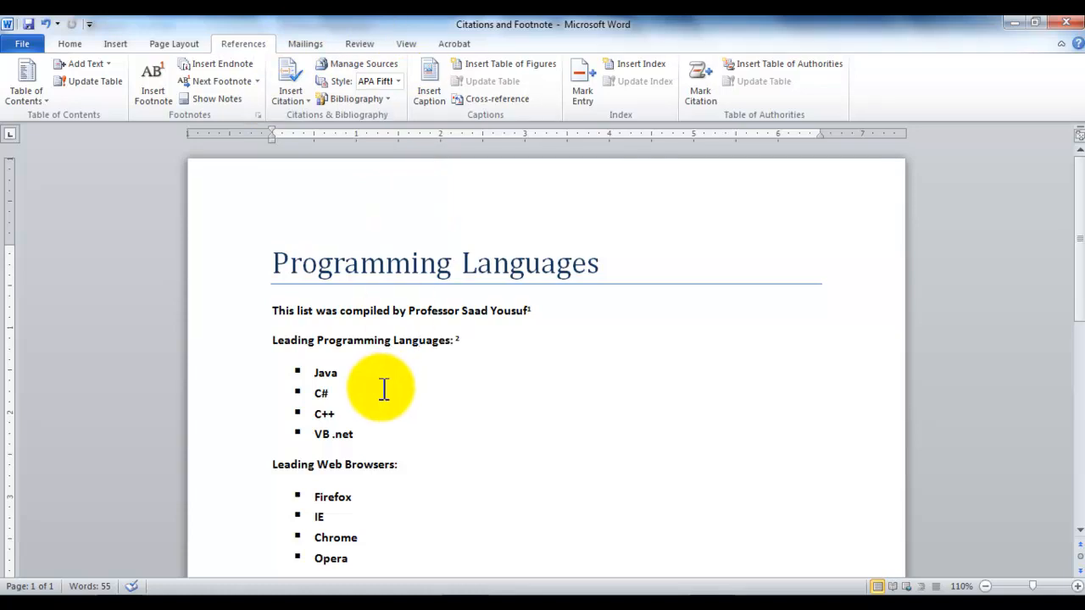
mouse_move(394, 344)
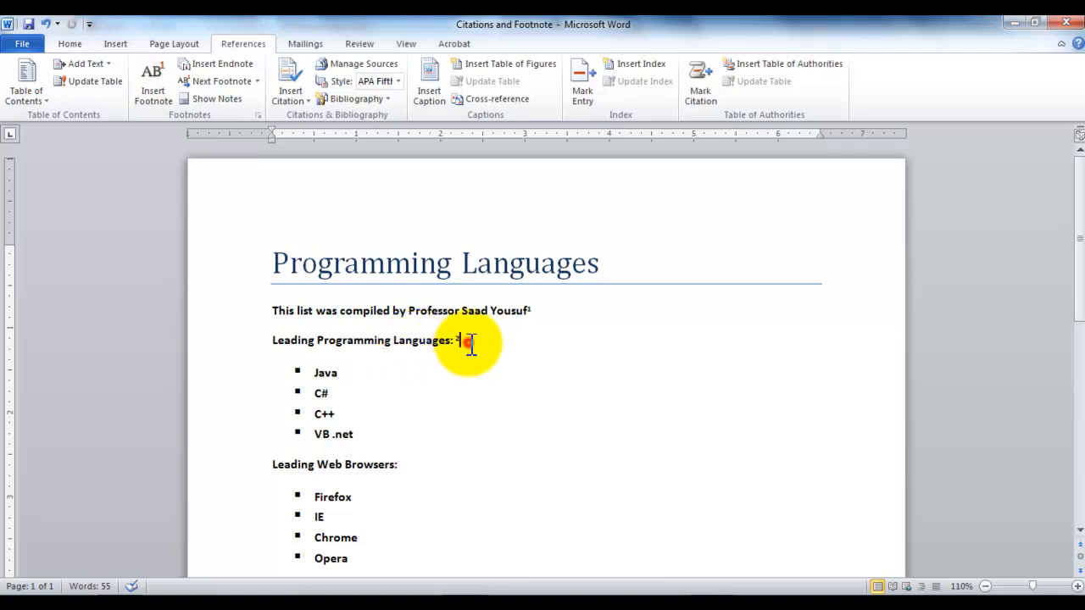
mouse_move(466, 342)
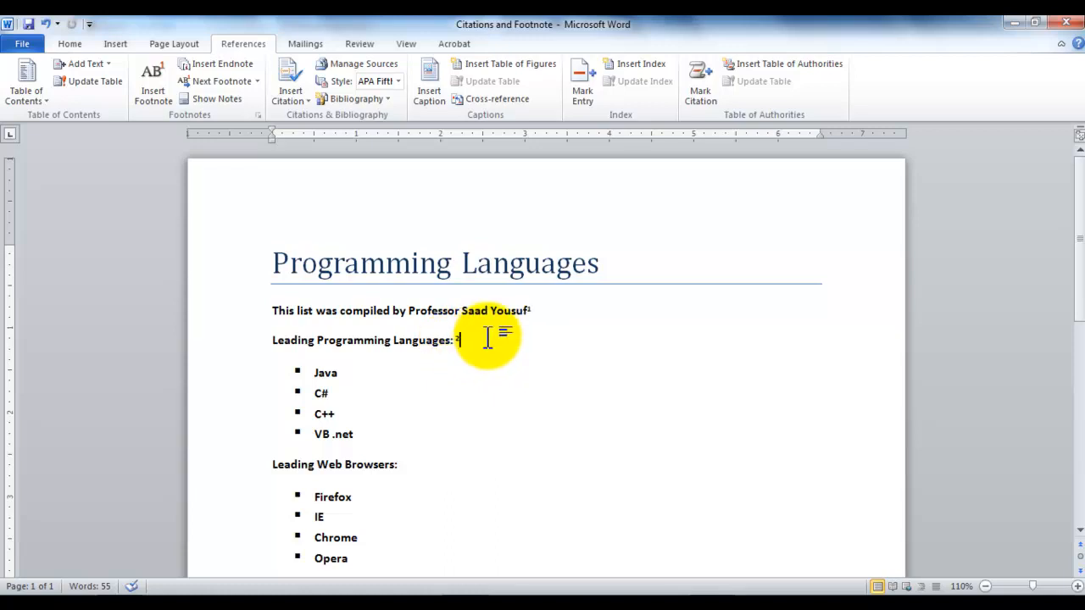
Step: Create a book source: Saad Yousuf, Programming Languages, 2012, New City, Moon Press
left_click(290, 80)
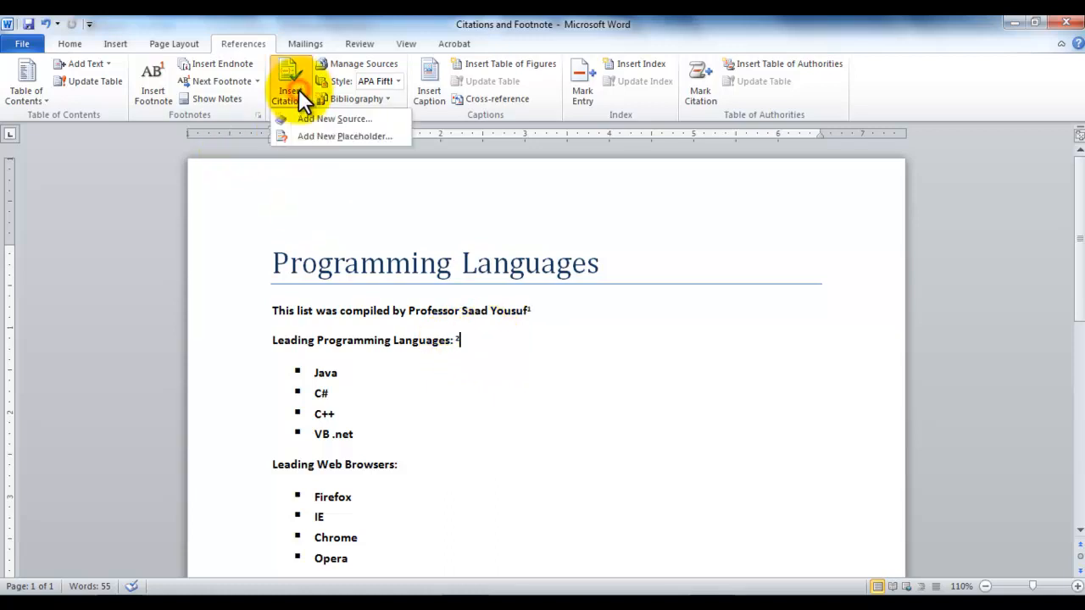
mouse_move(330, 119)
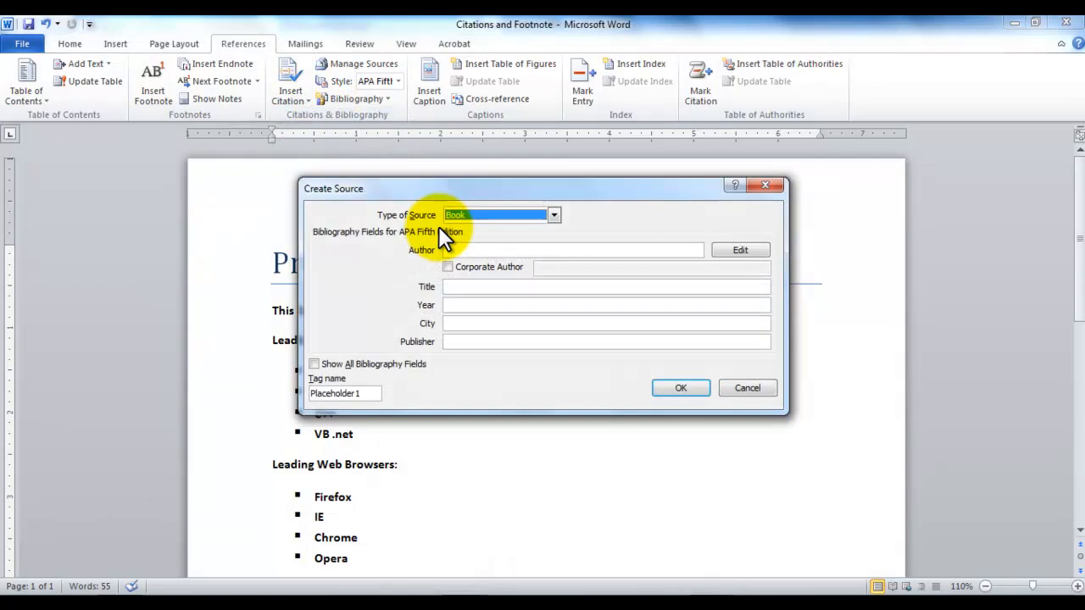
mouse_move(477, 247)
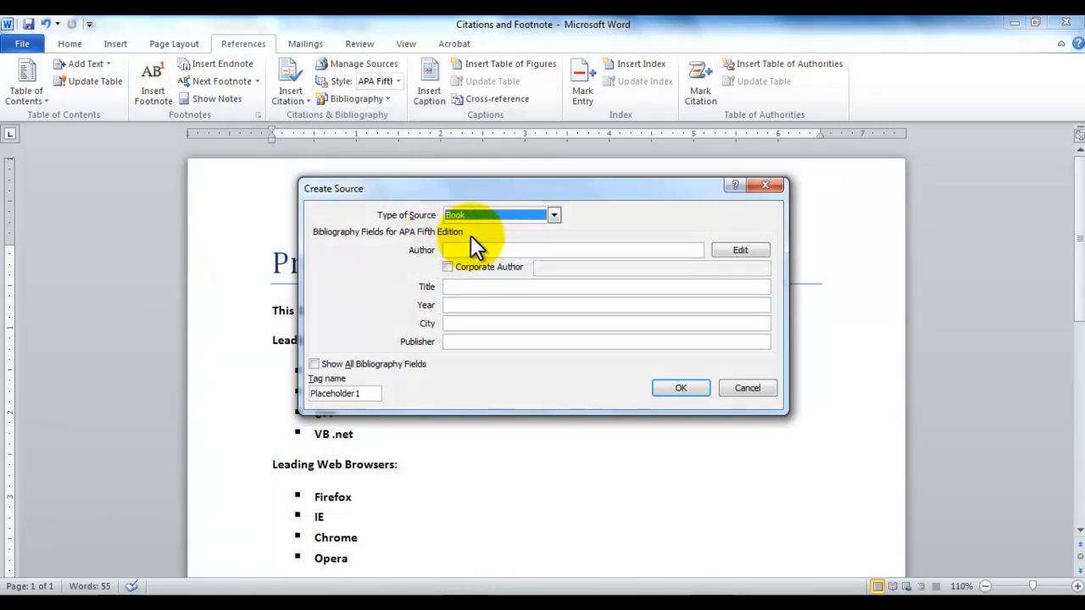
mouse_move(496, 219)
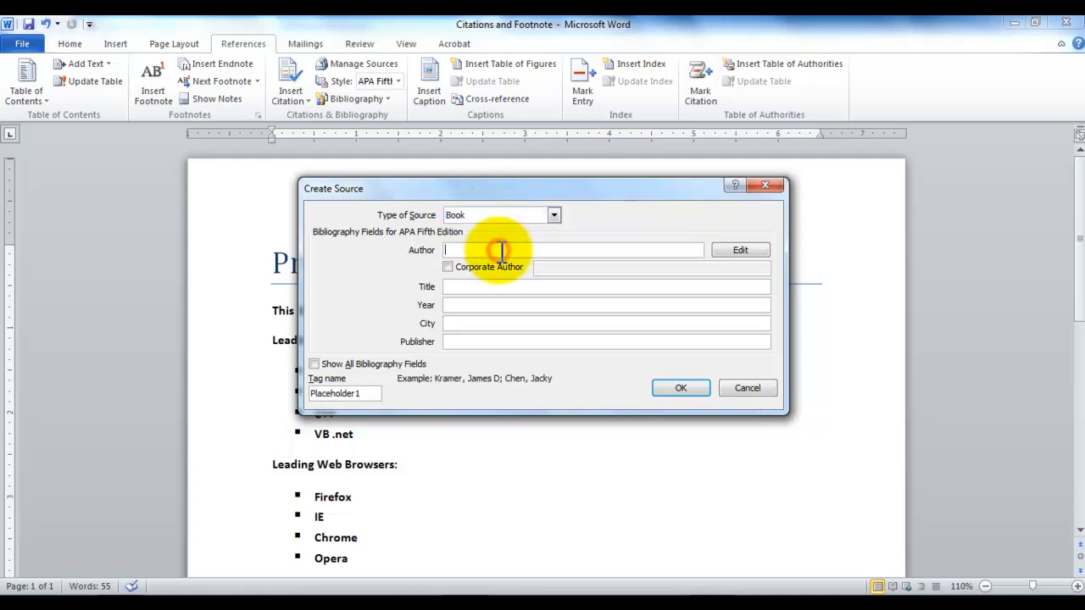
type("Saad")
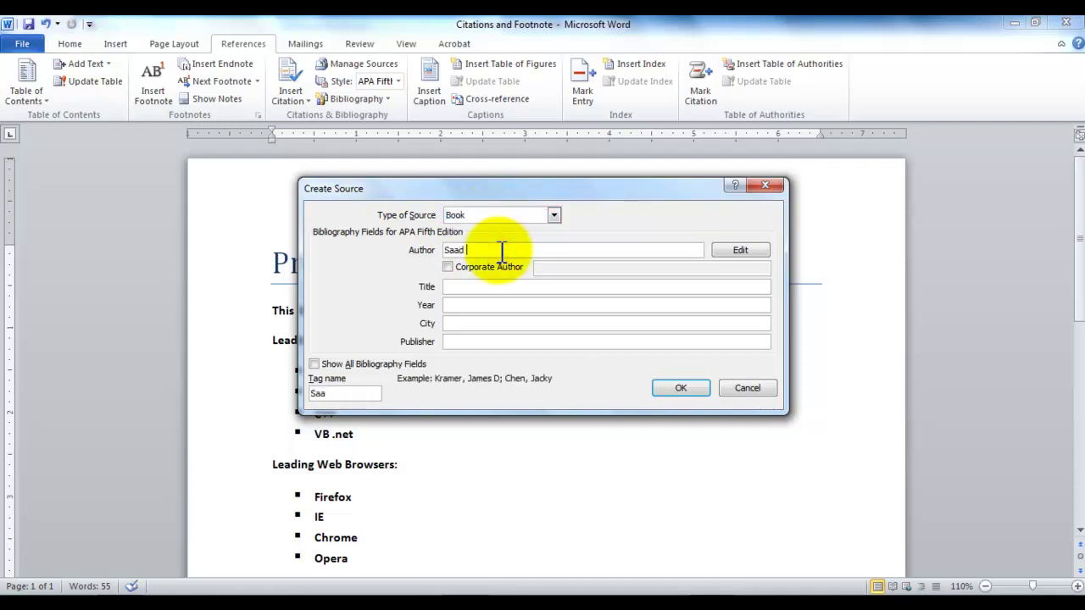
type("Yousuf")
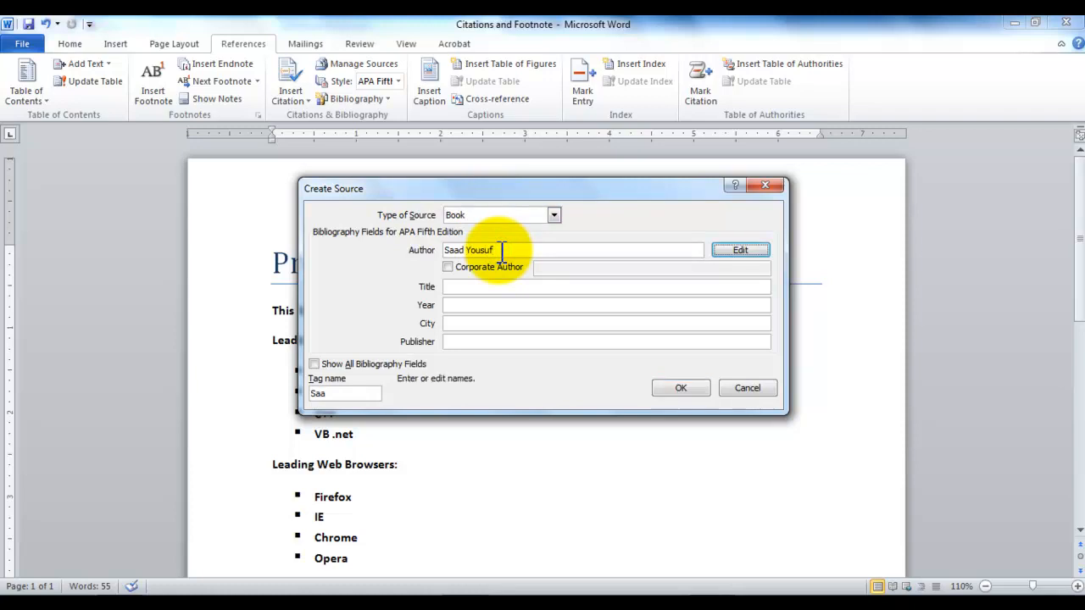
type("P")
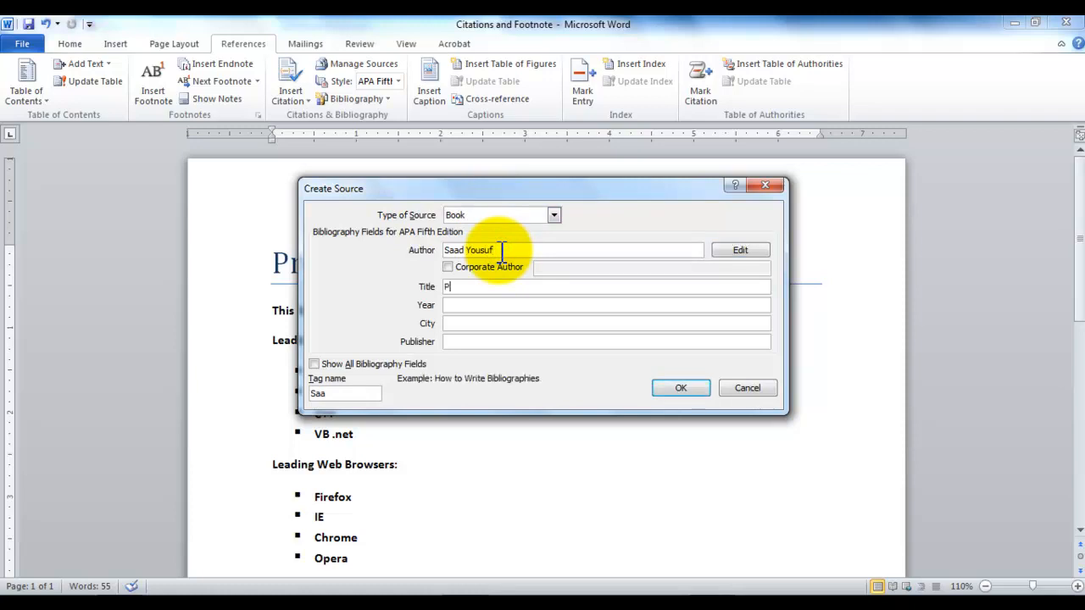
type("rogramming Languages")
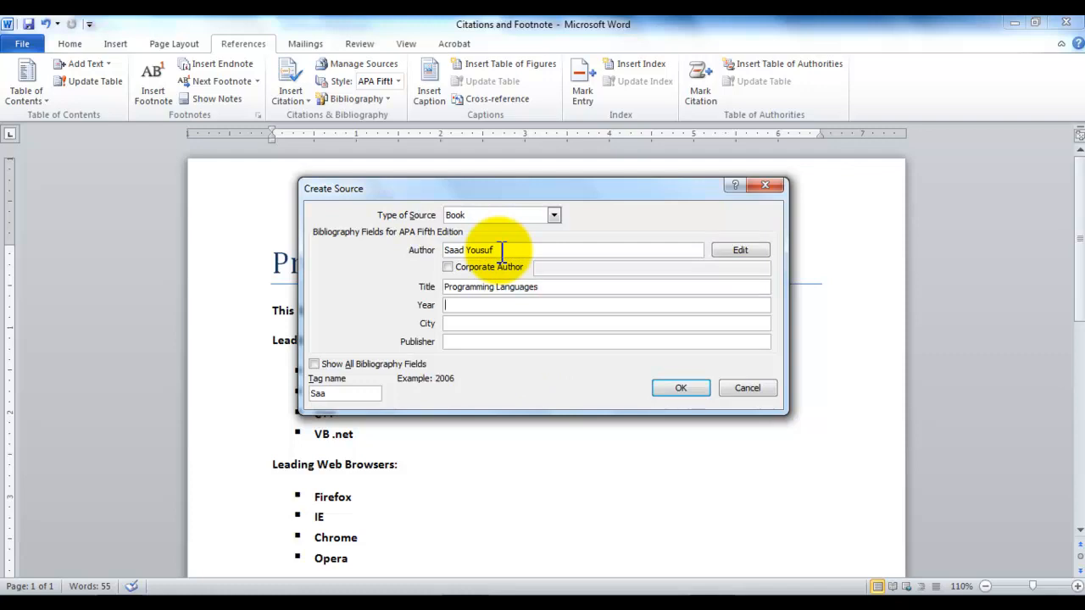
type("2012")
left_click(606, 323)
type("New City")
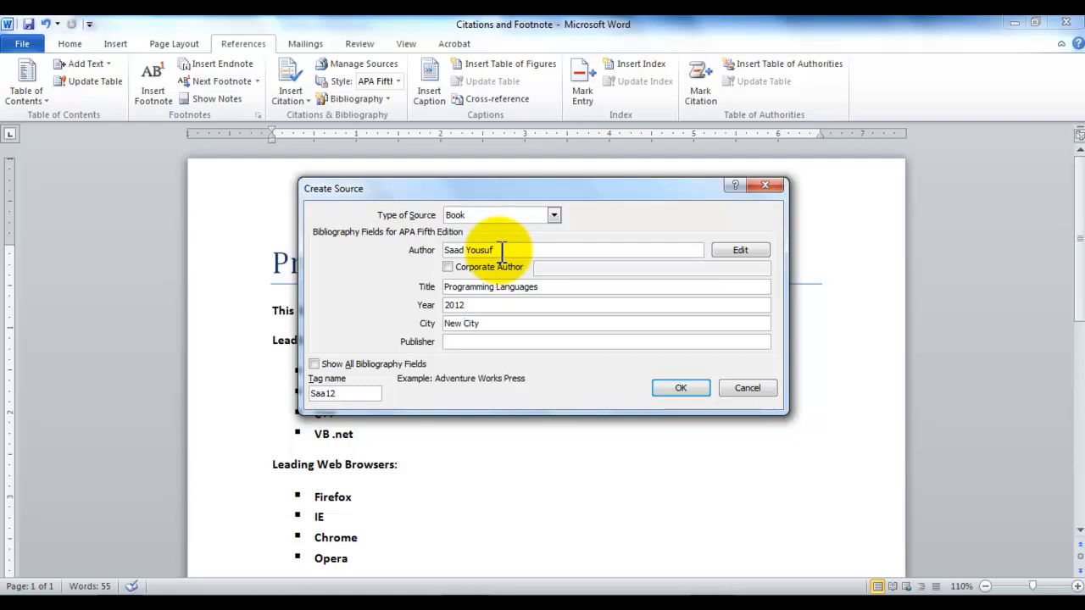
type("Moon Press")
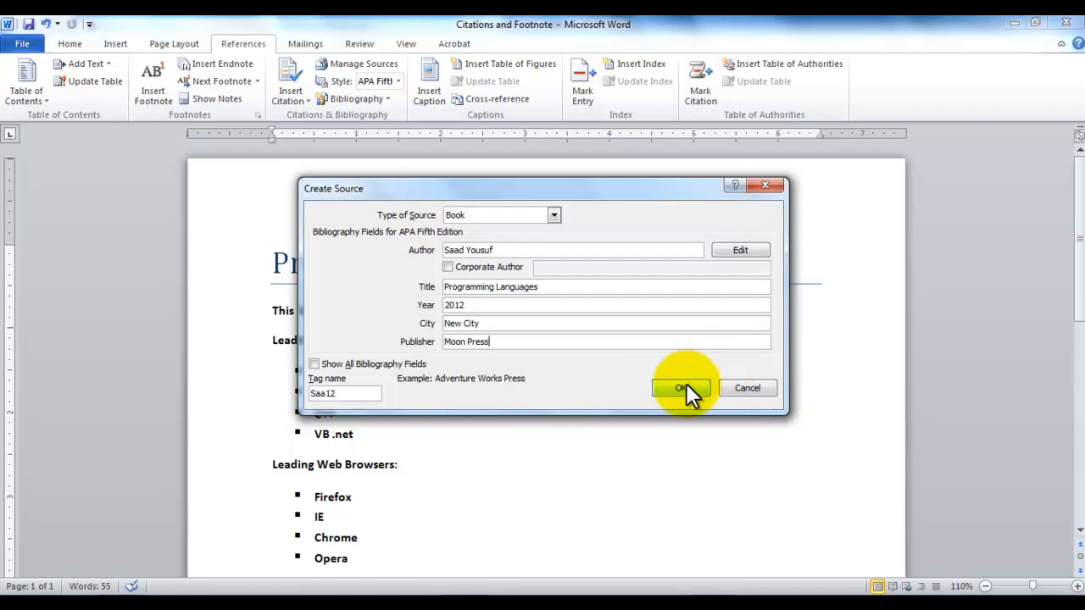
Step: Save the Yousuf book source, inserting the (Yousuf, 2012) citation
left_click(680, 388)
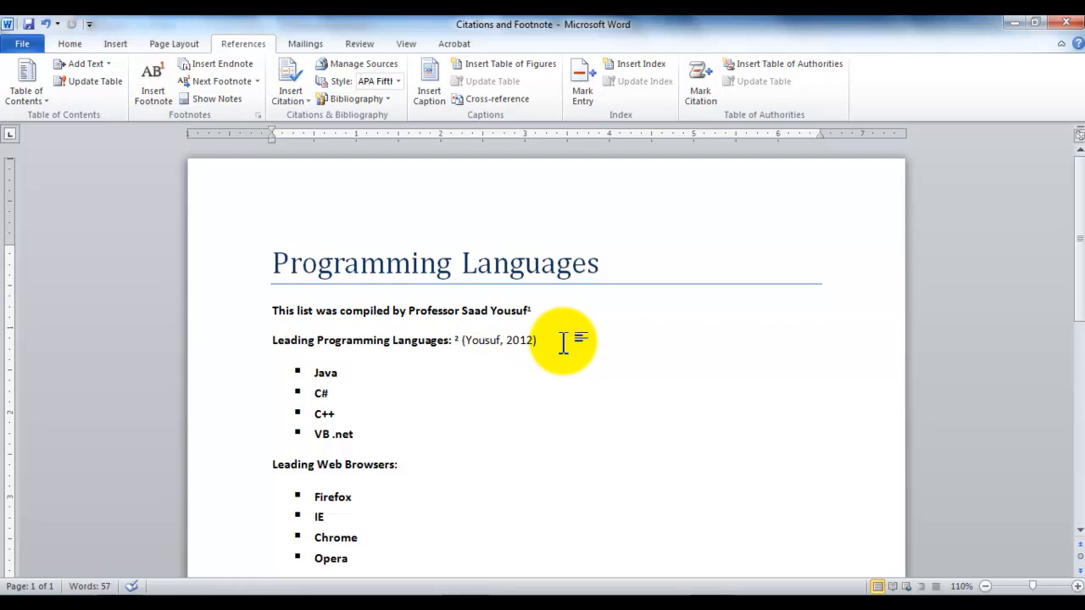
scroll("down", 3)
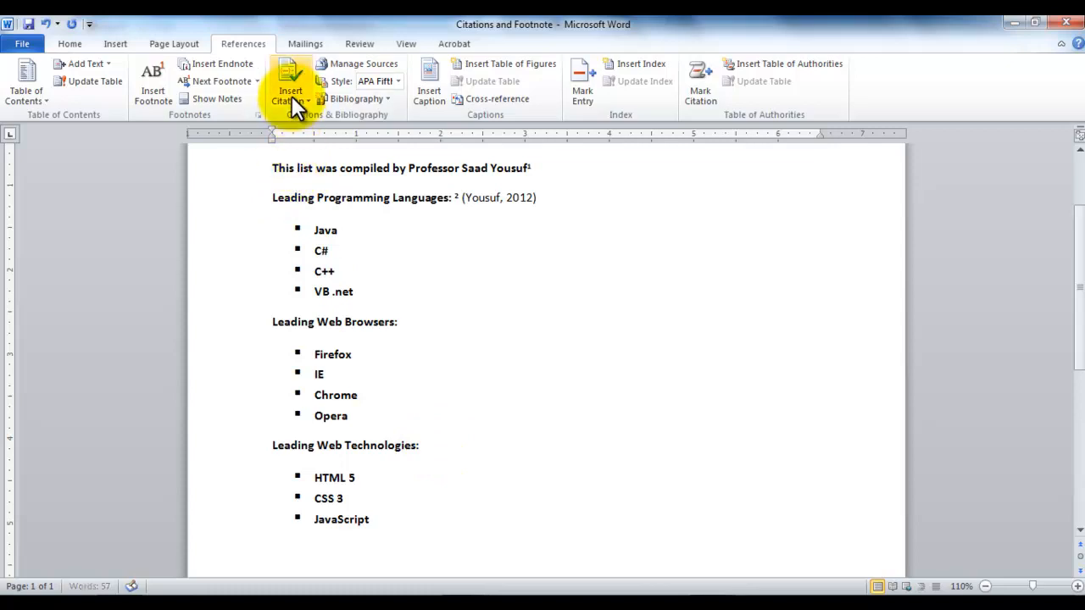
Step: Re-cite the Yousuf source and place the cursor after 'Leading Web Browsers:'
left_click(290, 80)
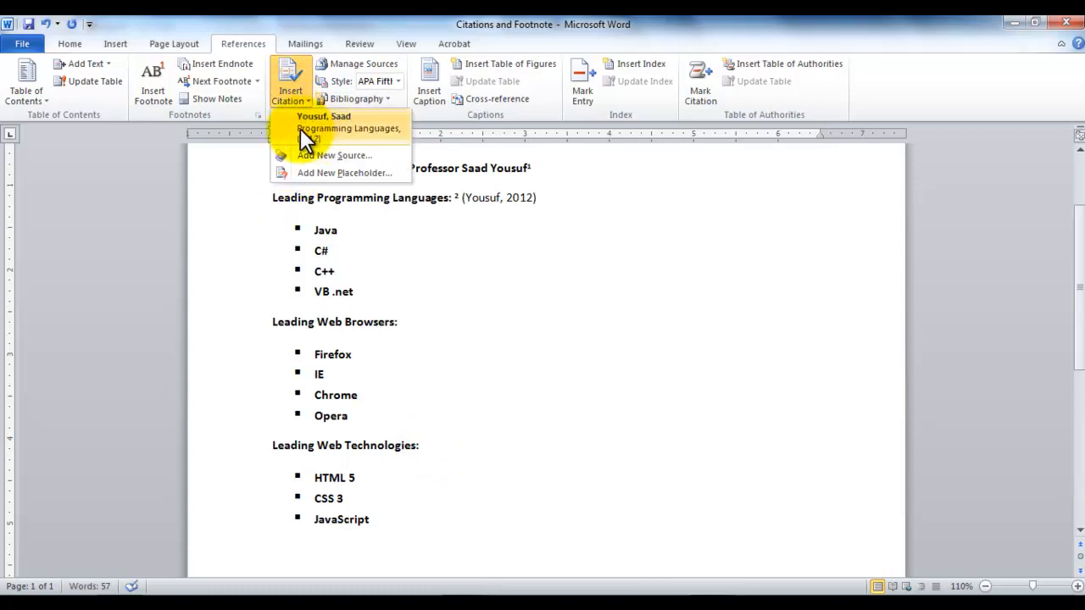
mouse_move(334, 132)
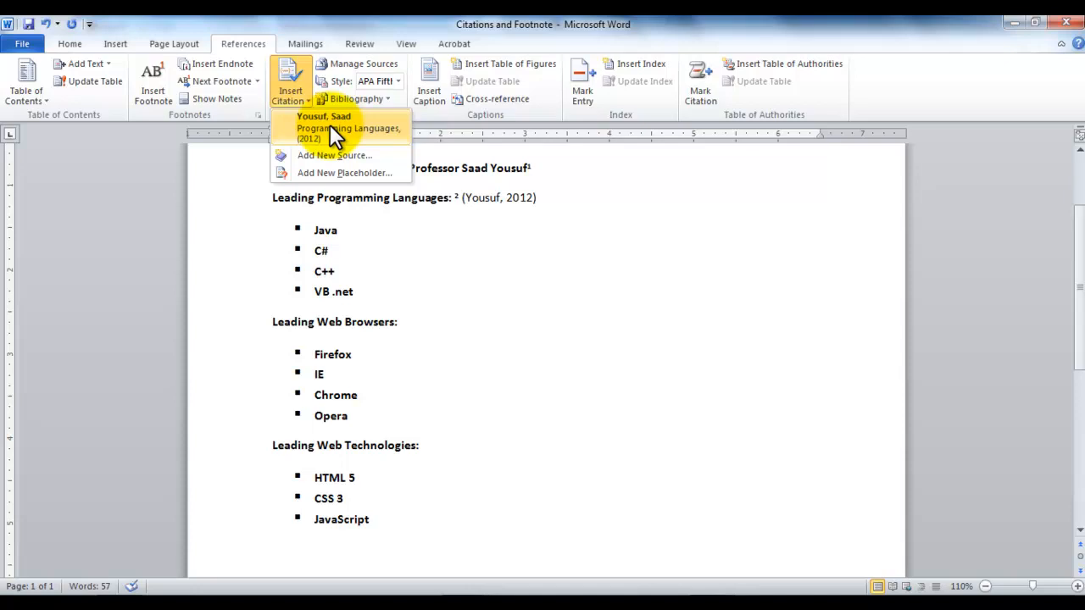
left_click(341, 127)
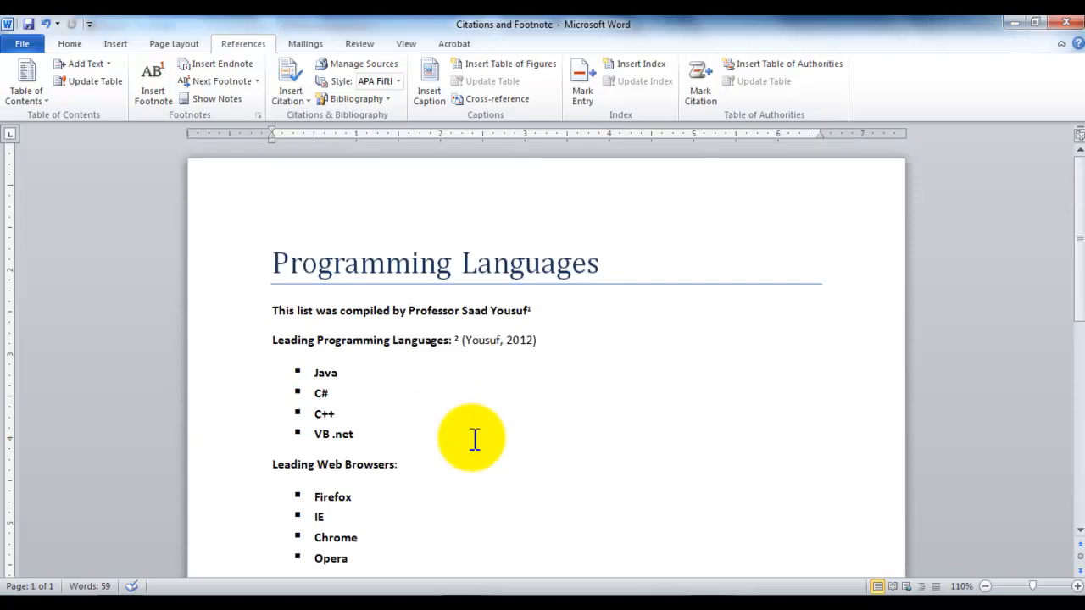
mouse_move(446, 474)
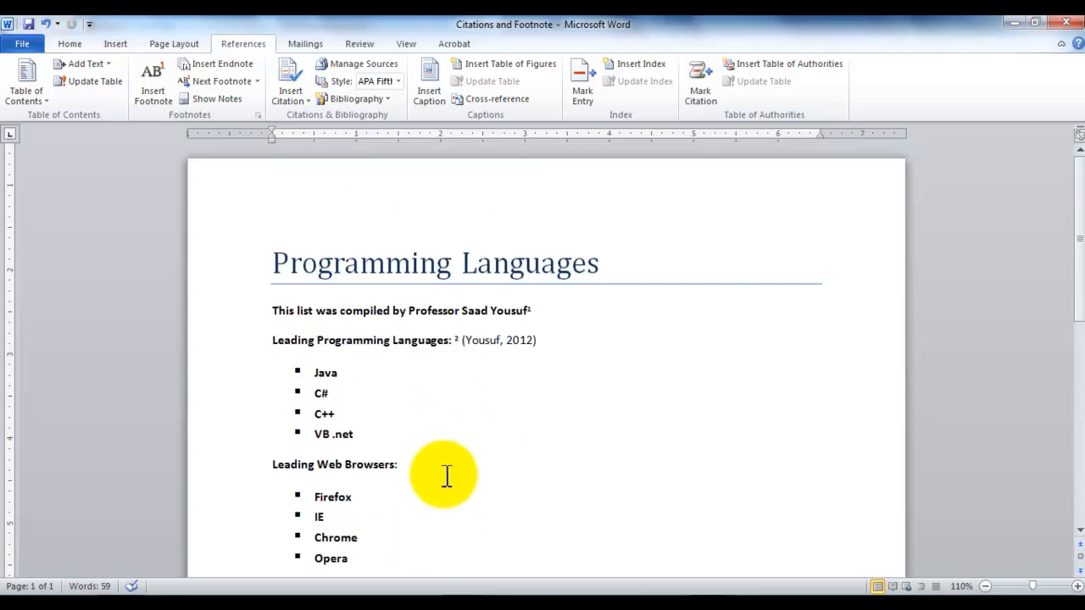
left_click(396, 465)
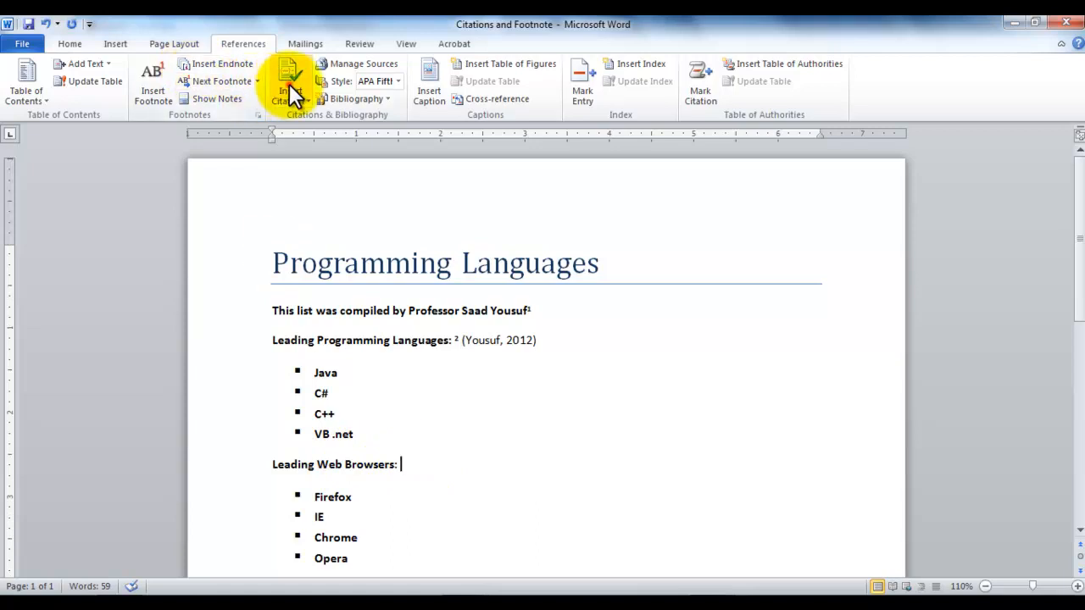
Step: Start a Web site source by Sam Smith, page Browser Wars, site Browser Info
left_click(290, 81)
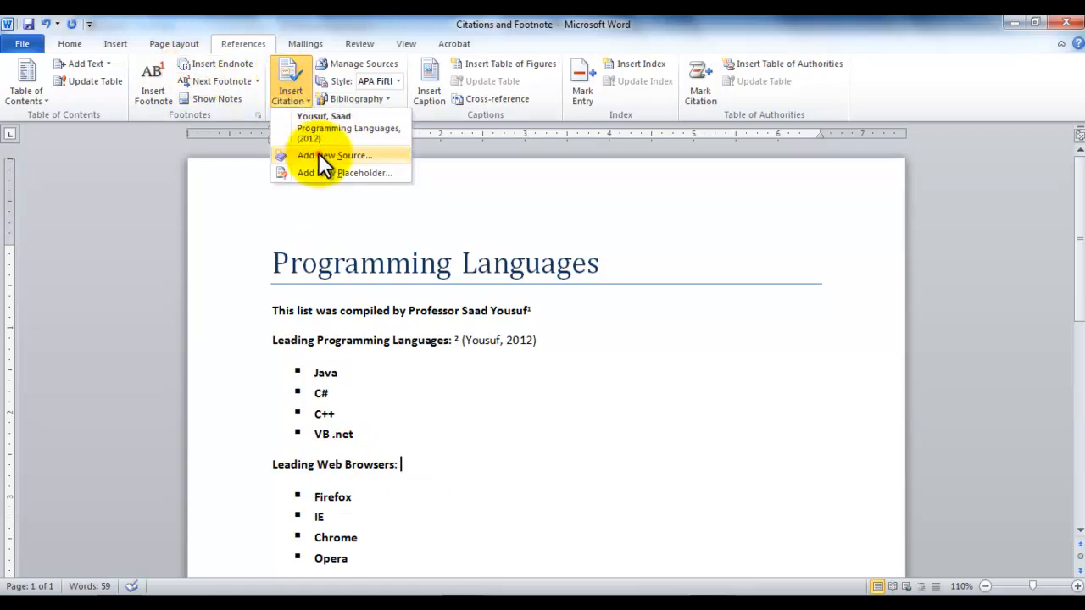
left_click(334, 155)
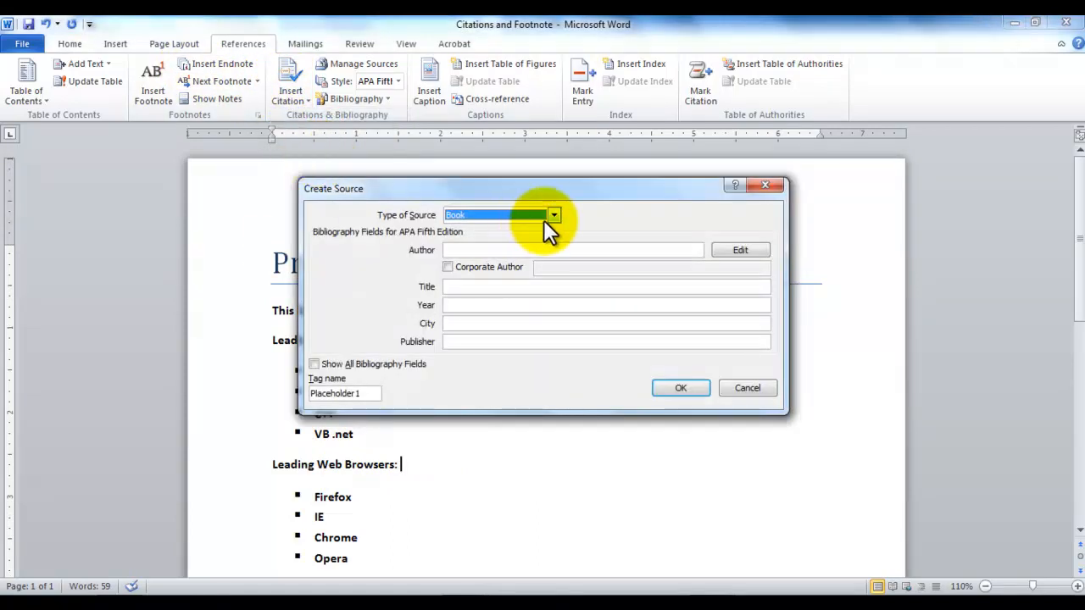
left_click(563, 214)
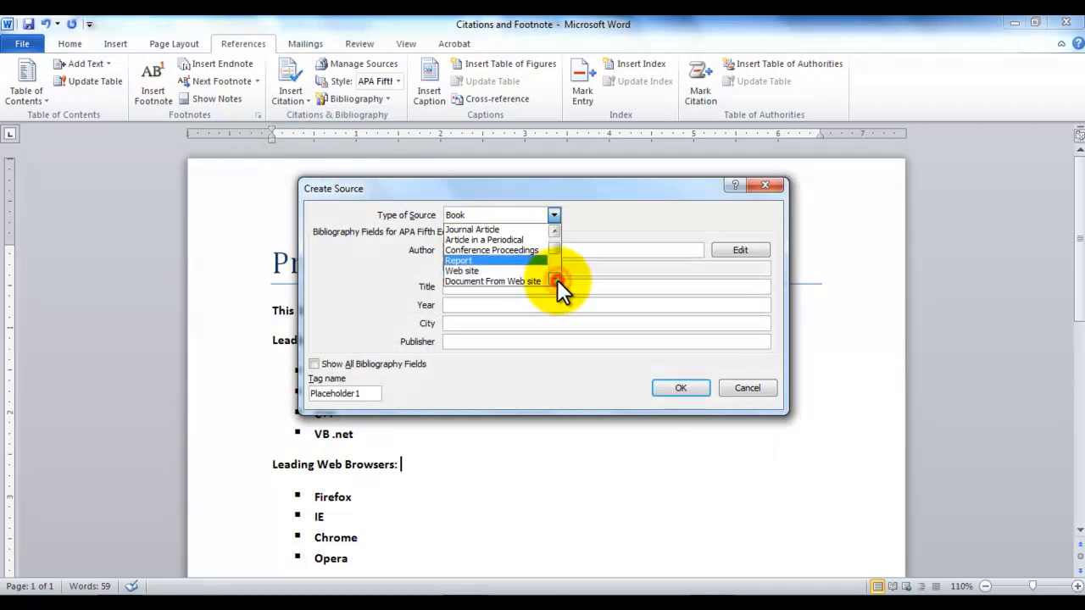
left_click(461, 270)
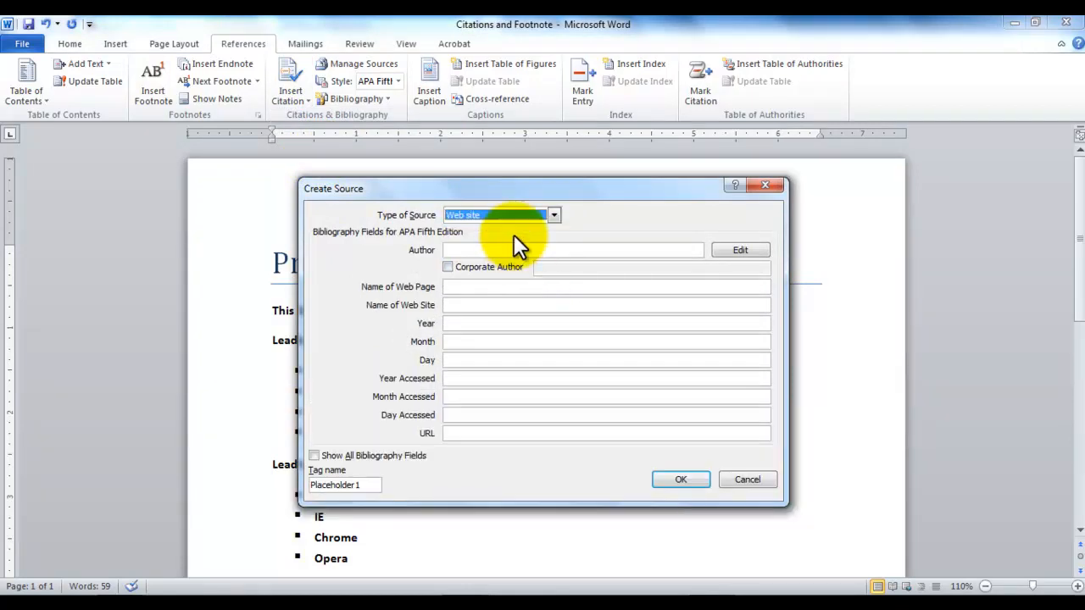
left_click(572, 249)
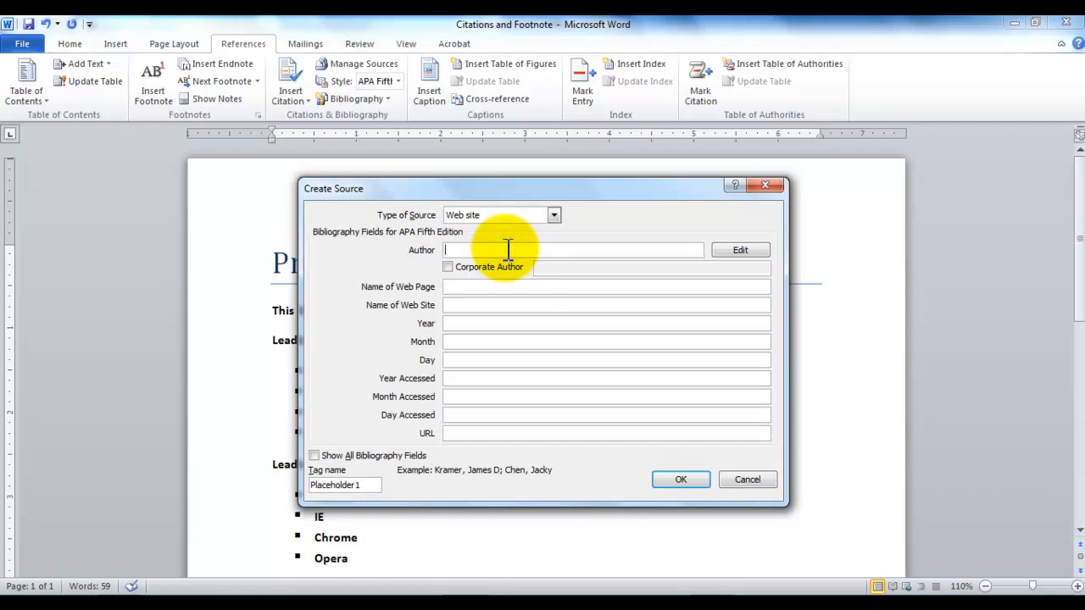
type("Sam")
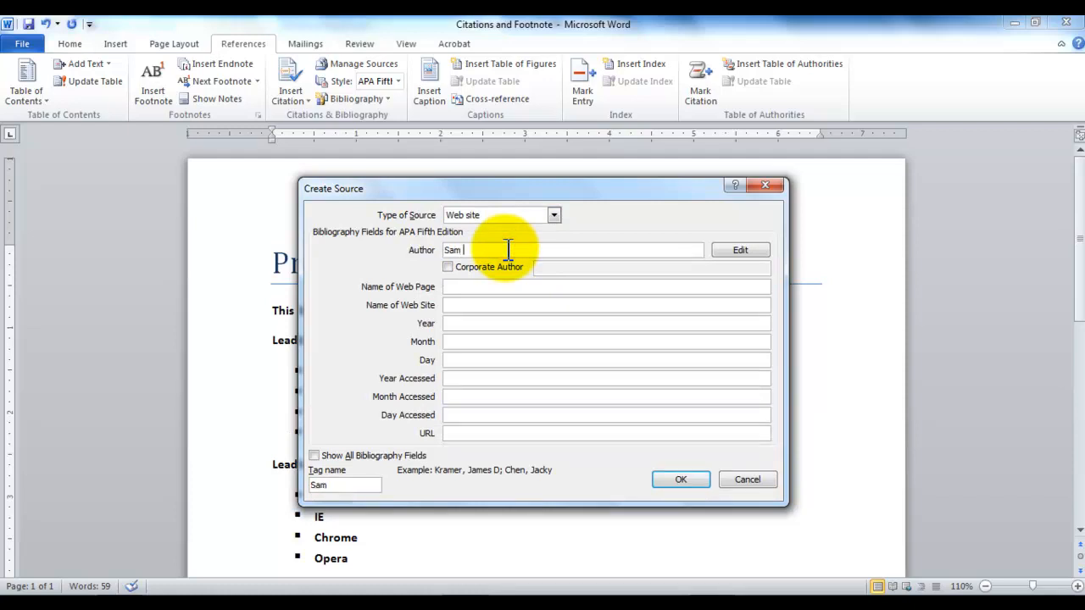
type("Smith")
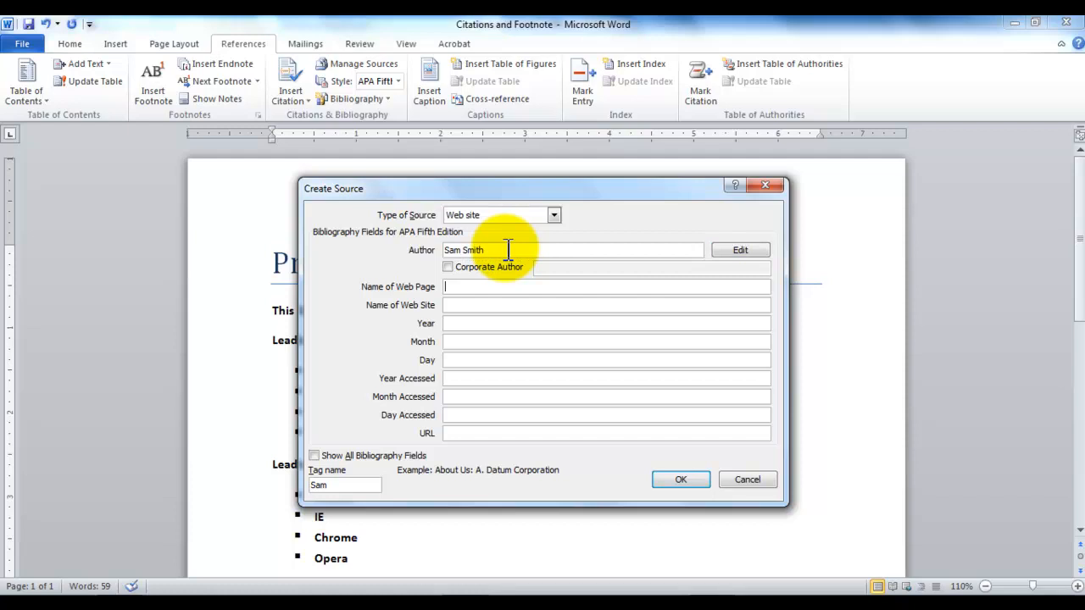
type("Browser Wars")
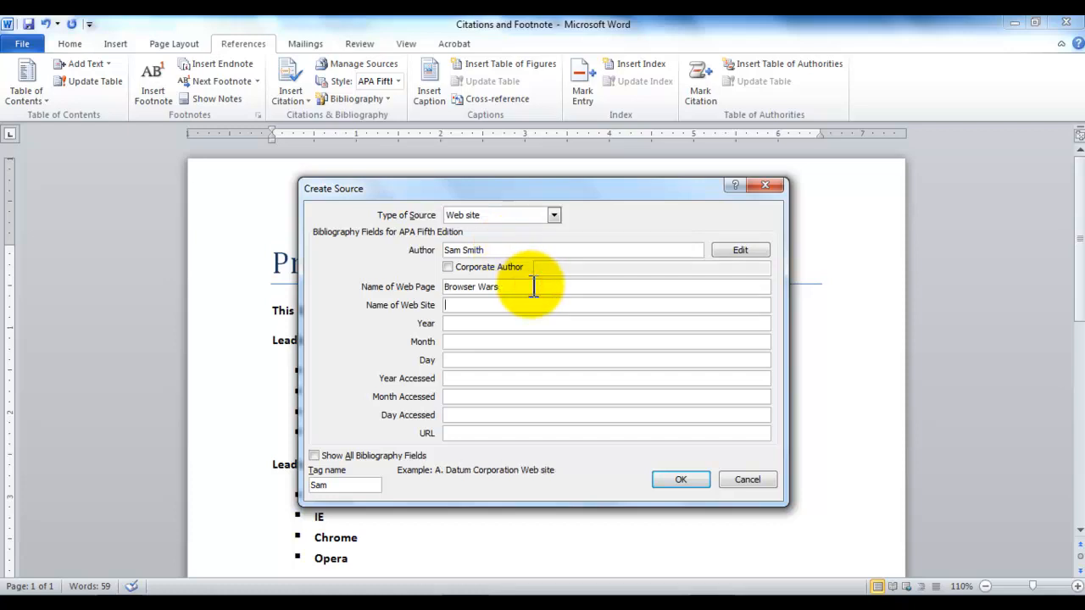
type("Browser Info")
left_click(606, 323)
type("2012")
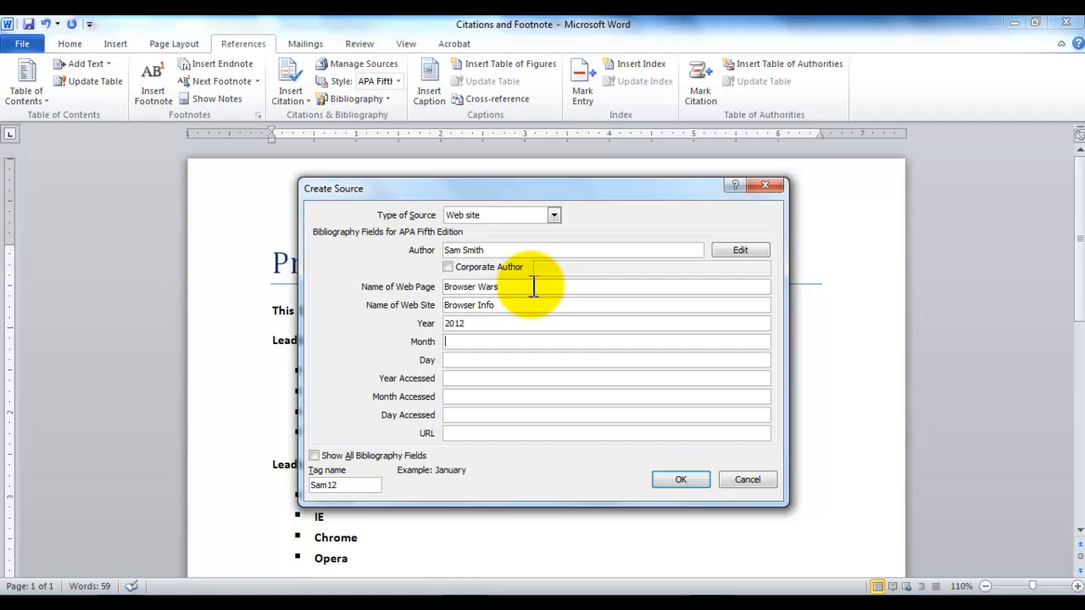
Step: Set the publication month to May and the day to 24
type("May")
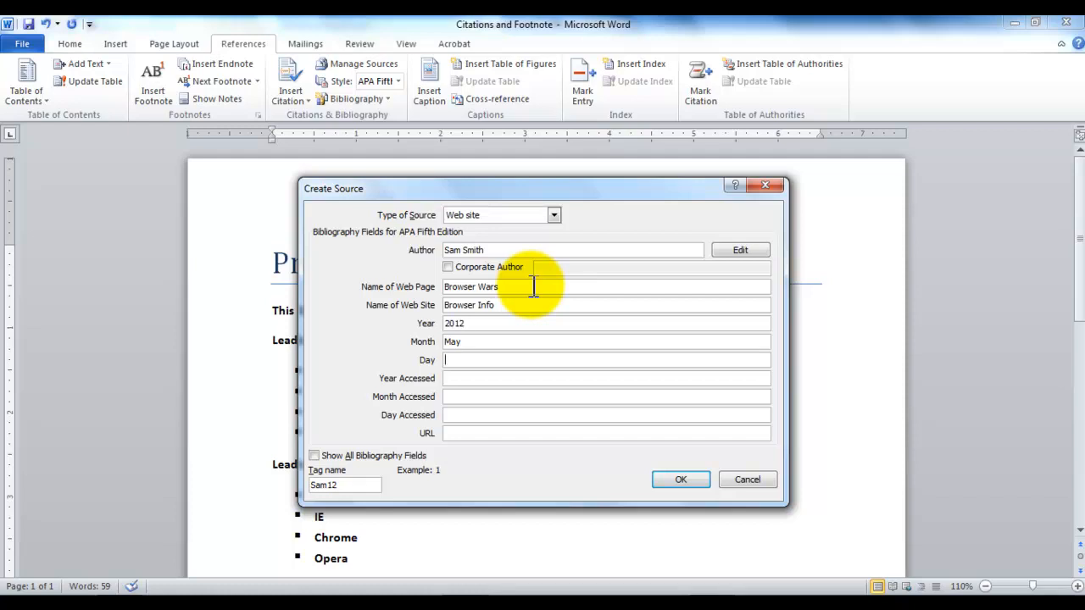
type("24")
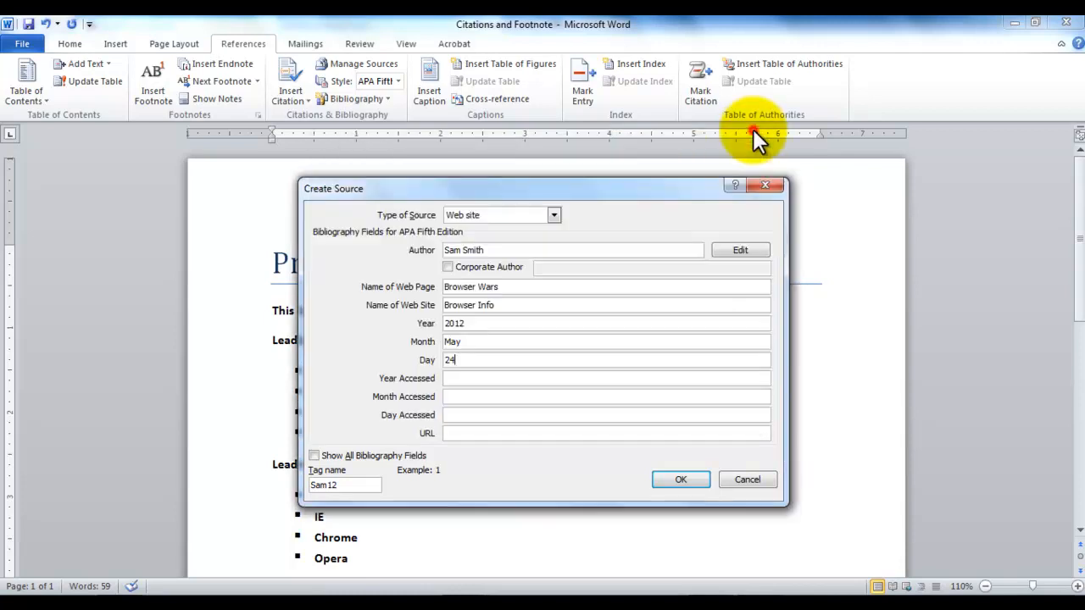
Step: Set the access date to August 24, 2012
left_click(487, 378)
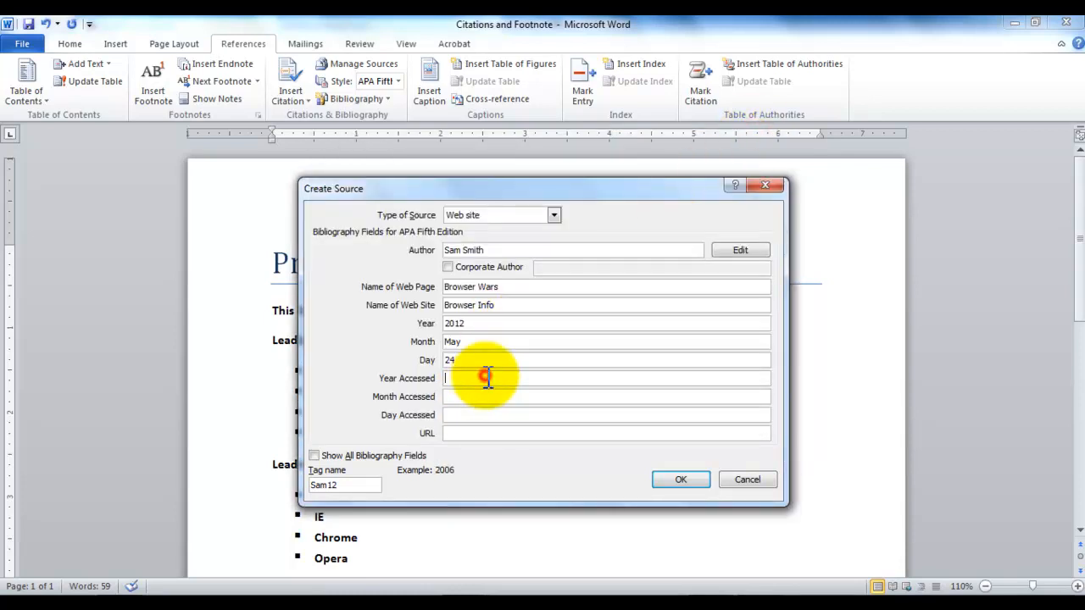
left_click(483, 378)
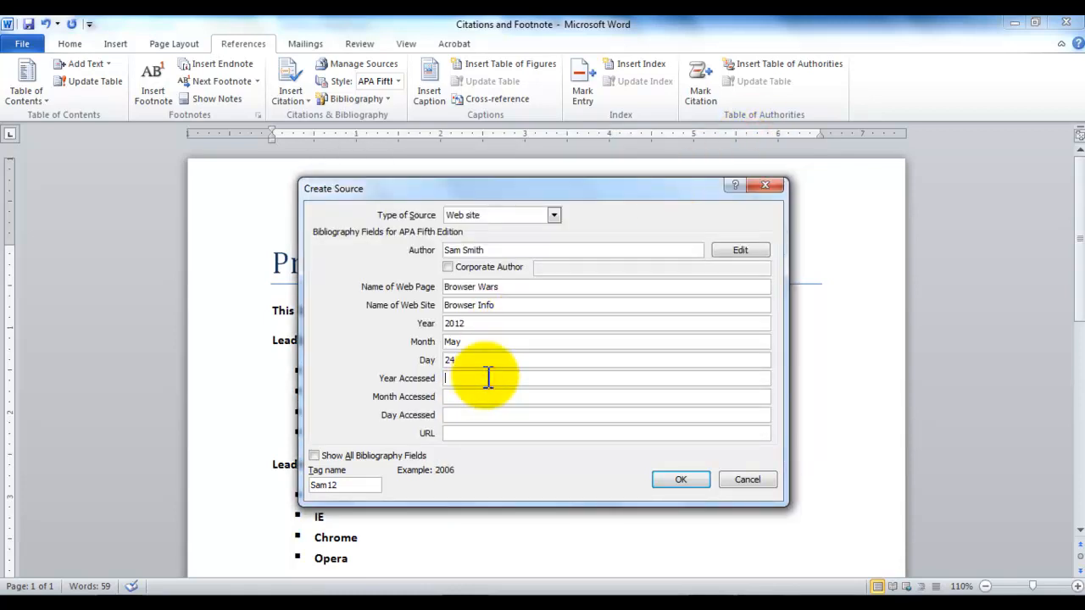
type("2012")
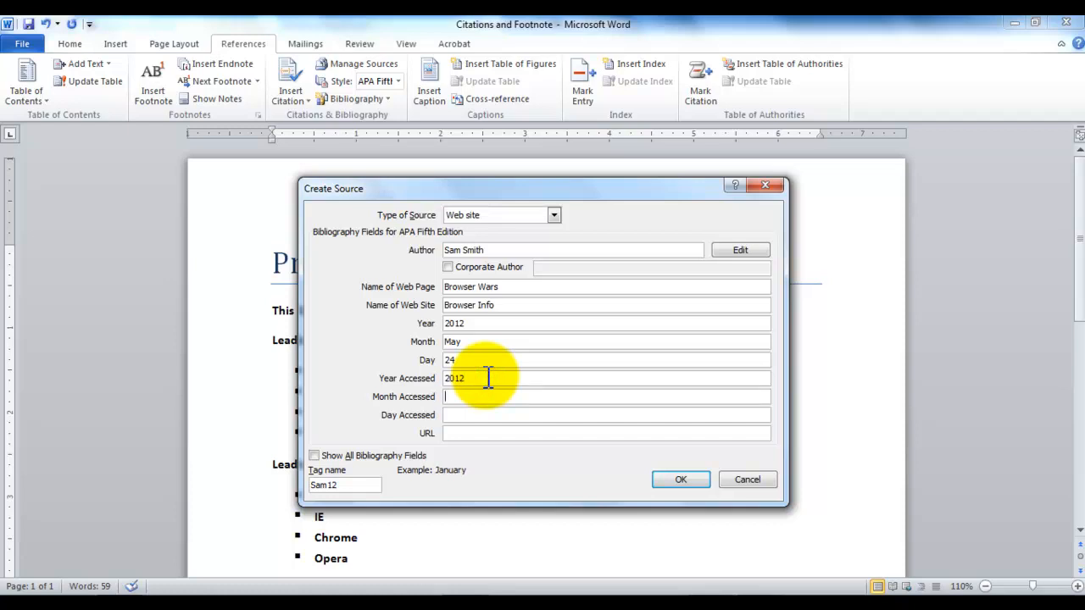
type("August")
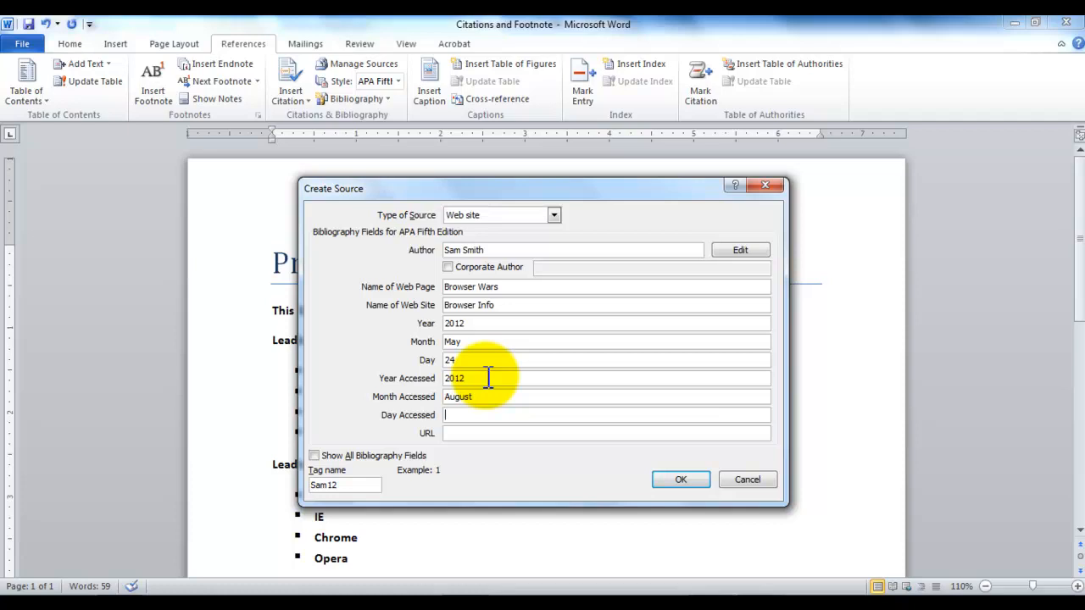
type("24")
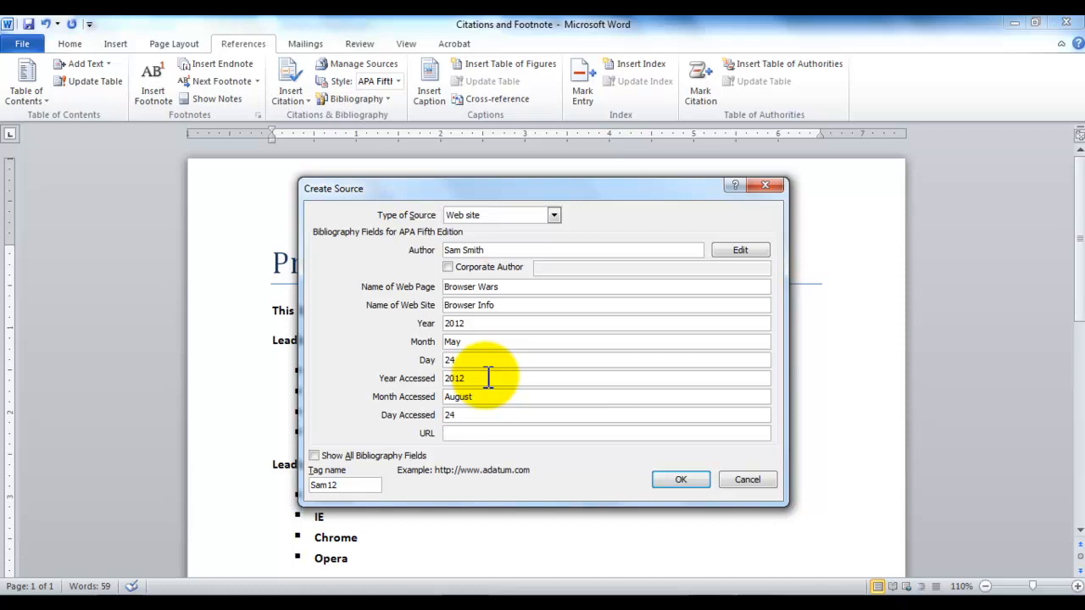
Step: Add the made-up Browser Info web address and save the source
type("http://")
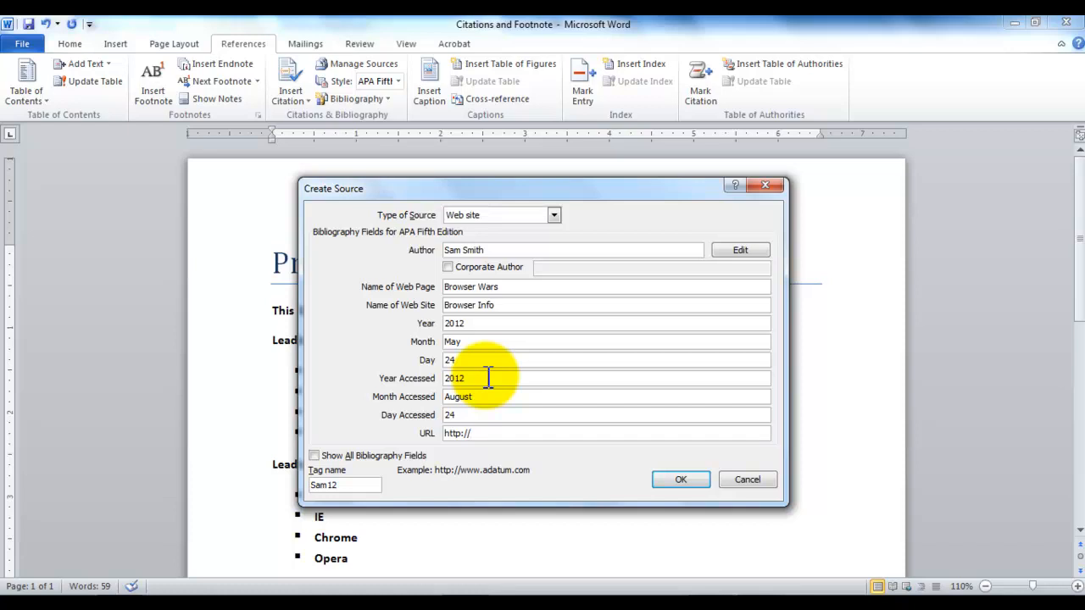
type("www.")
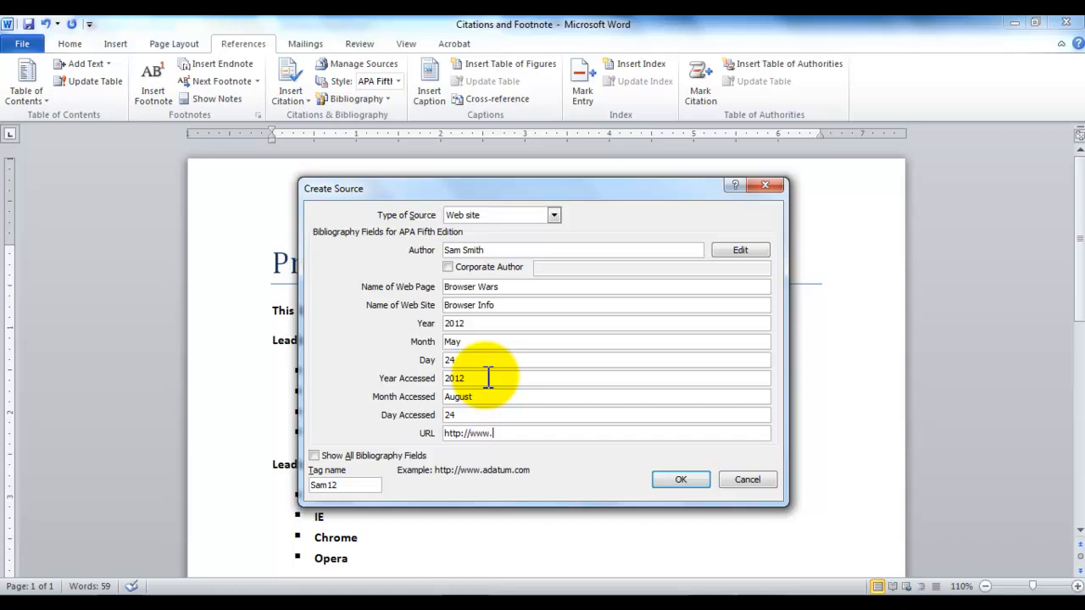
type("madeup")
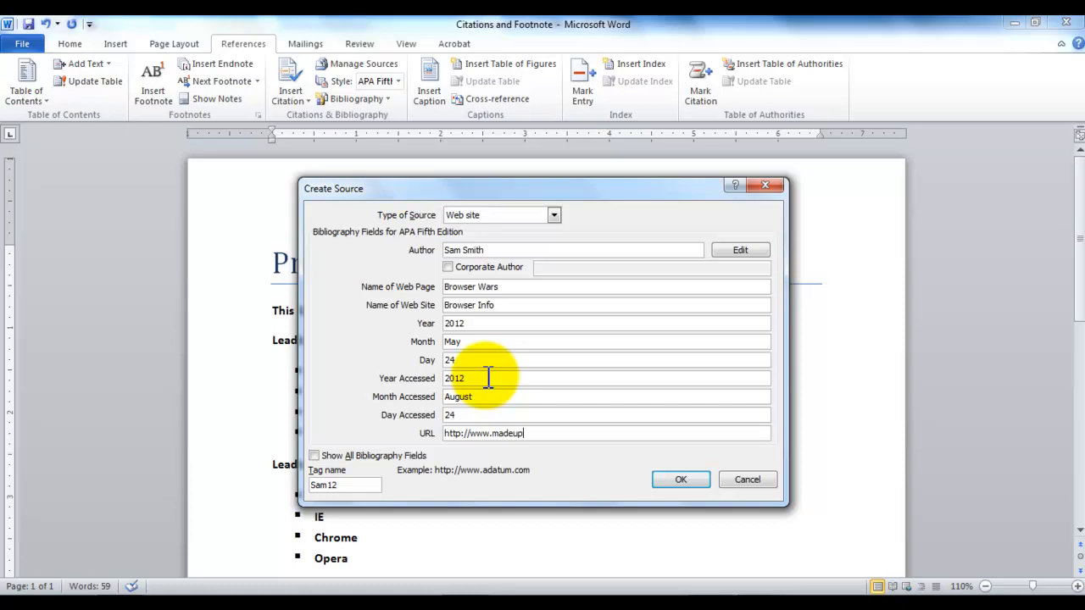
type("Browser")
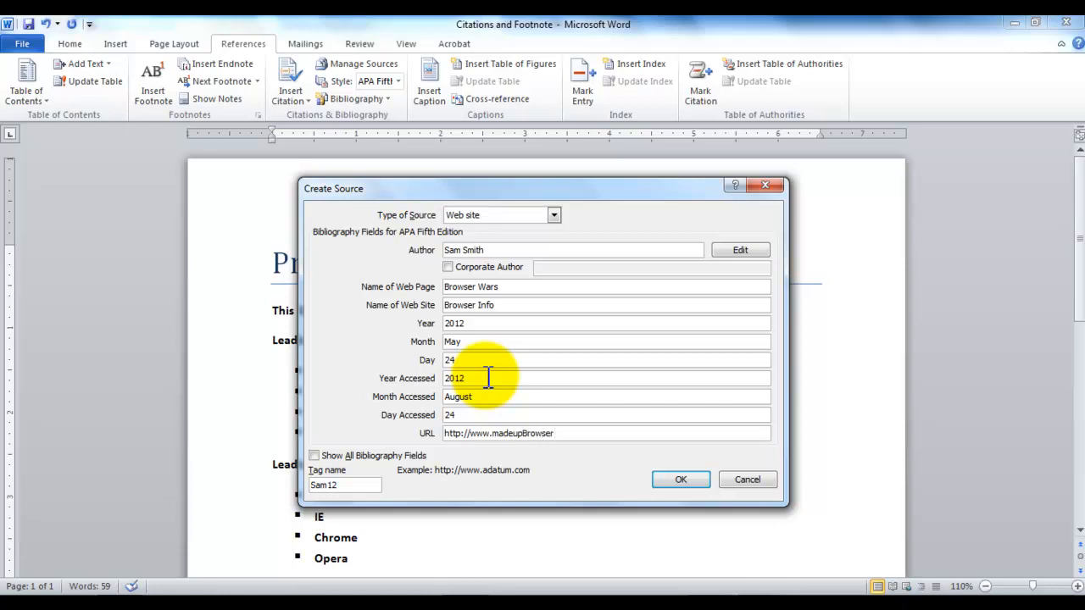
type("Inf.com")
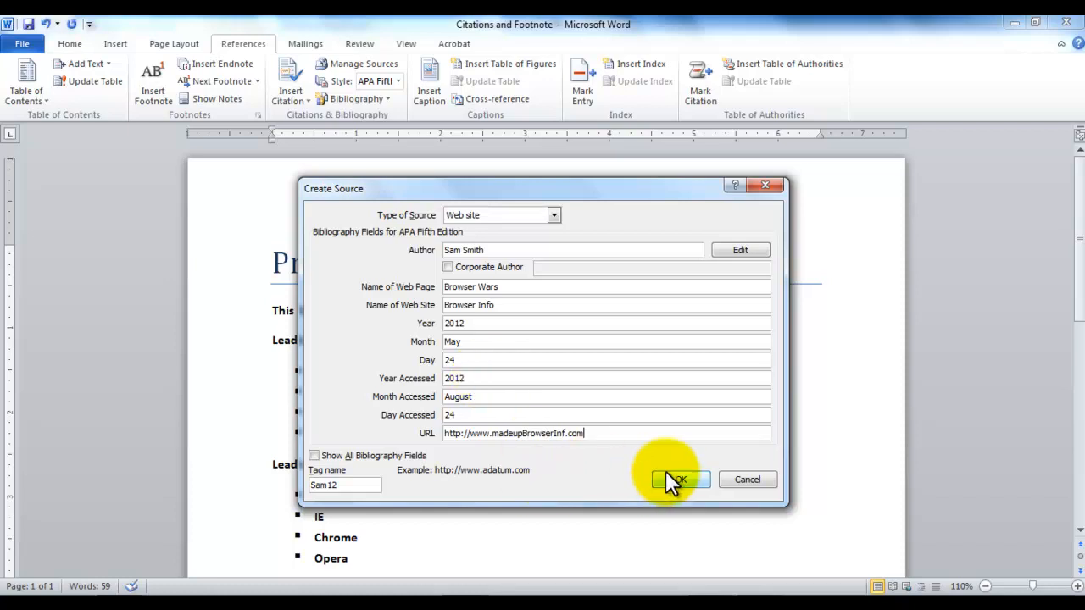
left_click(680, 480)
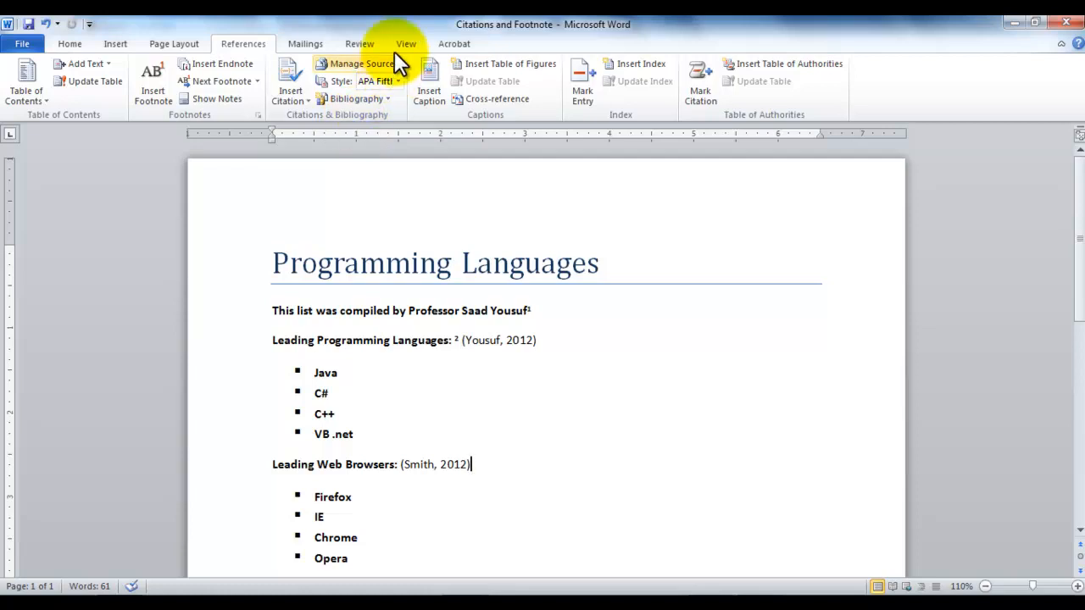
mouse_move(378, 80)
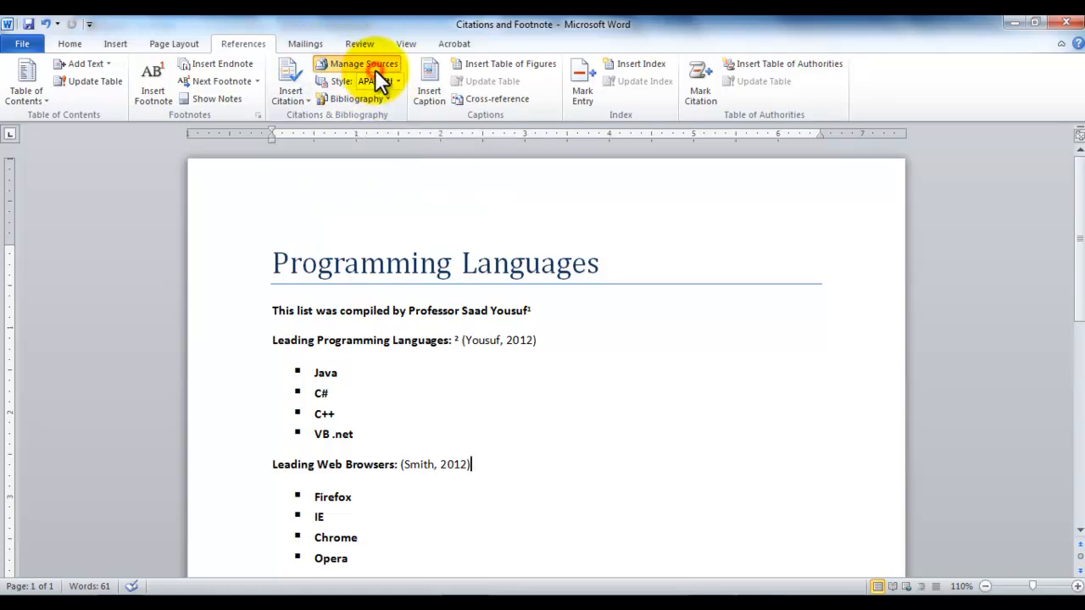
Step: Open Manage Sources and preview the Yousuf and Smith entries
left_click(363, 64)
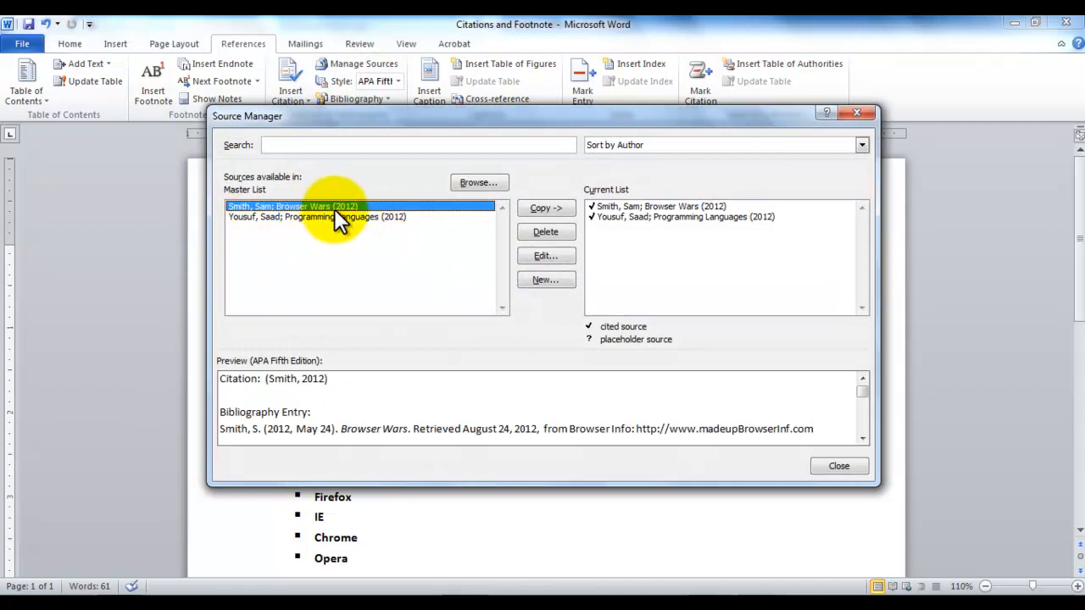
mouse_move(347, 231)
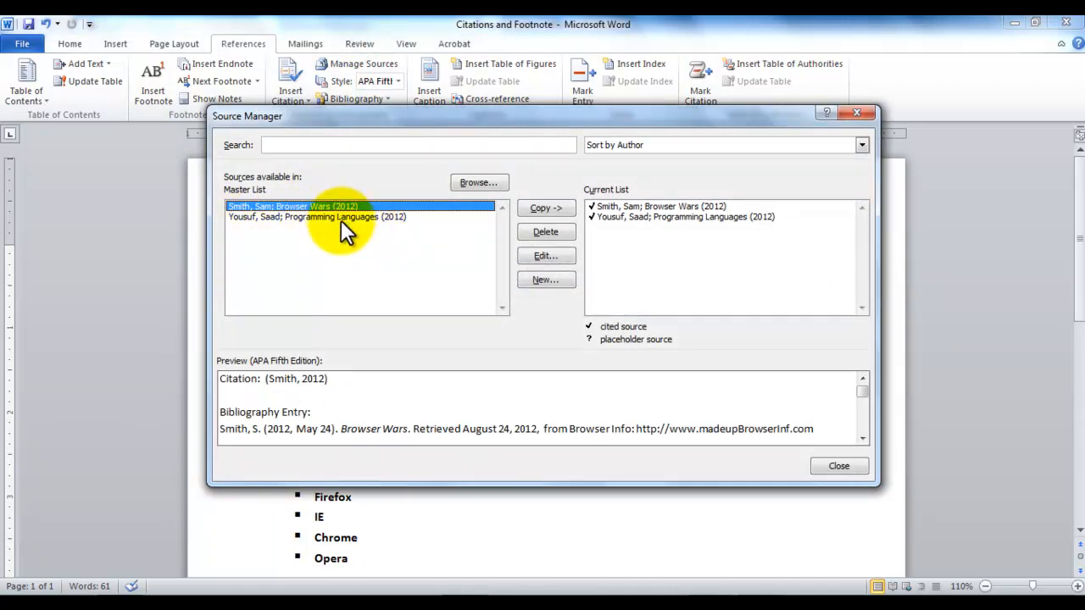
left_click(329, 216)
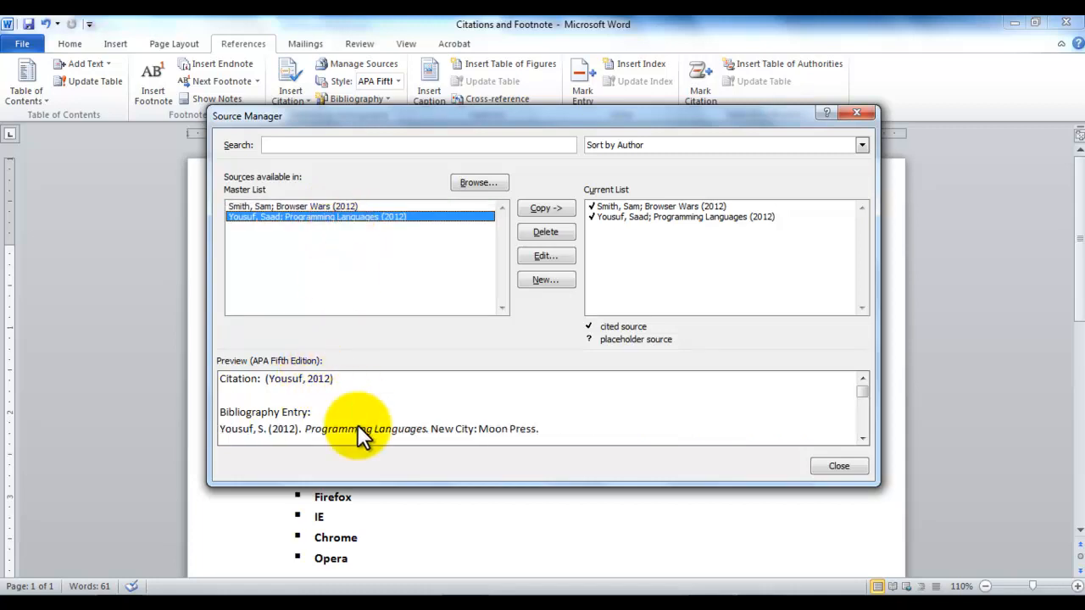
mouse_move(309, 292)
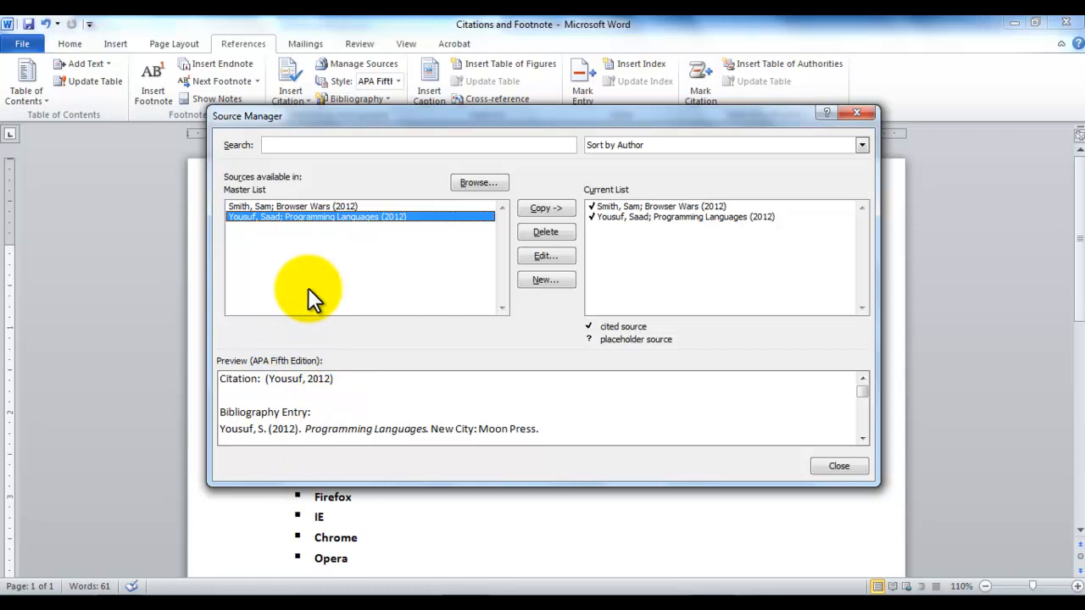
left_click(292, 206)
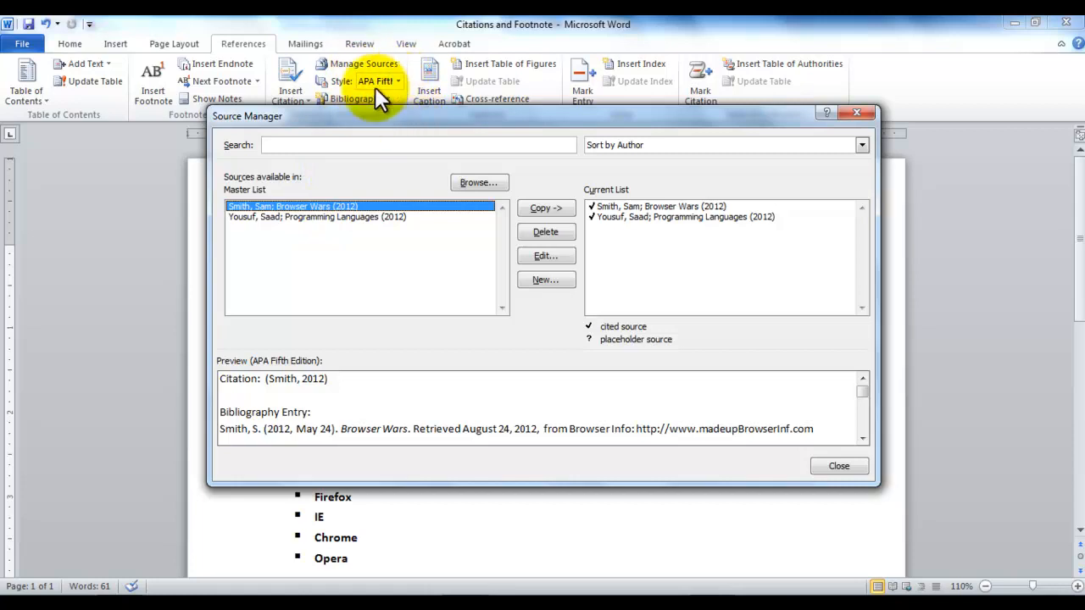
mouse_move(390, 102)
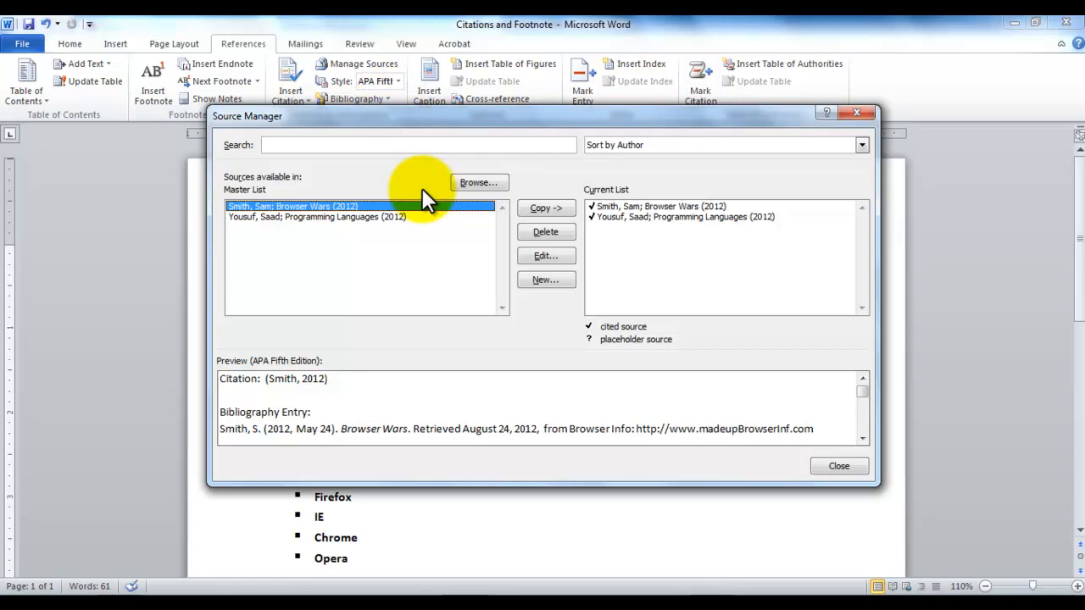
mouse_move(360, 229)
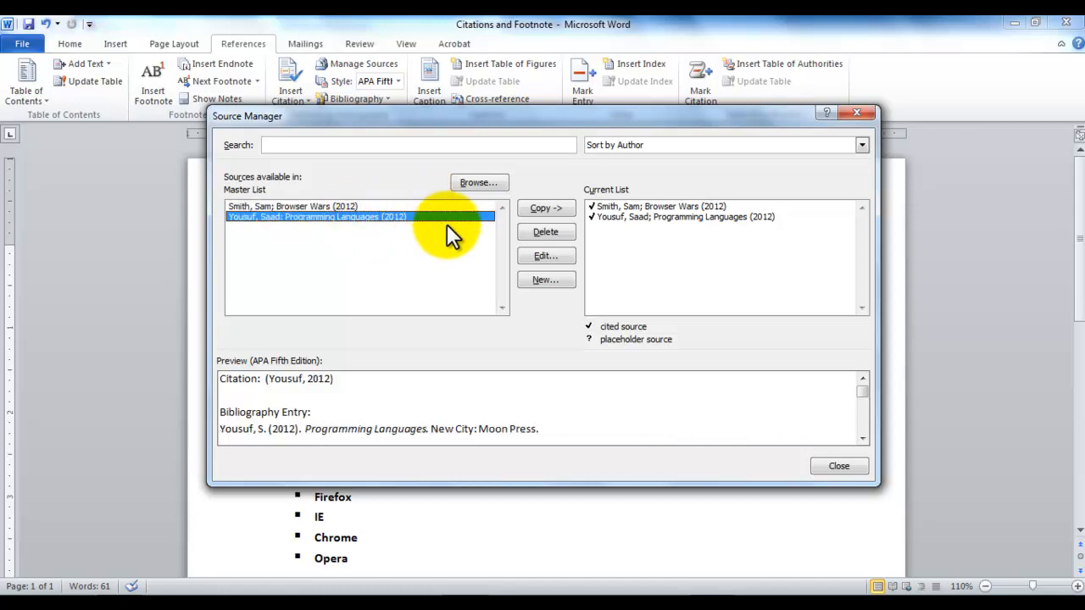
Step: Edit the Yousuf source to add Pages 700 and Edition 3rd, updating both lists
left_click(545, 255)
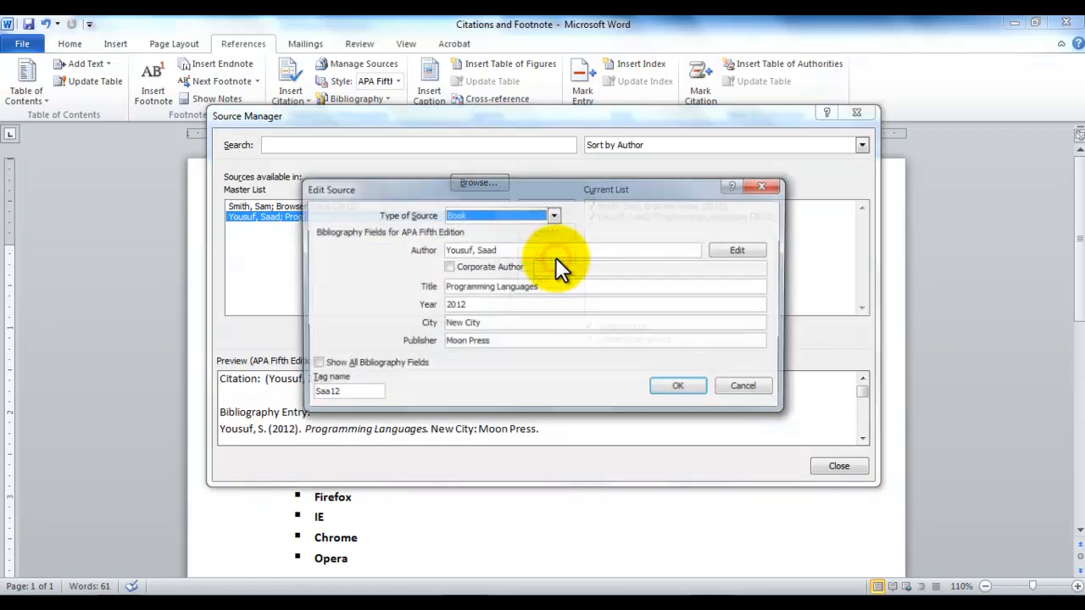
mouse_move(425, 371)
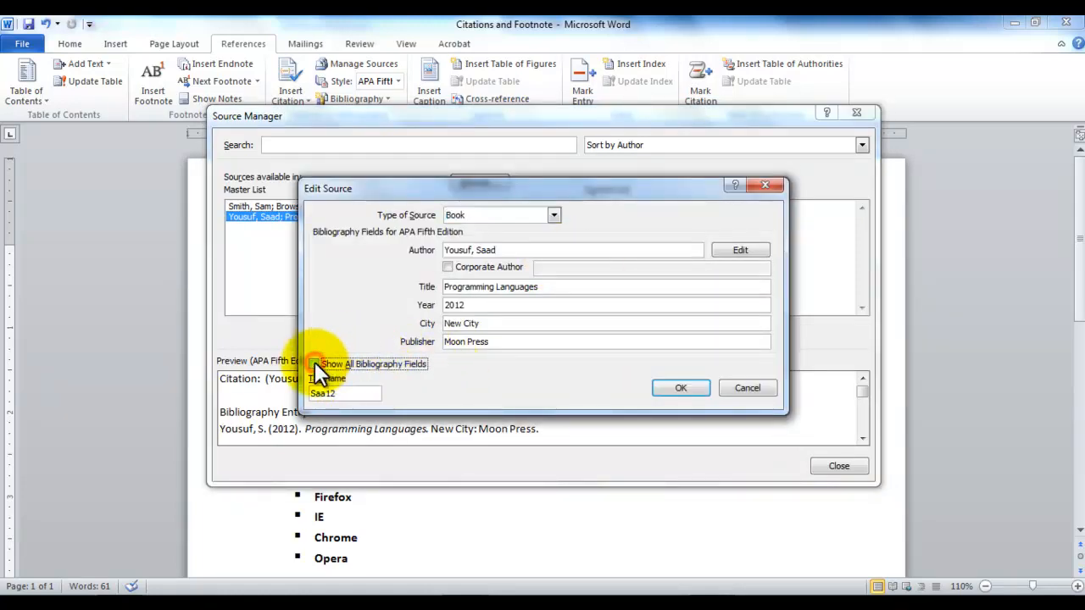
left_click(317, 364)
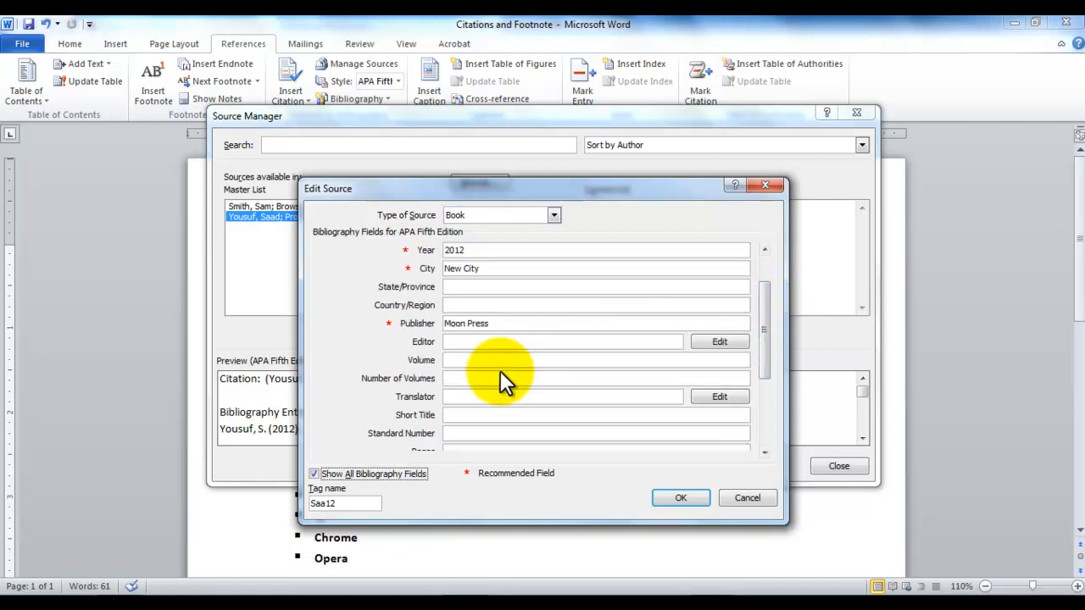
mouse_move(784, 373)
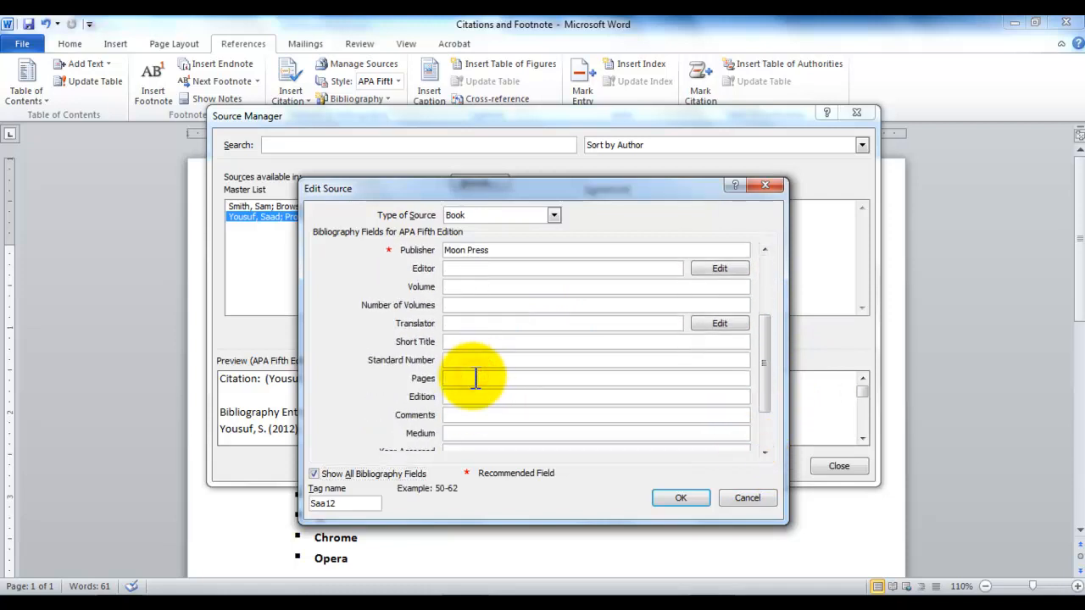
type("700")
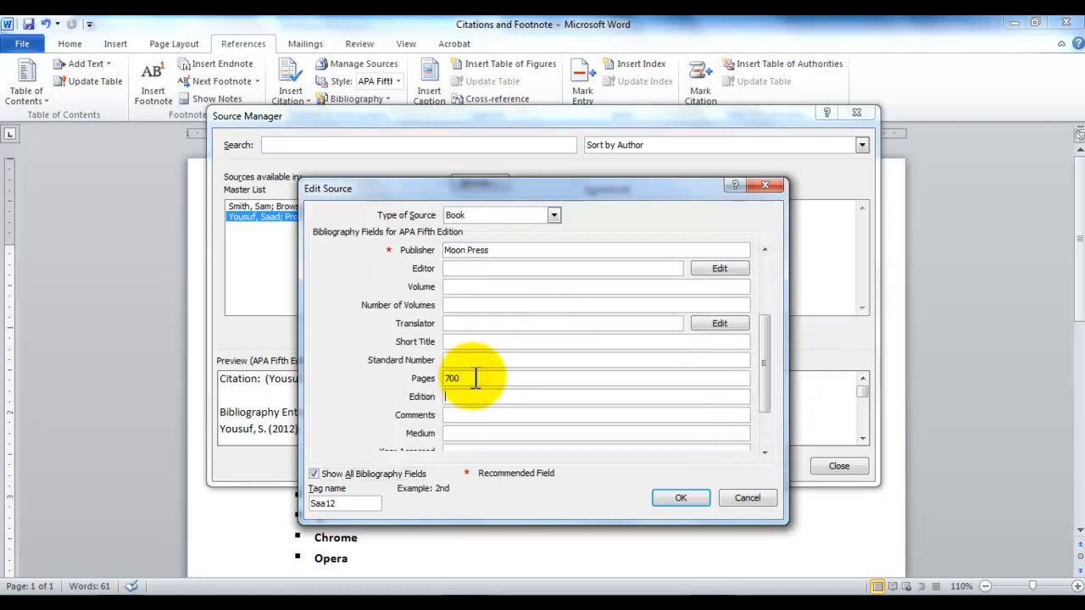
type("3rd")
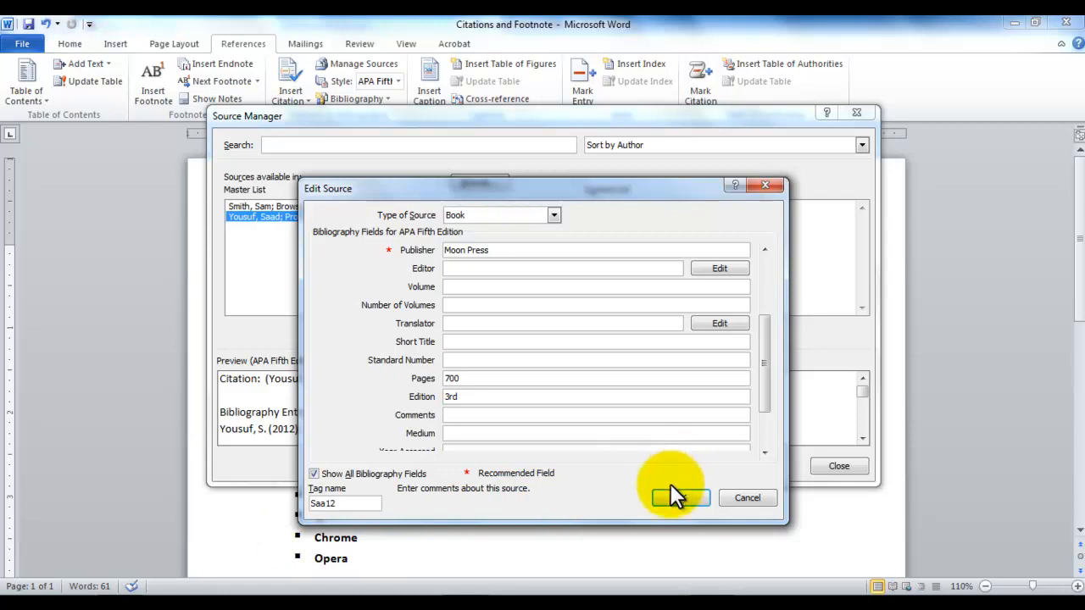
left_click(680, 497)
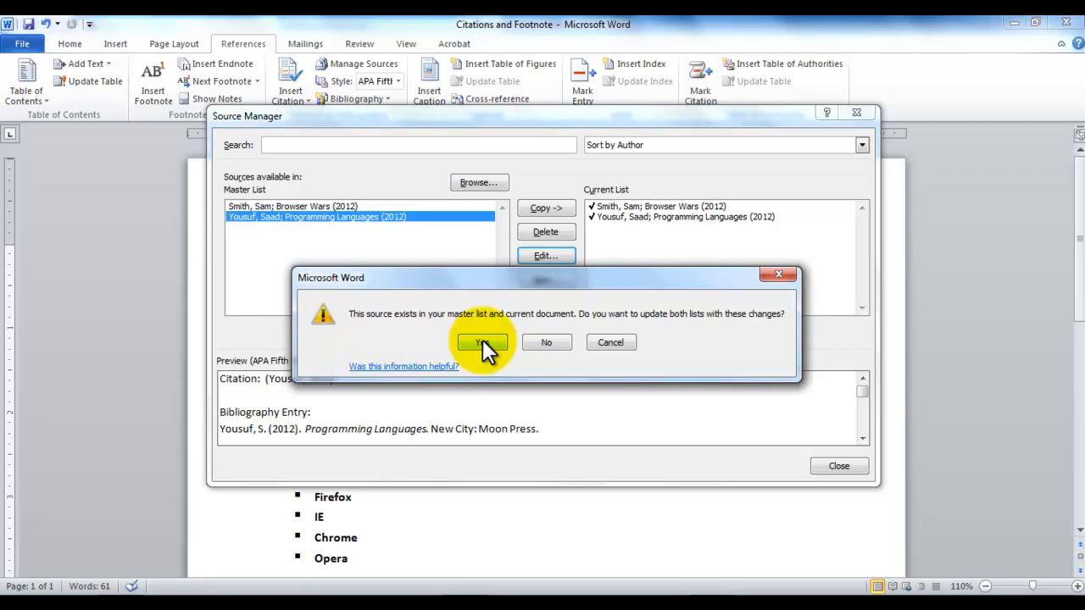
left_click(482, 343)
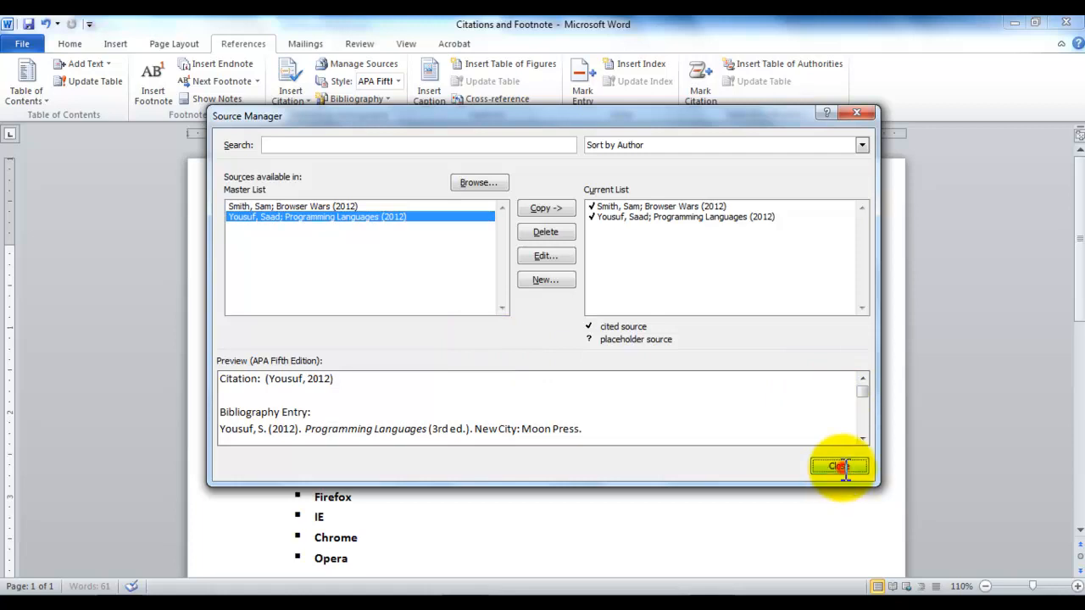
Step: Close the source manager and insert a page break after the JavaScript bullet
left_click(839, 465)
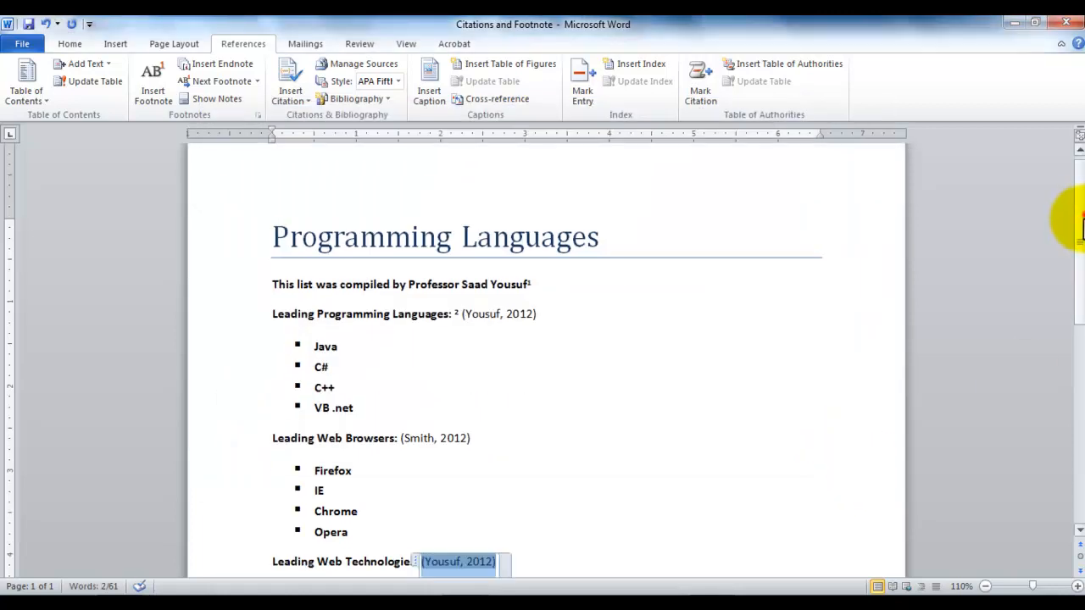
scroll("down", 3)
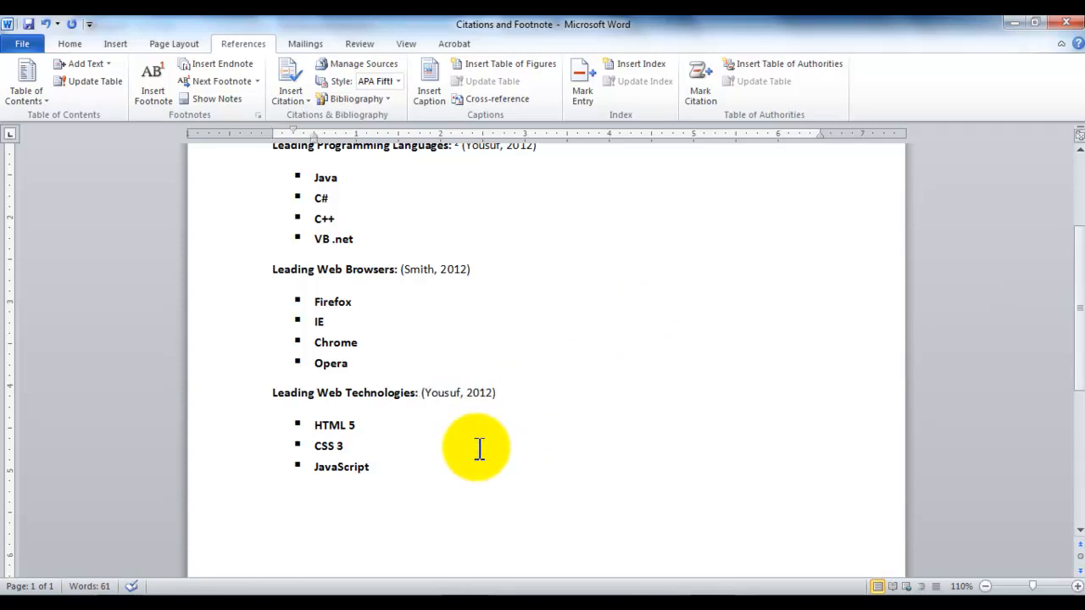
mouse_move(775, 328)
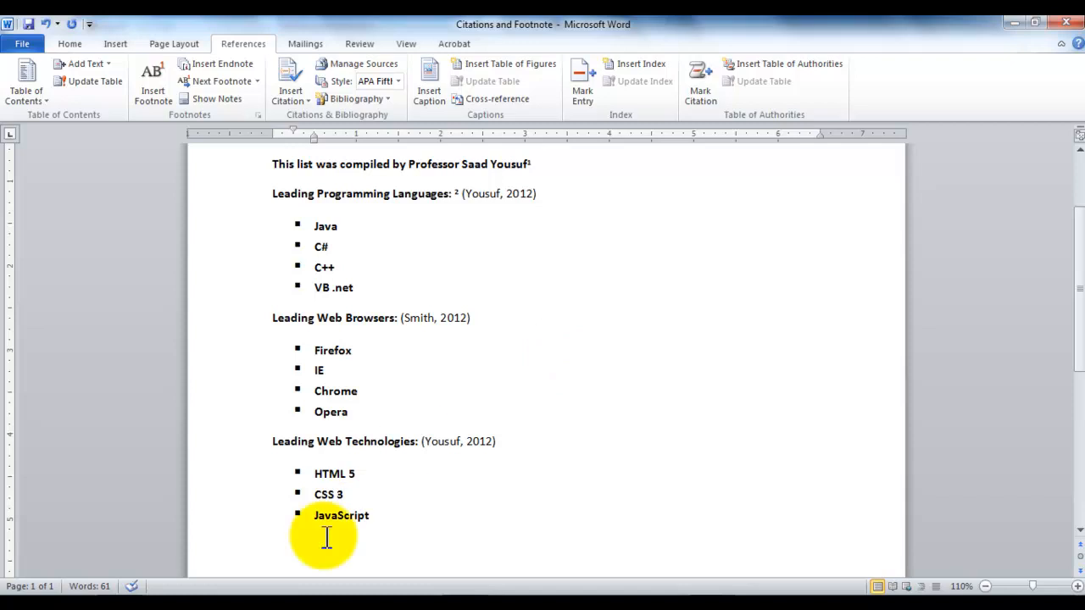
left_click(368, 515)
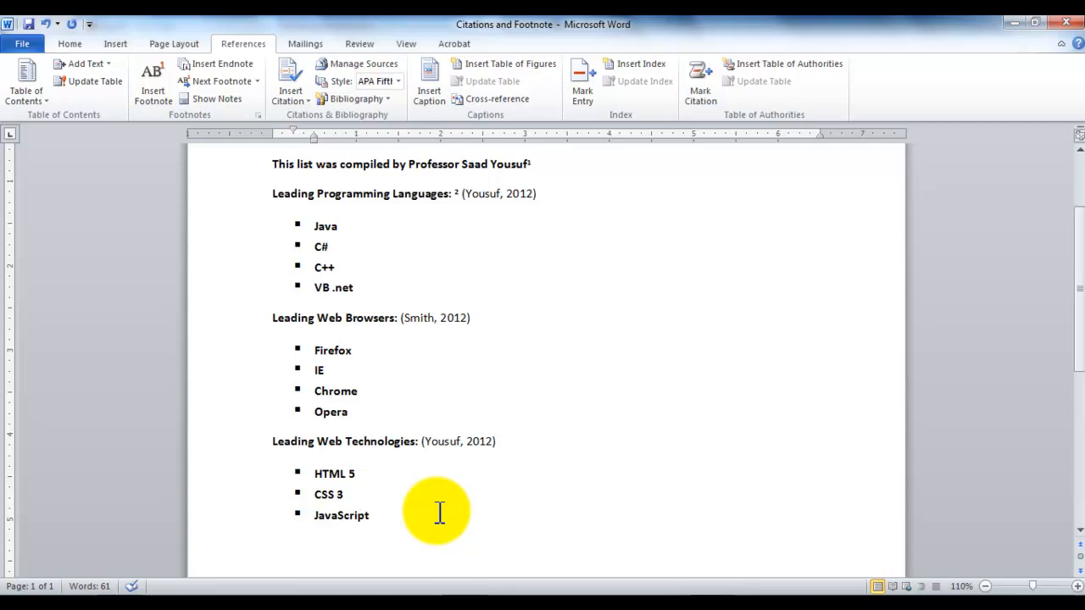
mouse_move(152, 80)
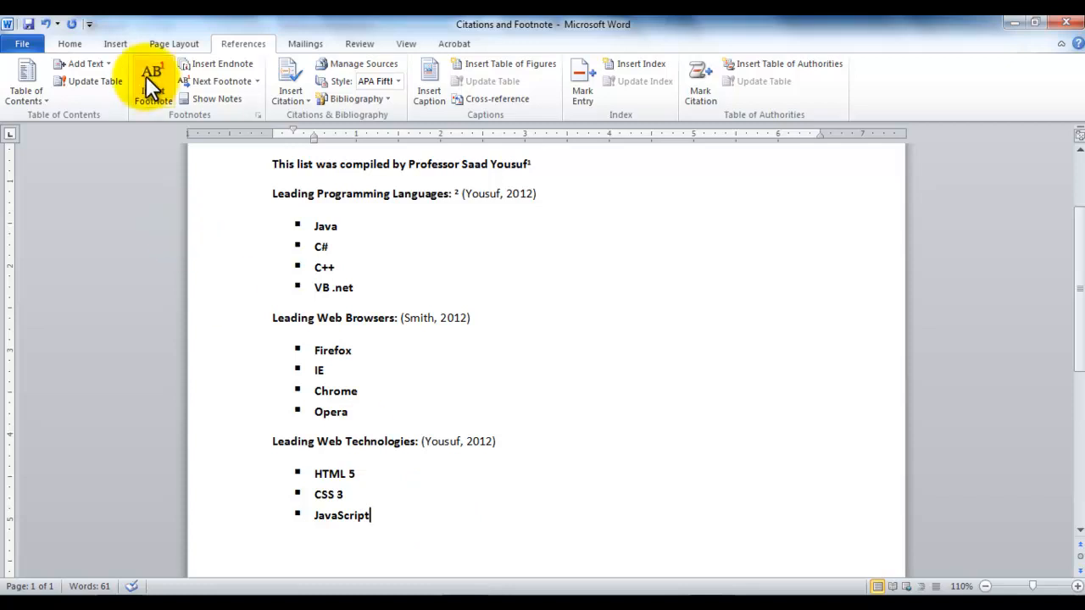
left_click(110, 43)
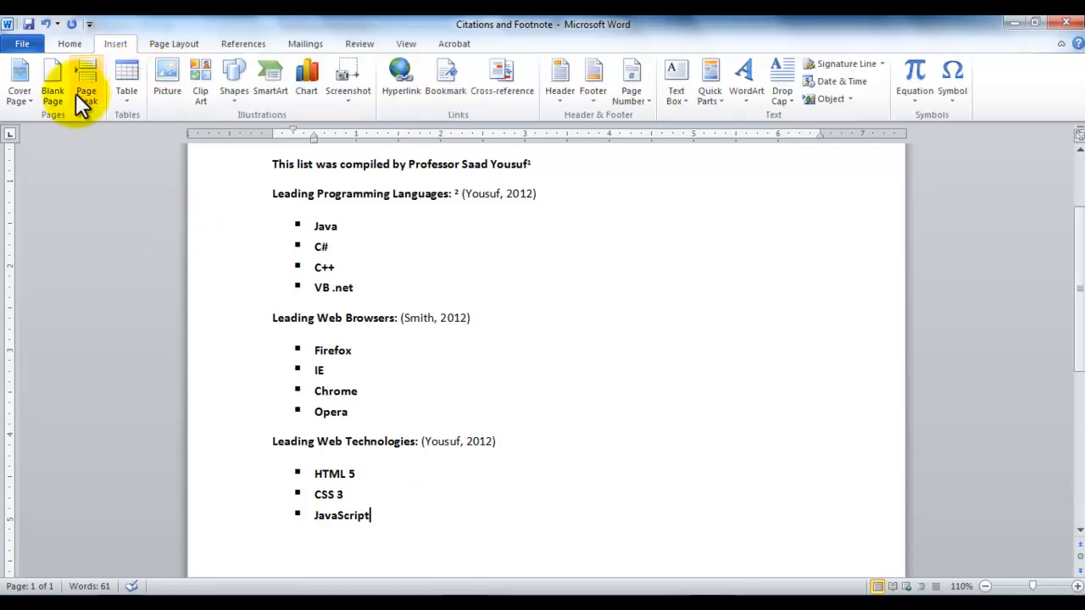
left_click(83, 77)
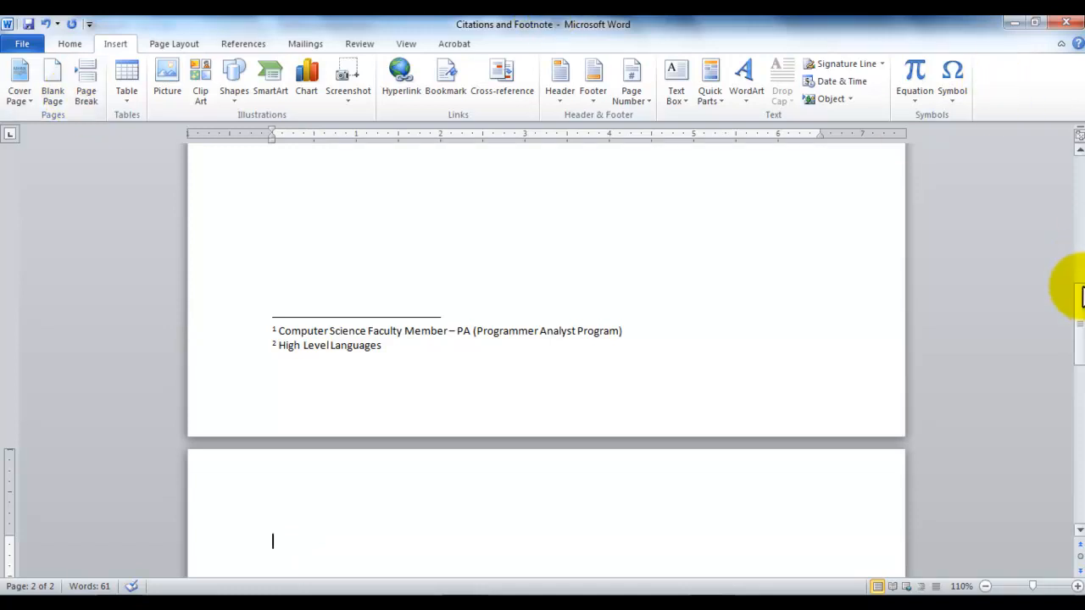
scroll("down", 3)
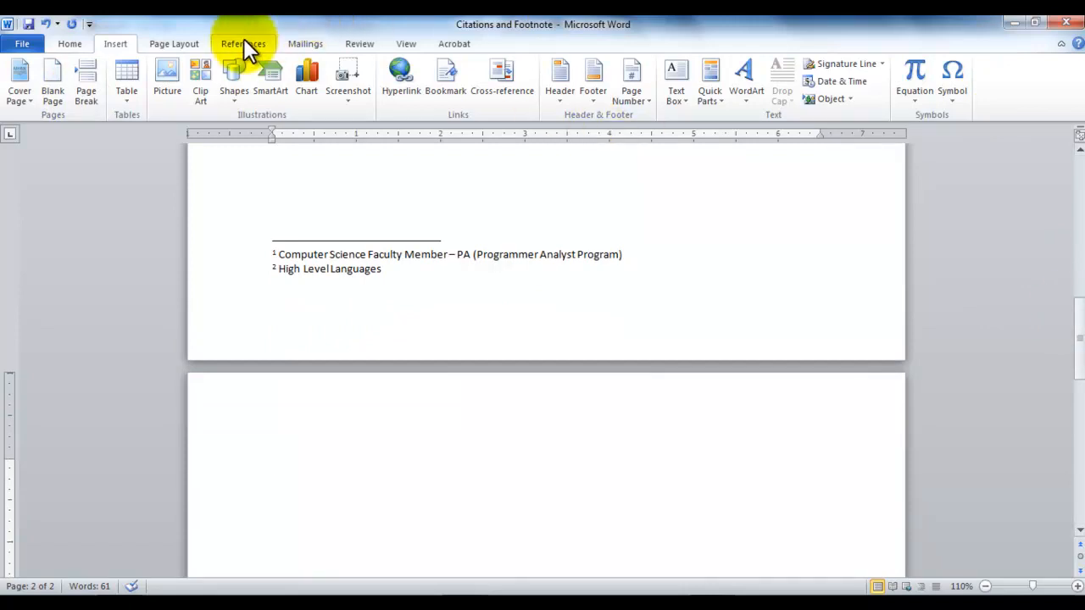
Step: Insert the built-in Bibliography on page 2, listing the Smith and Yousuf sources
left_click(243, 43)
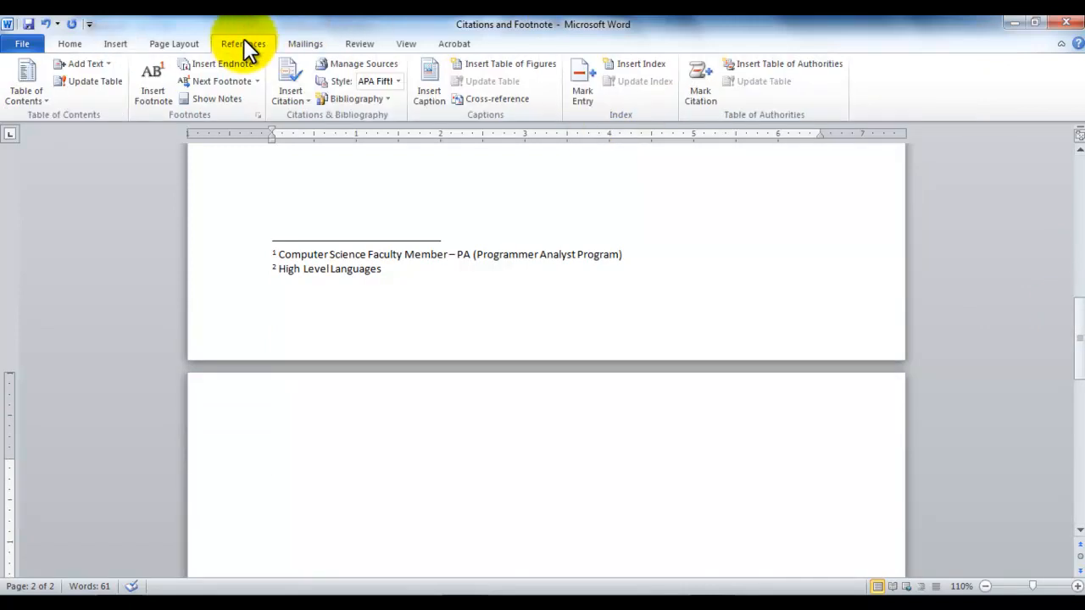
left_click(273, 466)
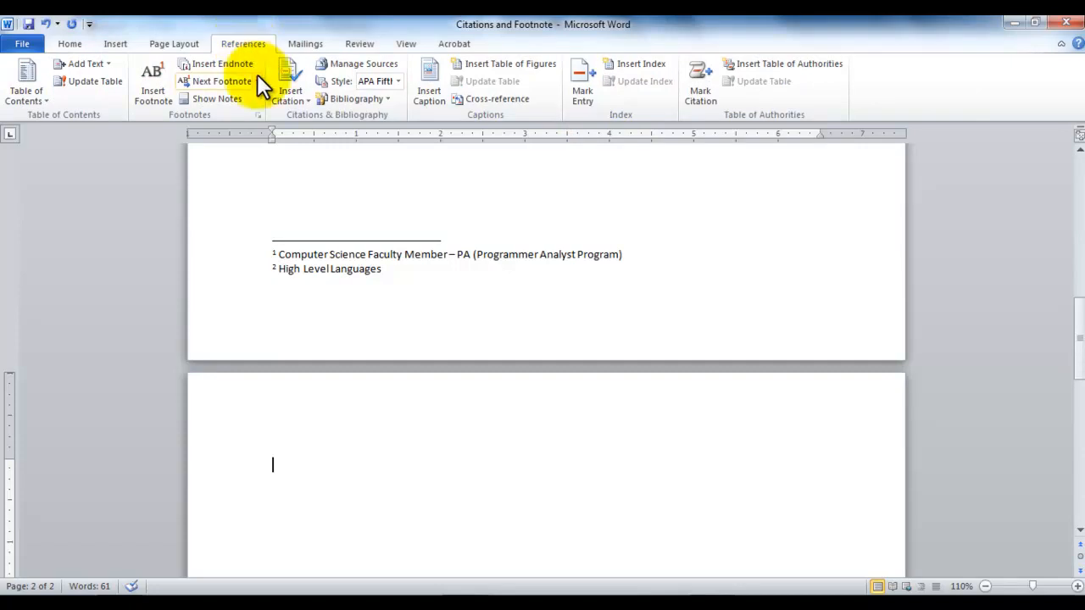
mouse_move(363, 98)
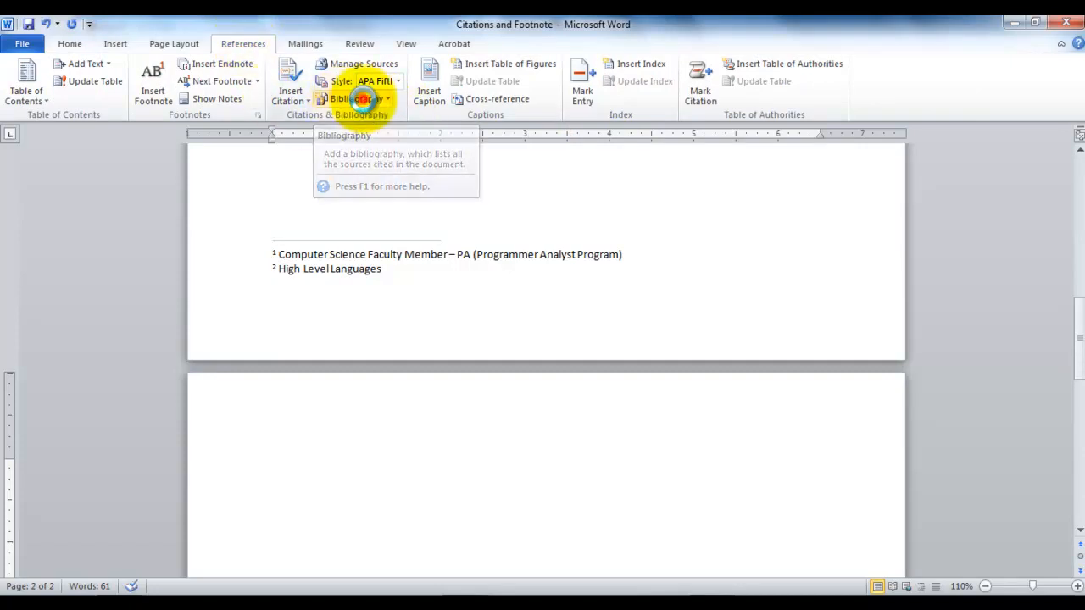
left_click(351, 99)
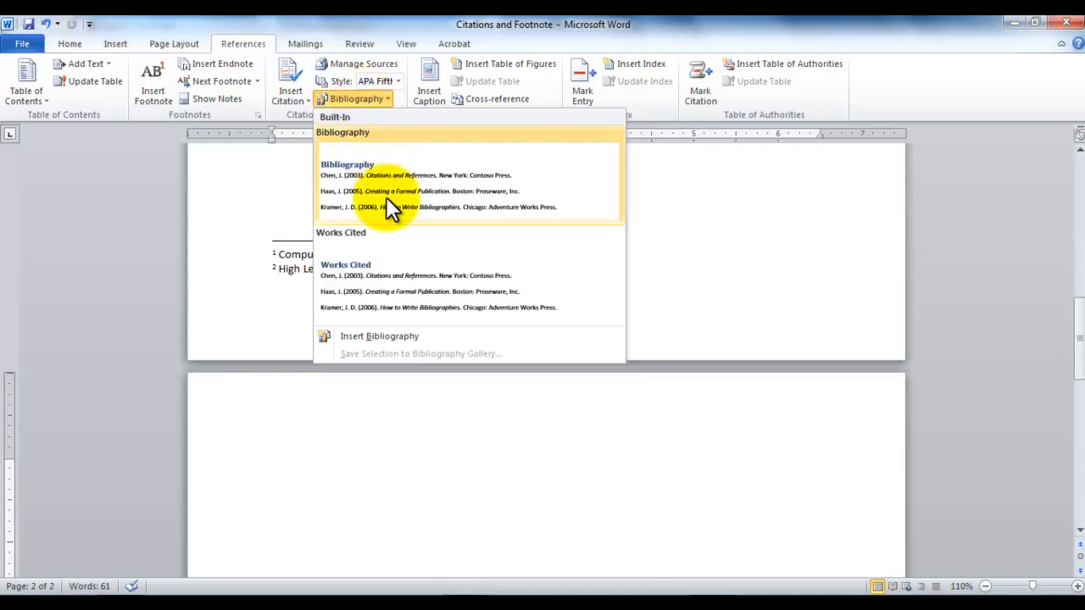
mouse_move(390, 208)
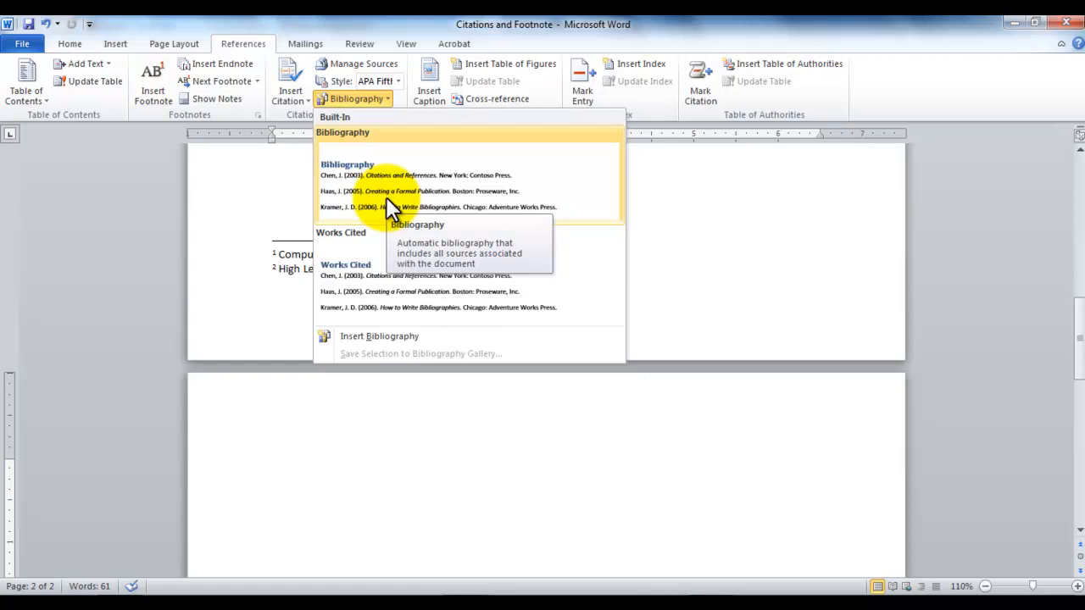
left_click(389, 182)
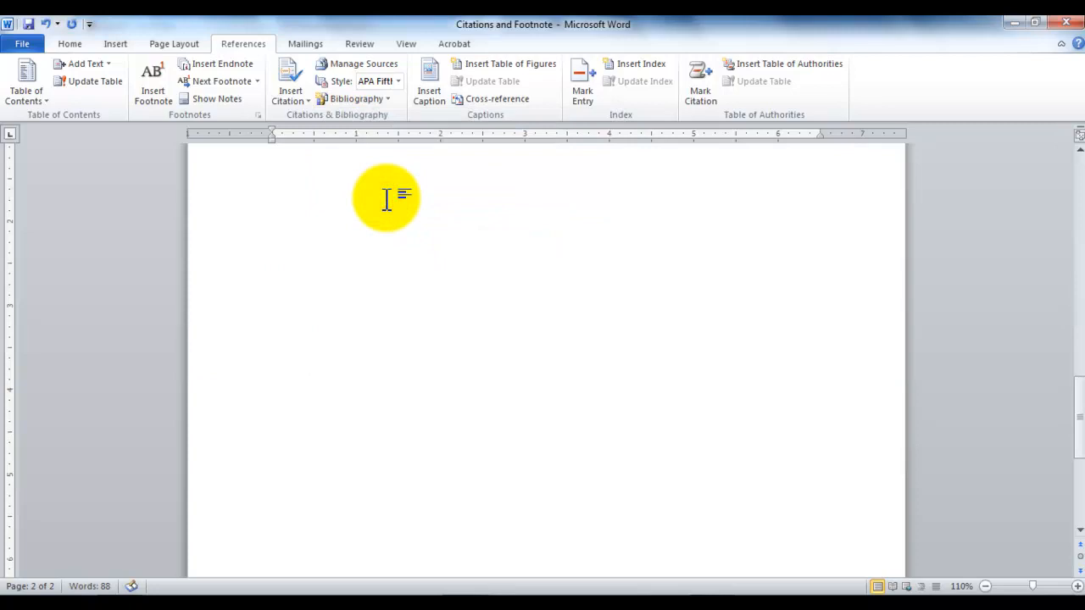
scroll("down", 3)
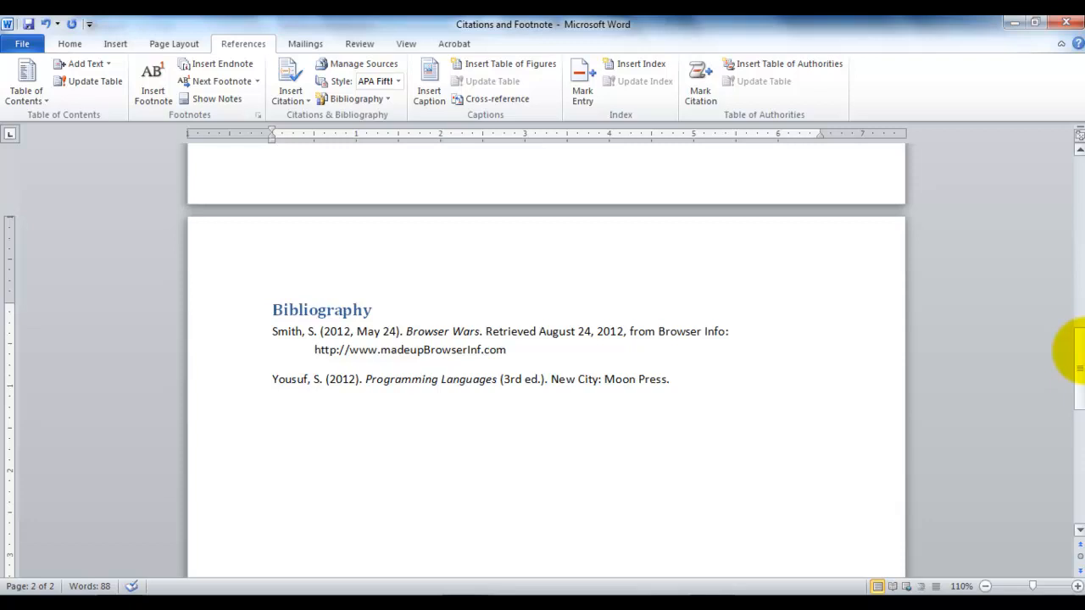
left_click(272, 438)
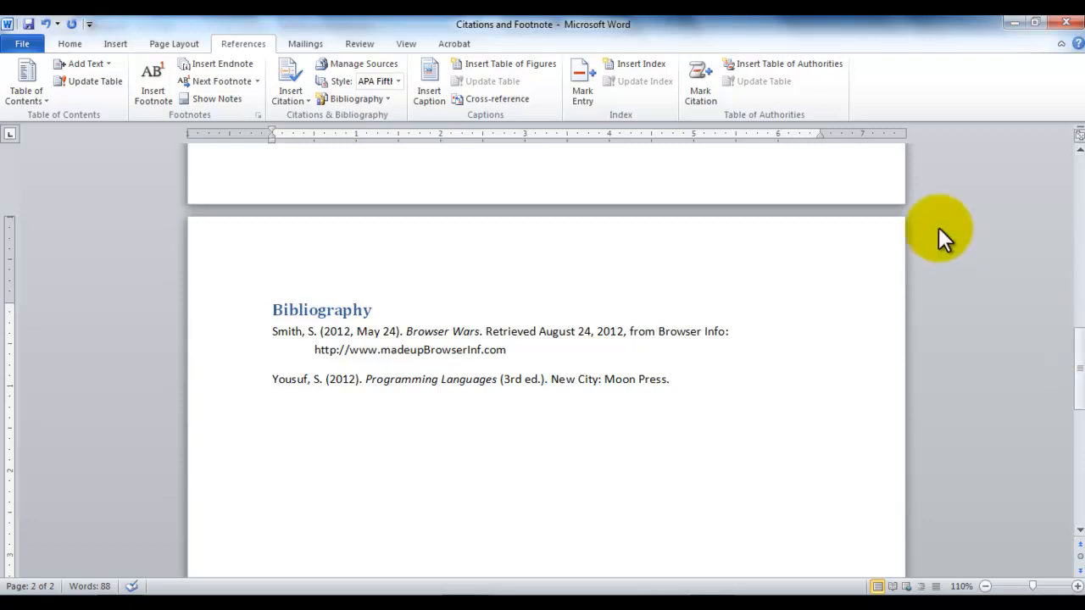
left_click(402, 80)
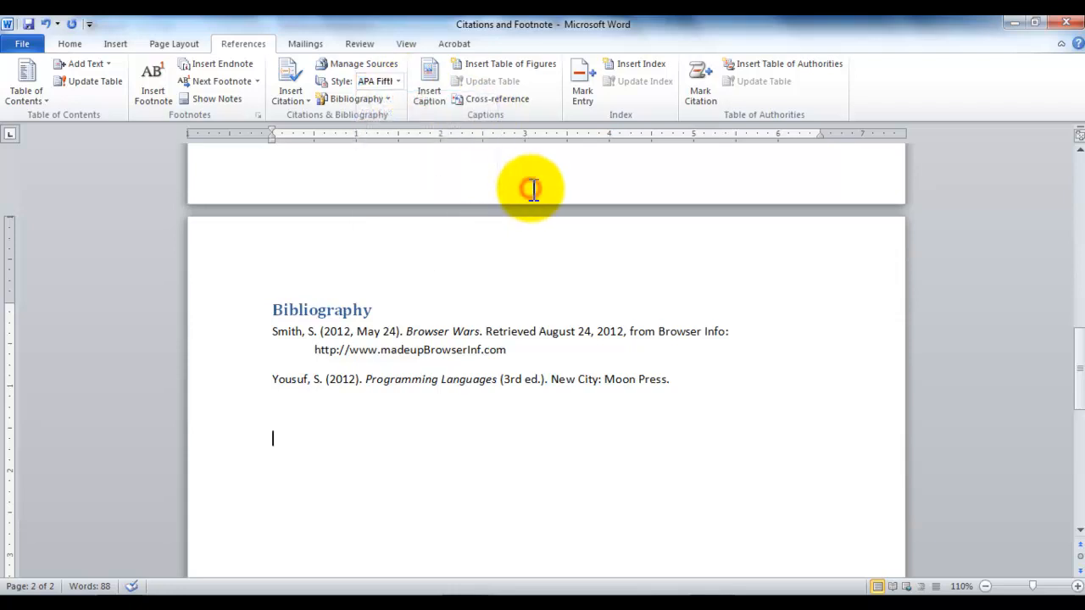
mouse_move(532, 188)
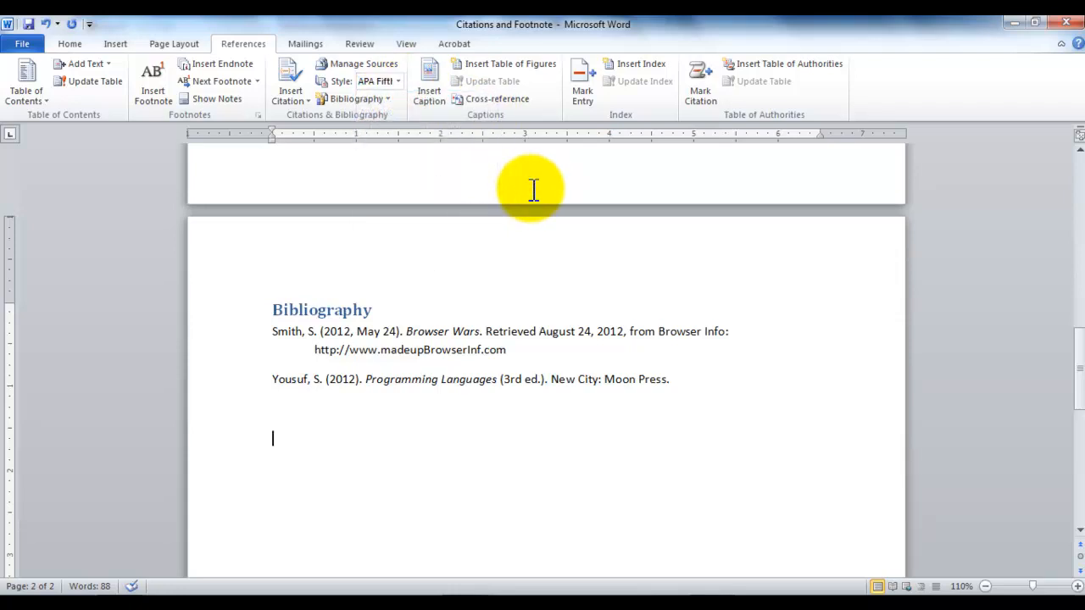